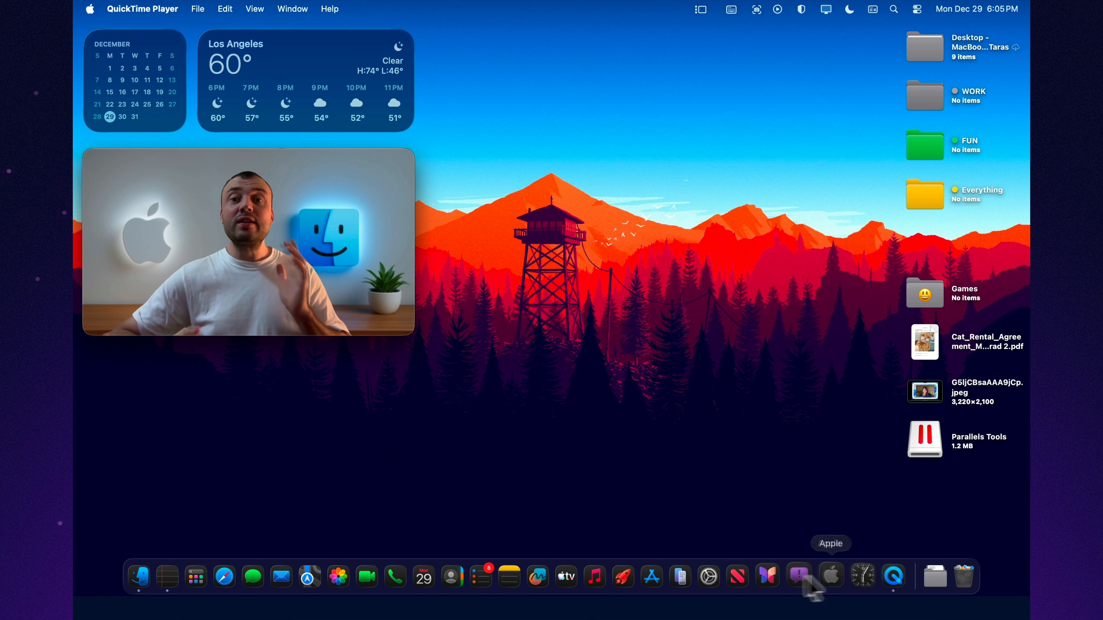
- Look through the Desktop folder window and close it again
left_click(139, 576)
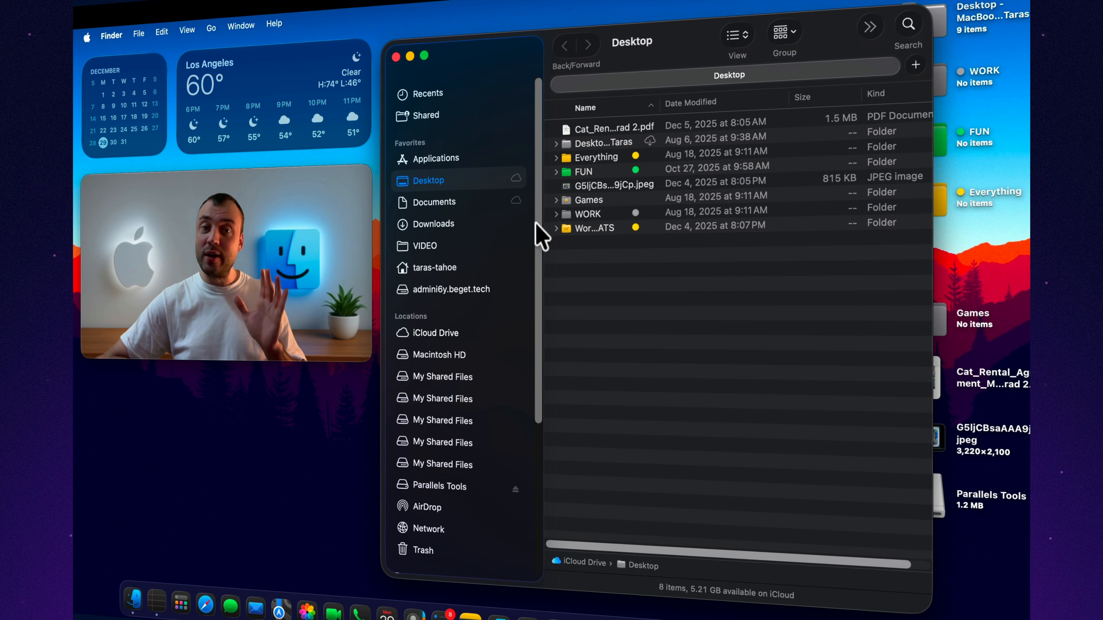
scroll("down", 3)
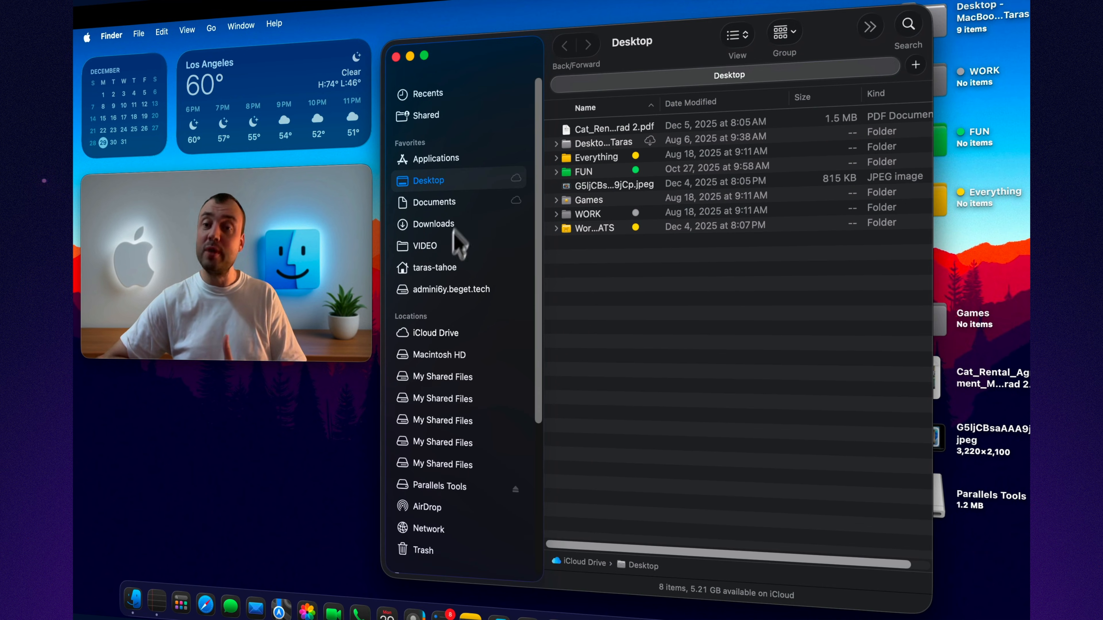
left_click(397, 55)
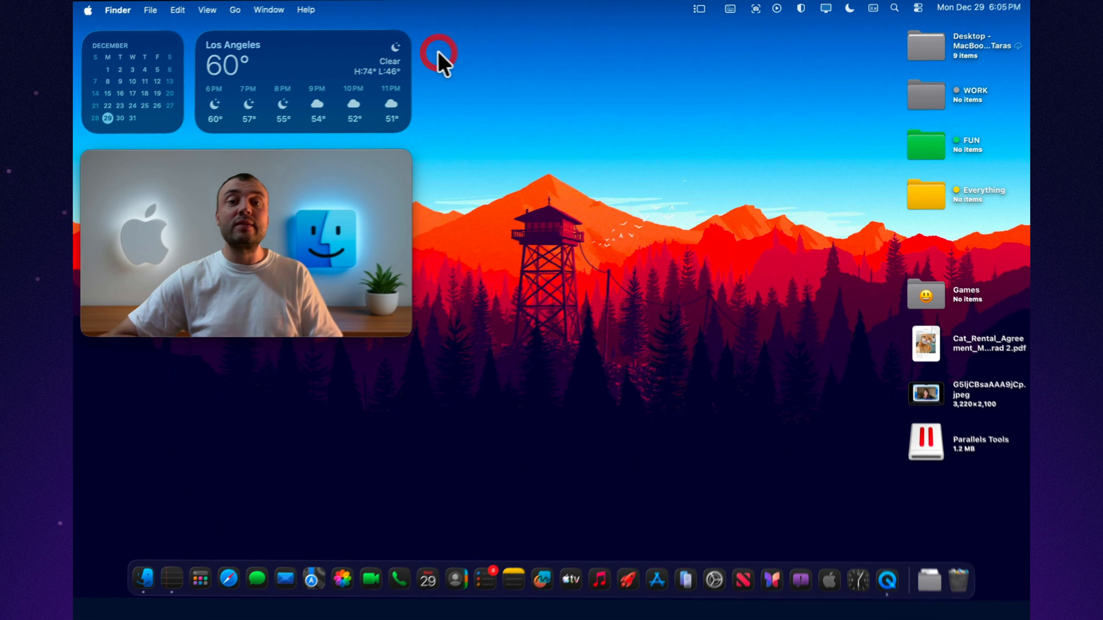
- Launch shortcuts.app via Spotlight, check the Share Sheet section, then browse the Gallery
left_click(894, 8)
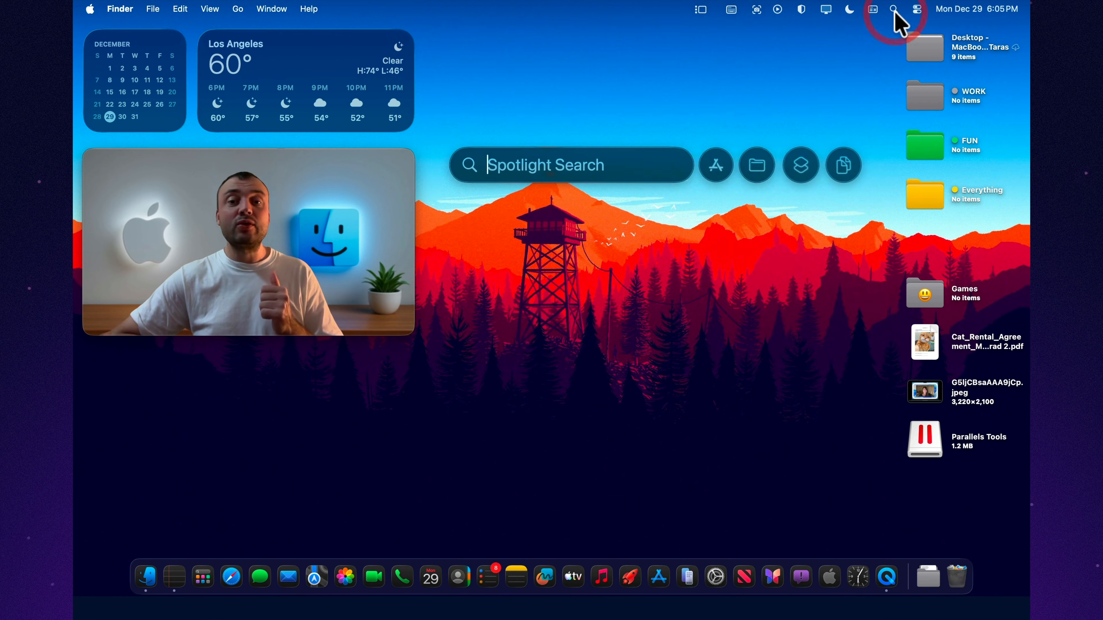
type("shortcuts.app")
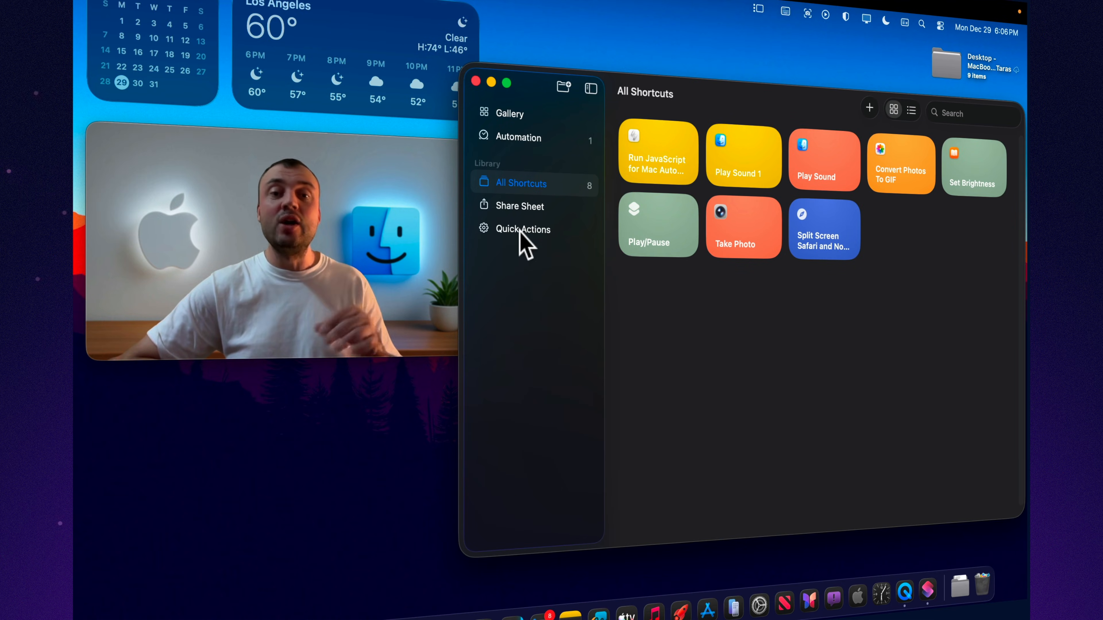
left_click(519, 206)
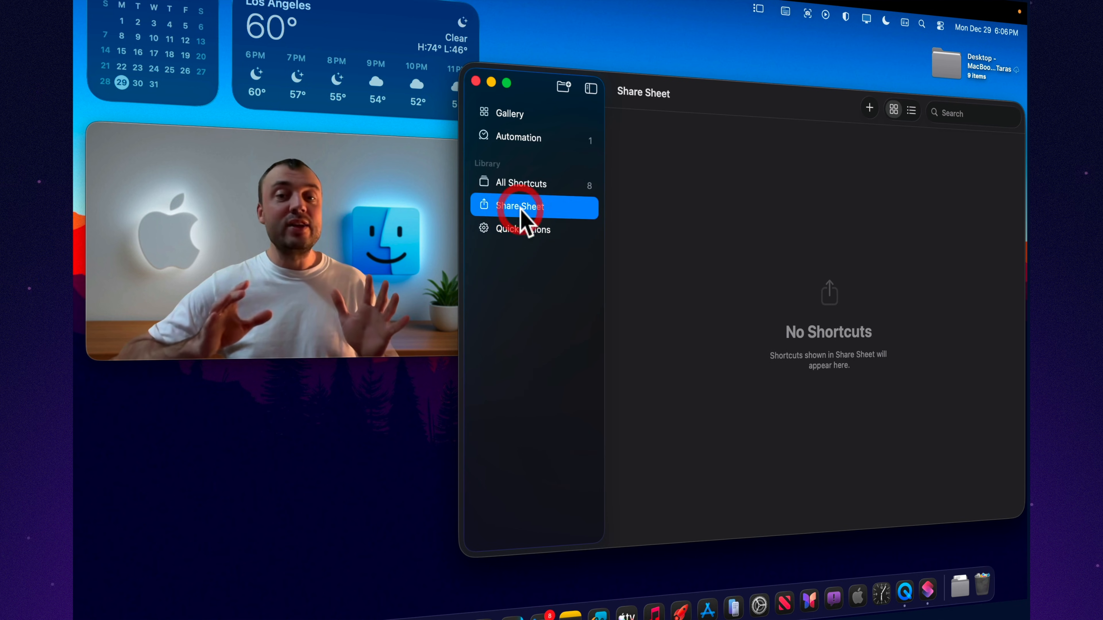
left_click(511, 114)
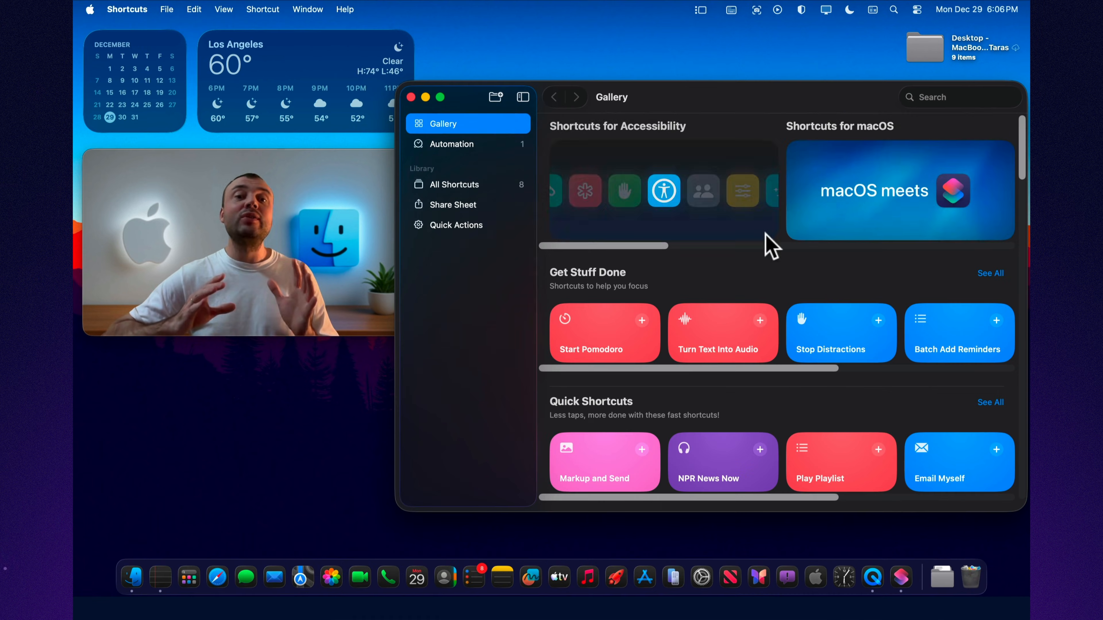
scroll("down", 3)
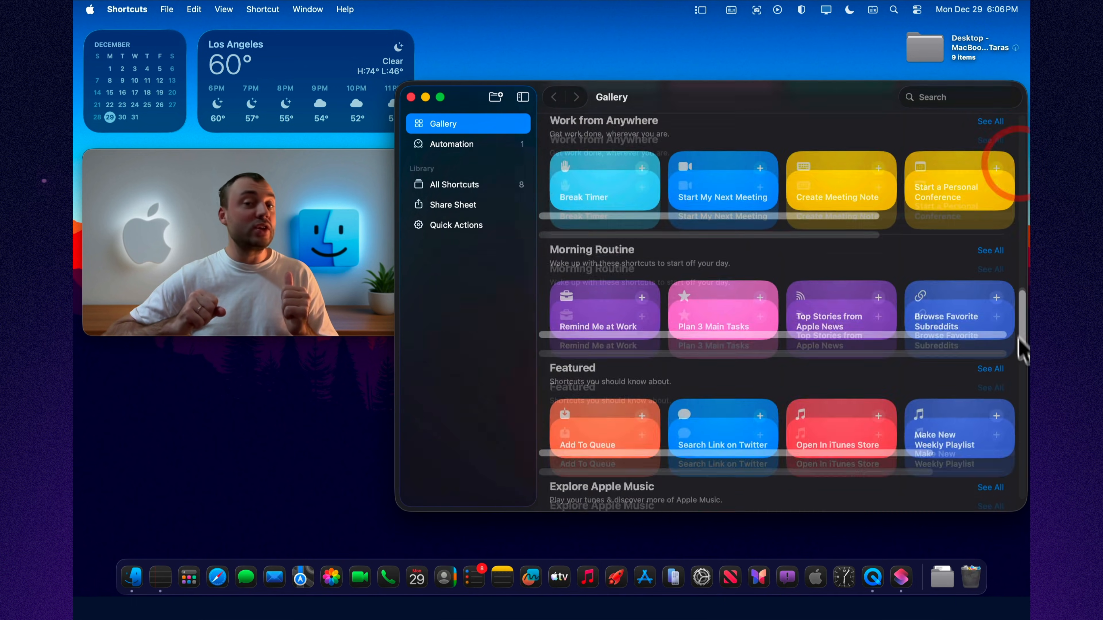
scroll("down", 3)
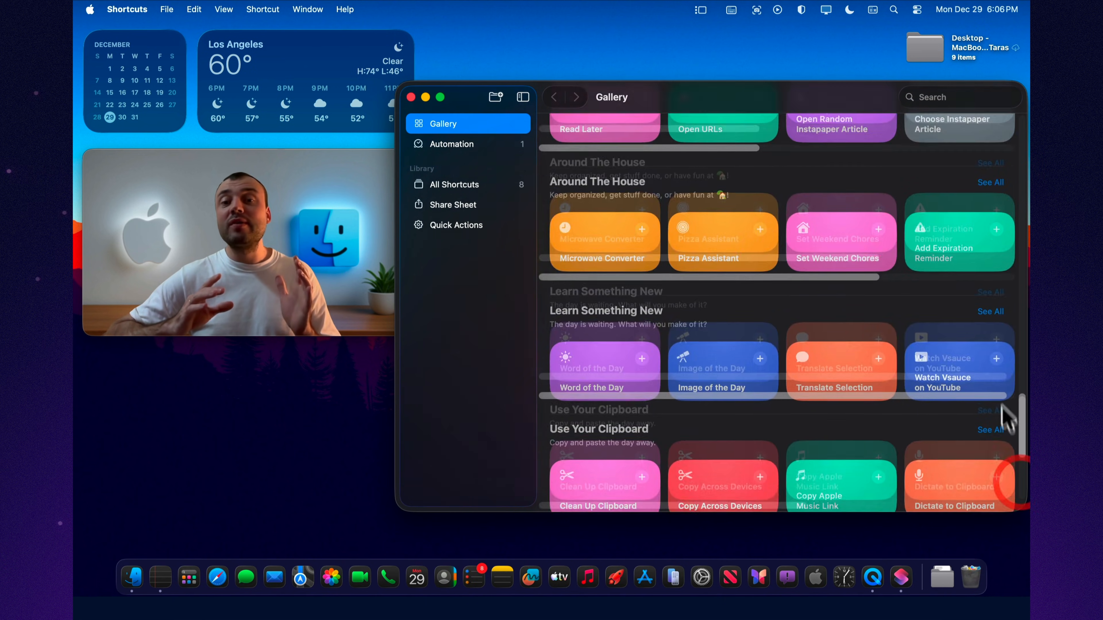
scroll("up", 3)
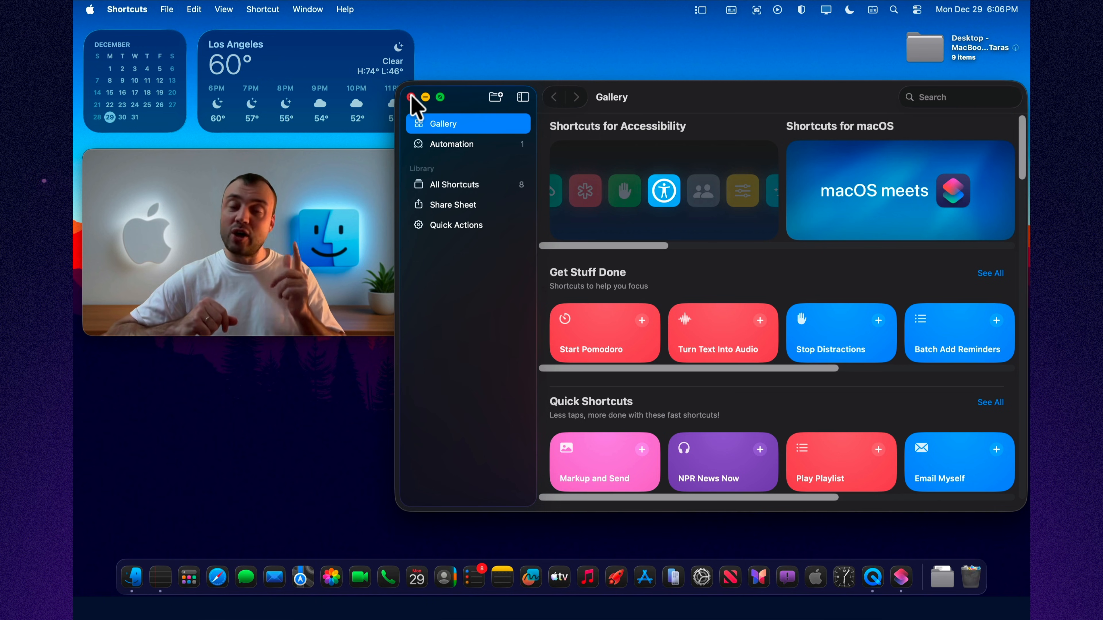
- Reopen Shortcuts from the Dock and add Start Pomodoro from the Gallery to the library
left_click(413, 97)
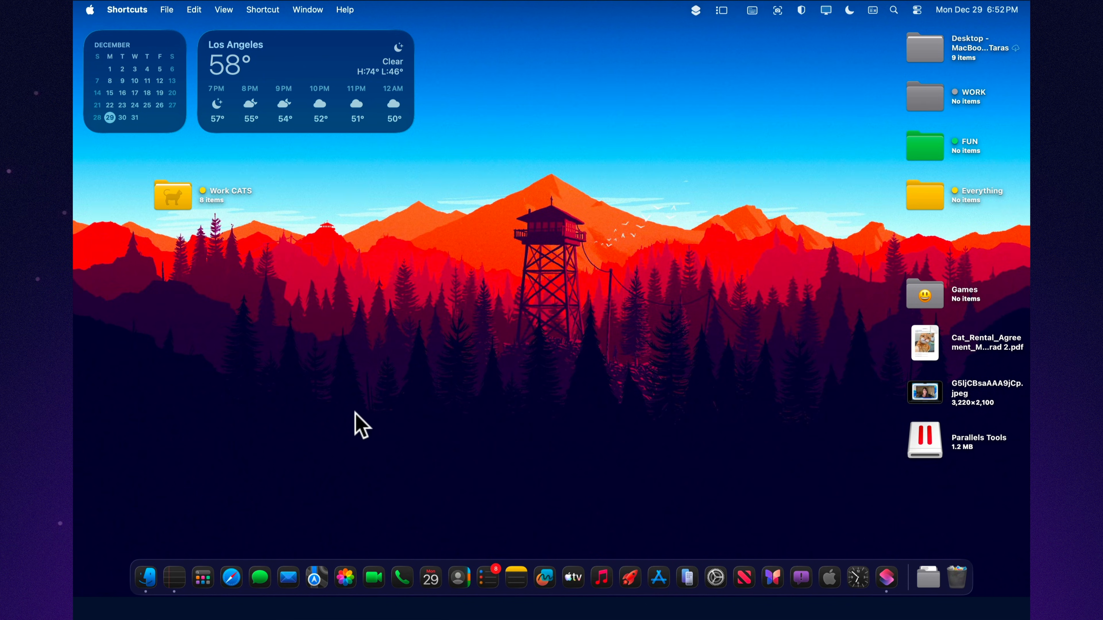
mouse_move(832, 577)
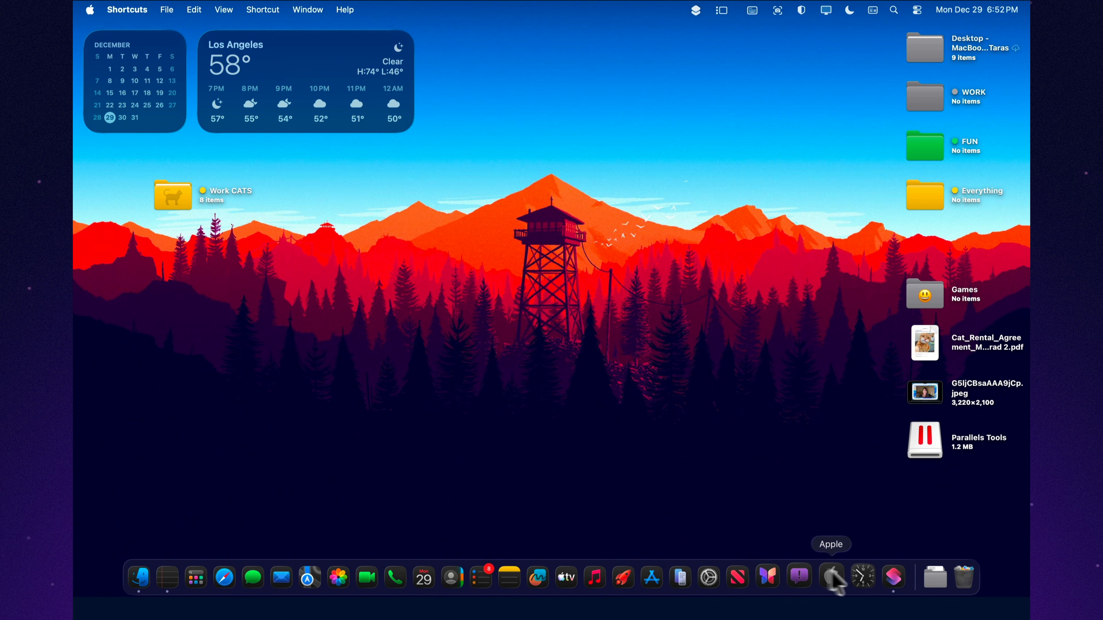
left_click(830, 576)
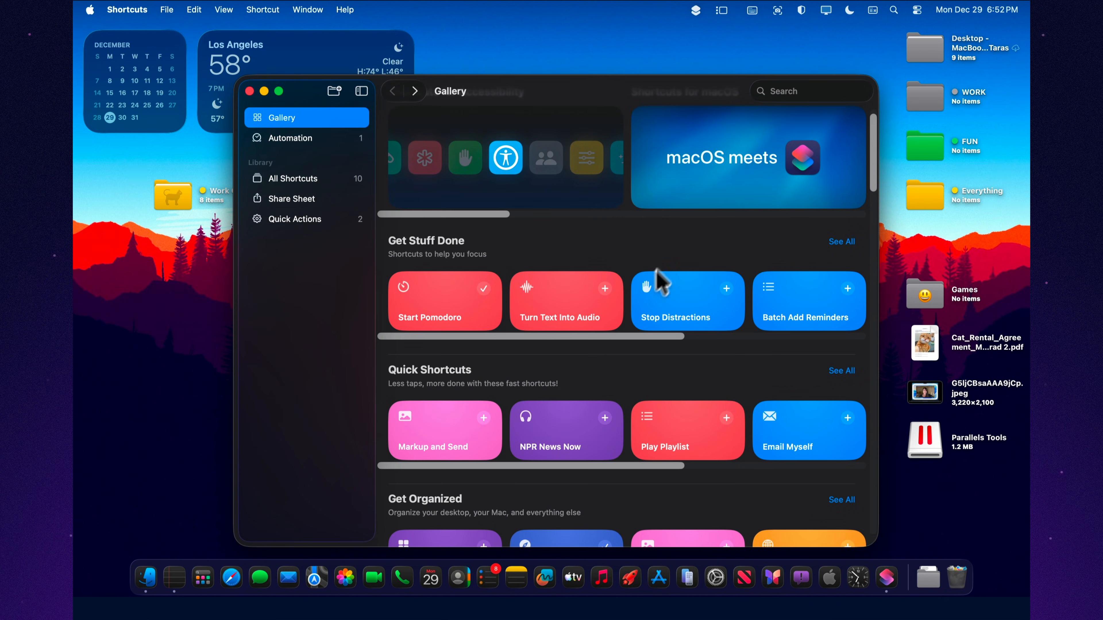
scroll("down", 3)
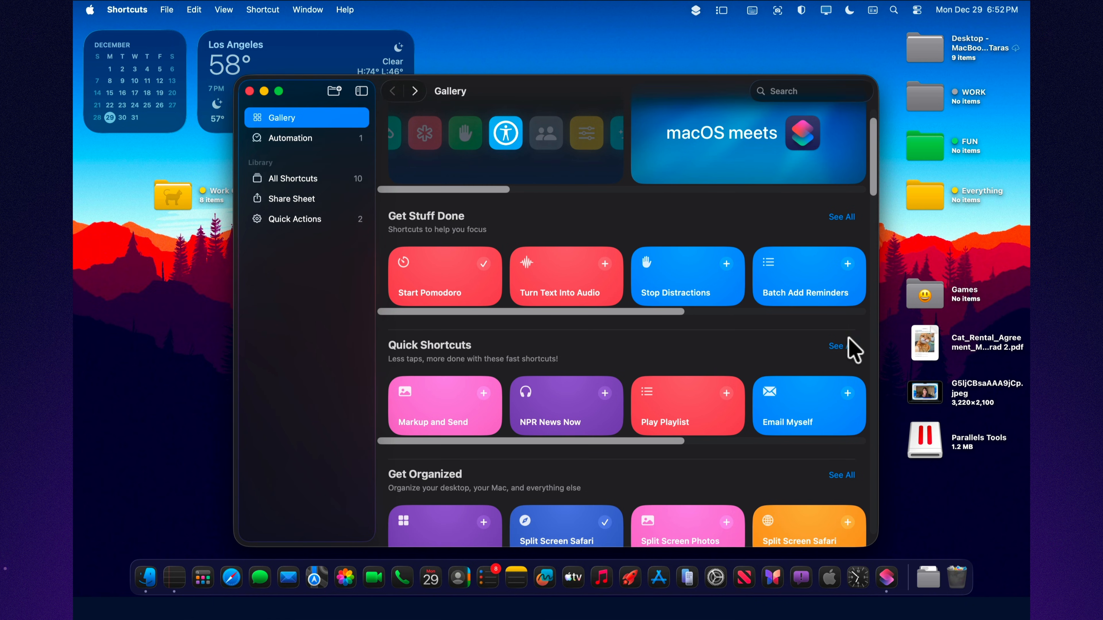
left_click(836, 346)
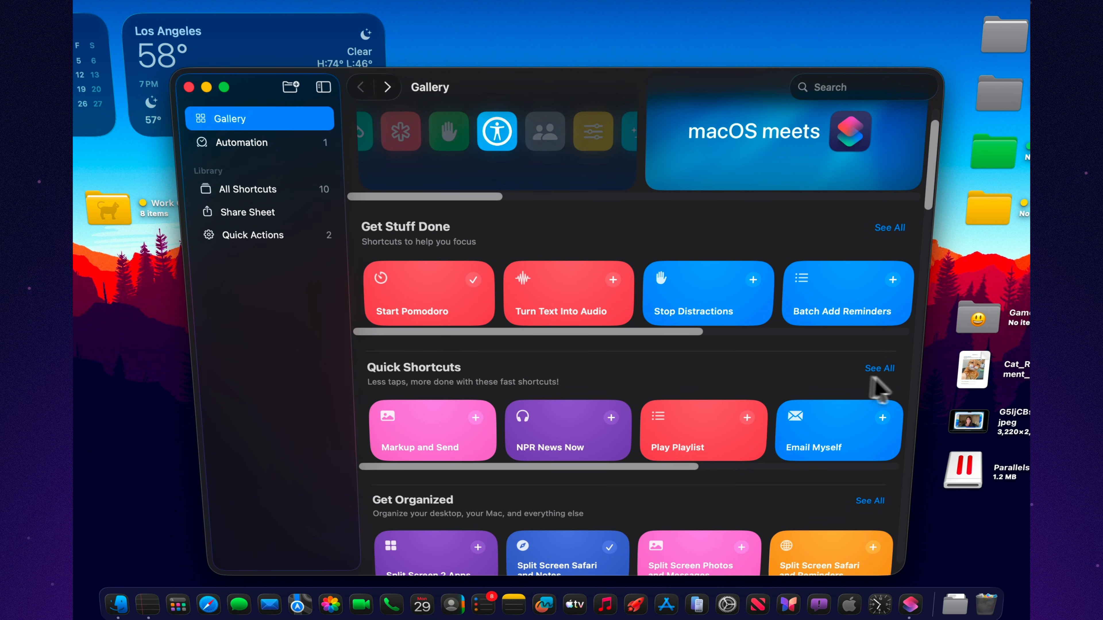
- View the full Get Organized collection, return to the main Gallery and scroll its categories
left_click(870, 501)
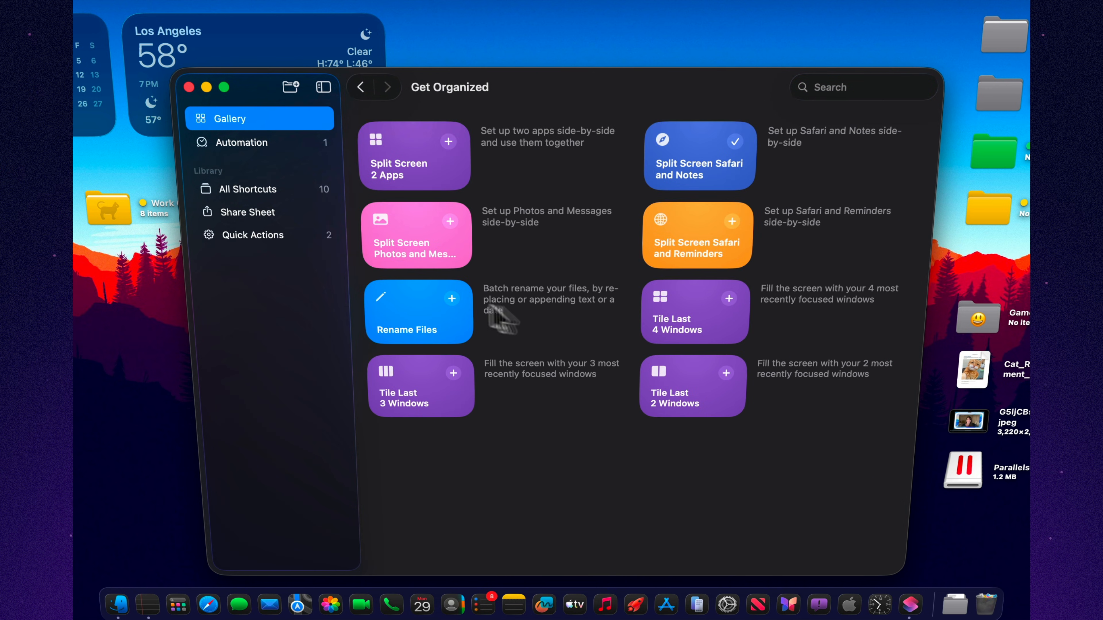
mouse_move(842, 145)
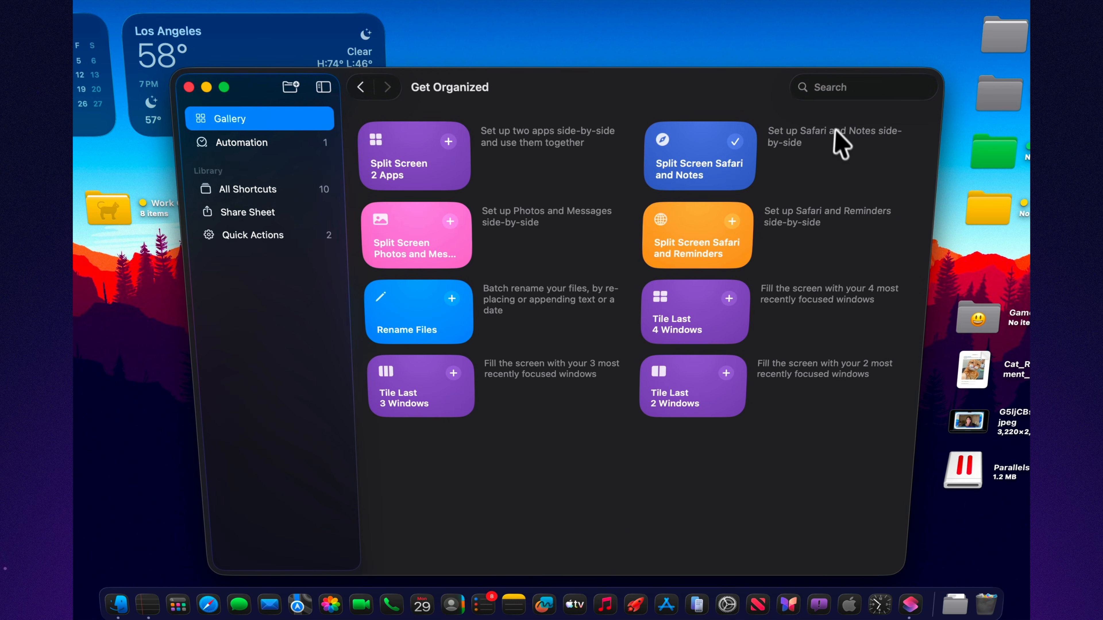
left_click(360, 87)
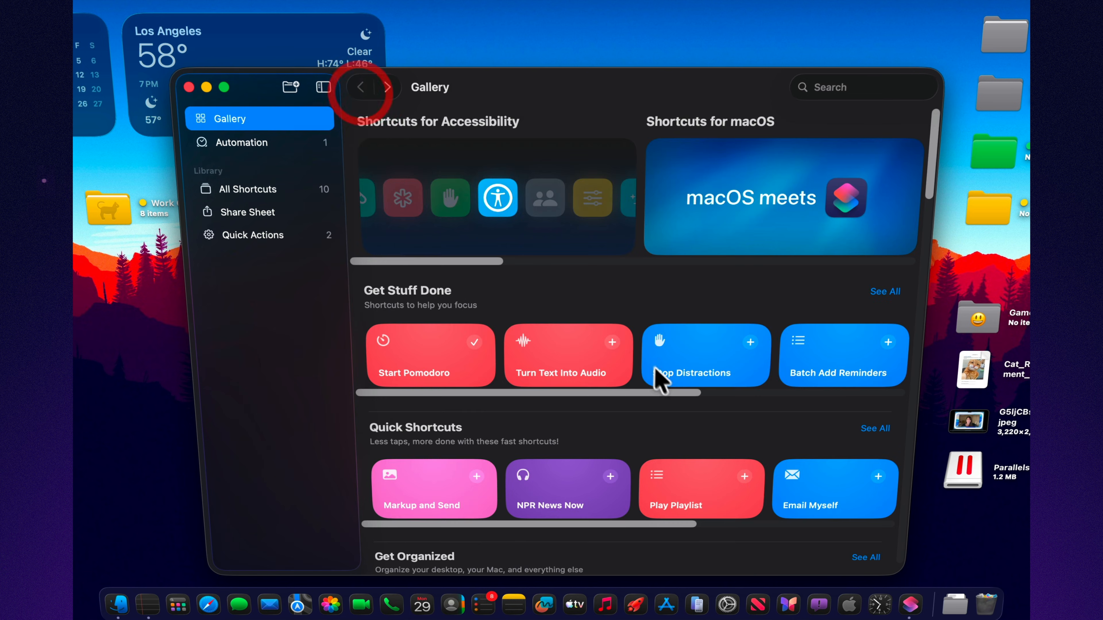
scroll("down", 3)
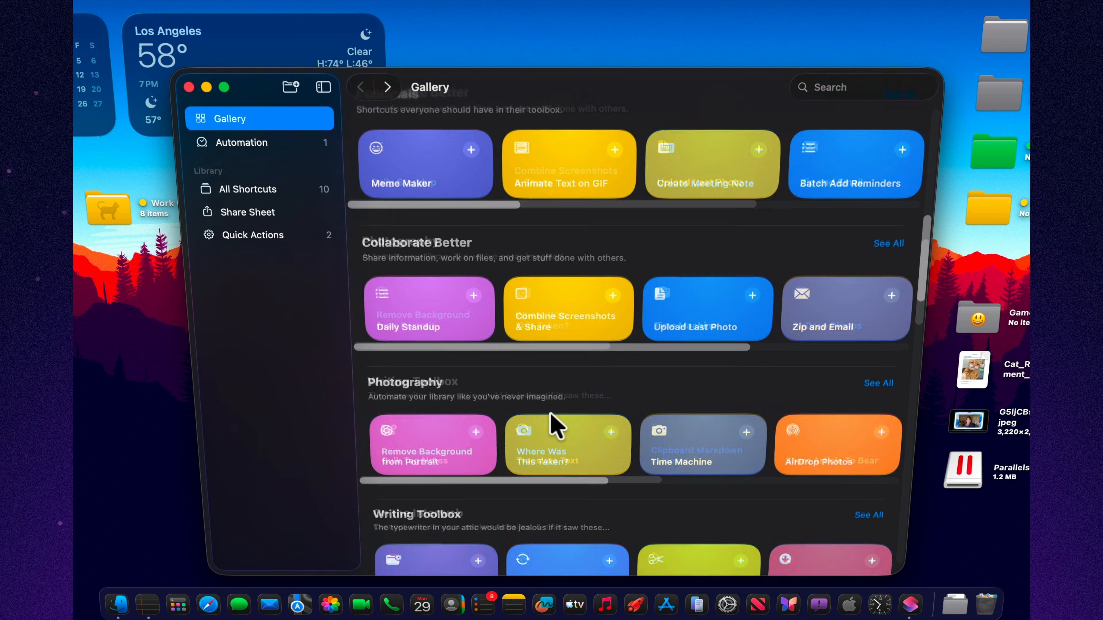
scroll("down", 3)
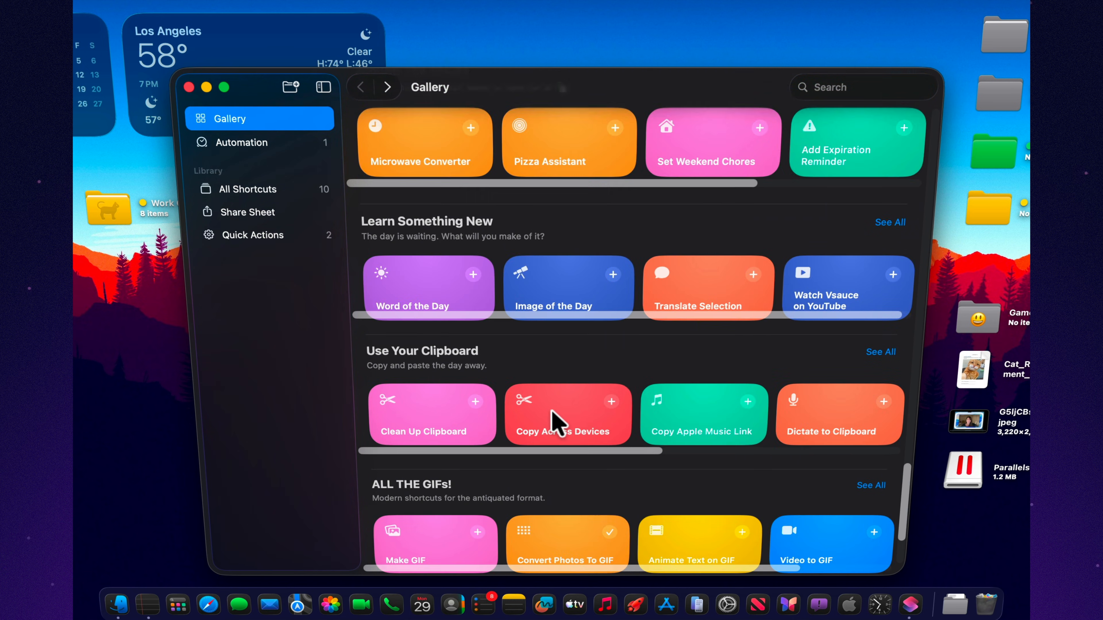
scroll("down", 3)
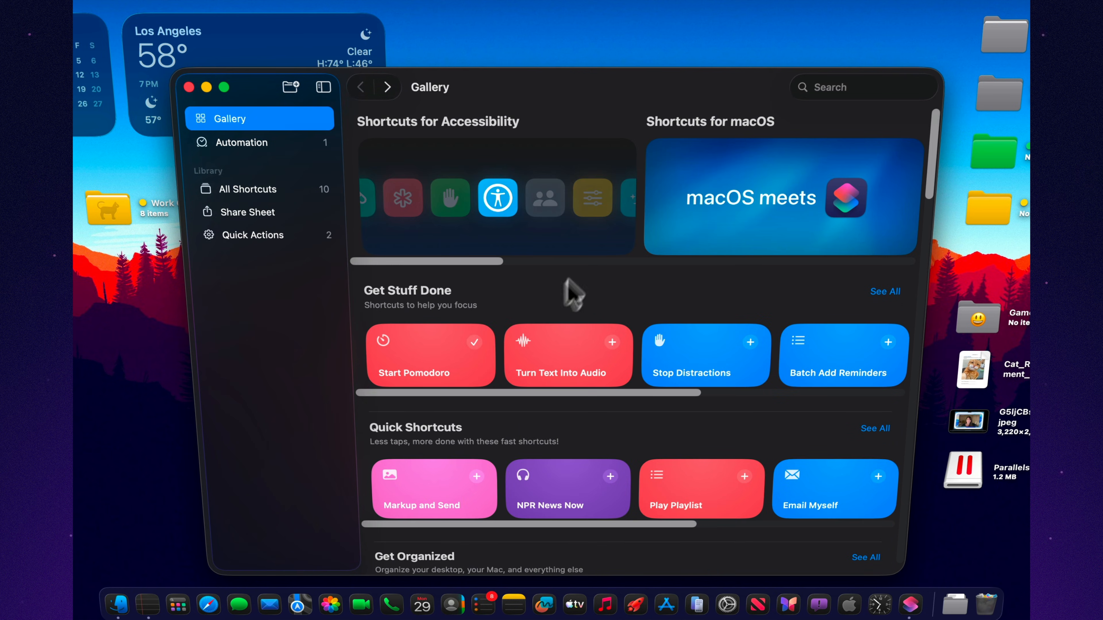
mouse_move(245, 148)
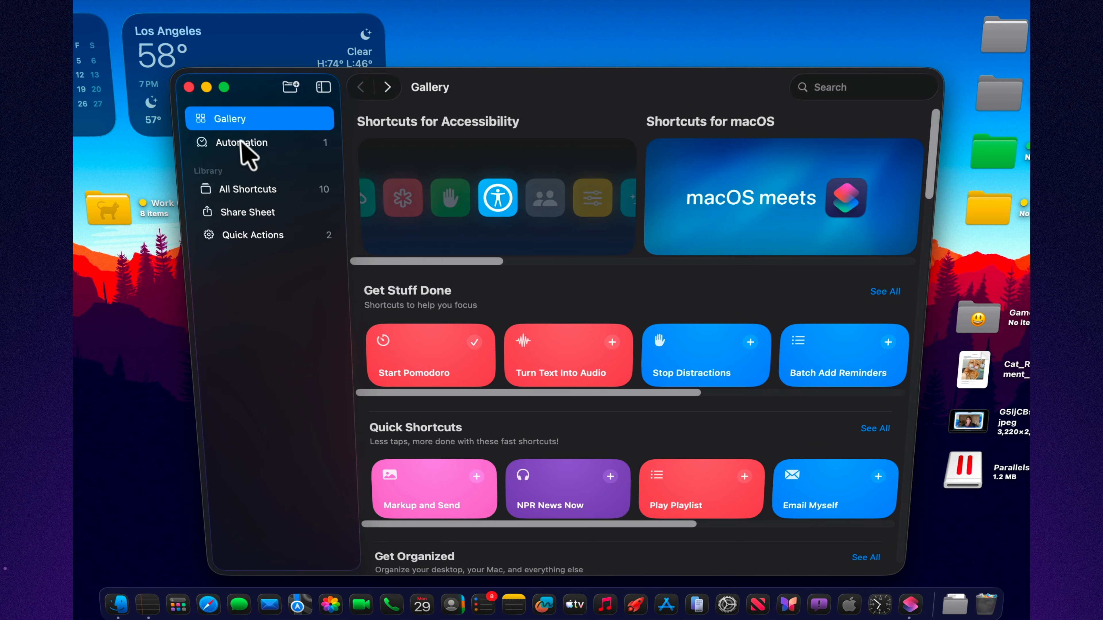
- Open Start Pomodoro from the library for editing and show its Details settings
left_click(246, 188)
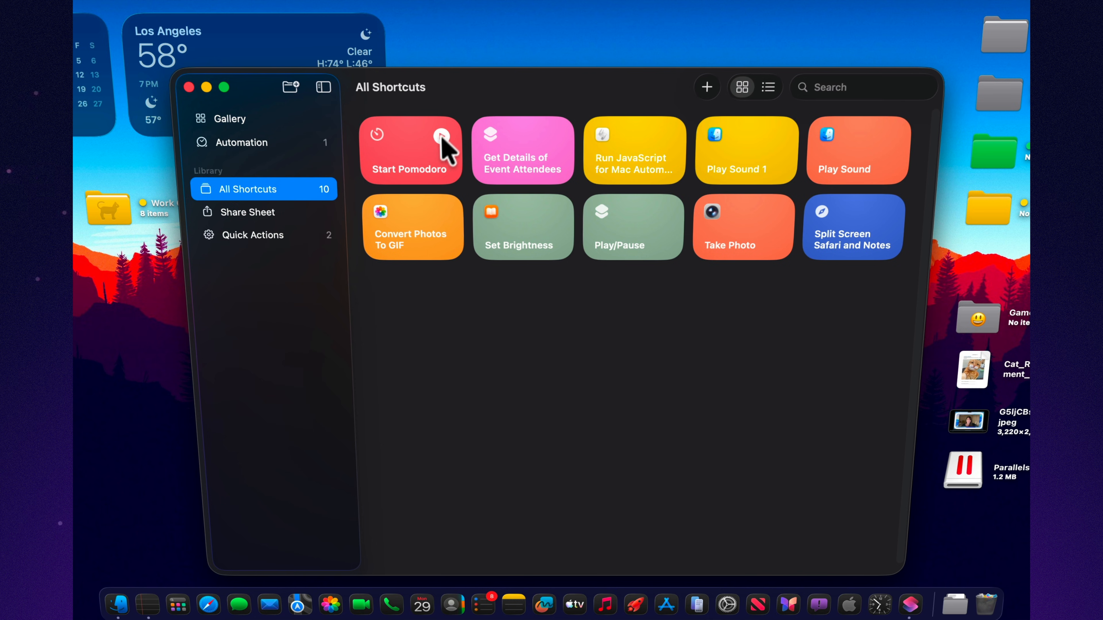
mouse_move(546, 158)
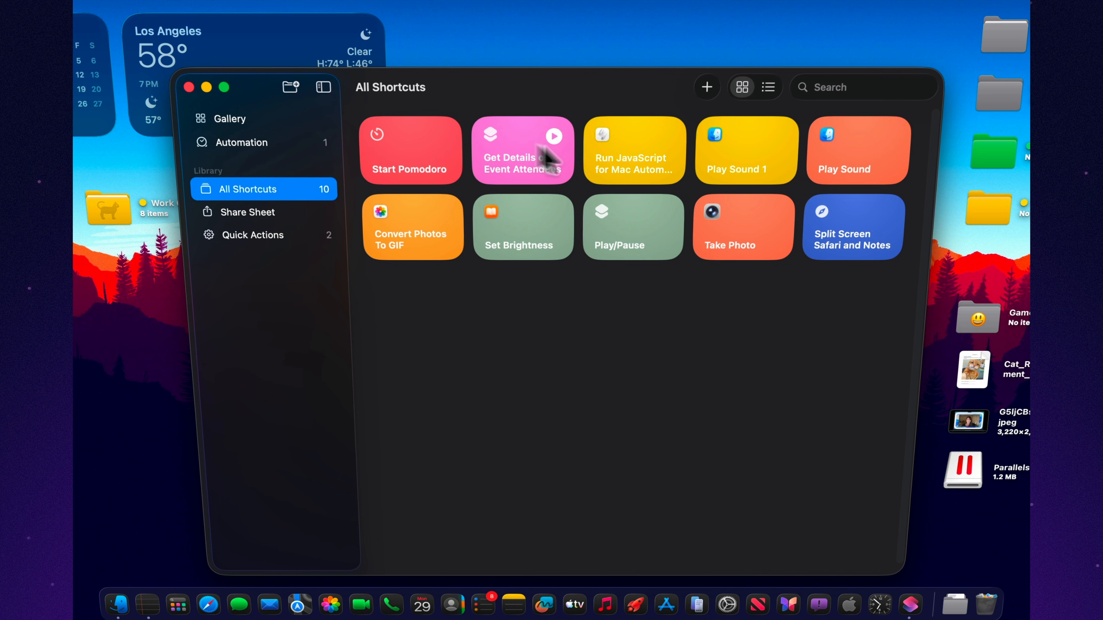
right_click(410, 141)
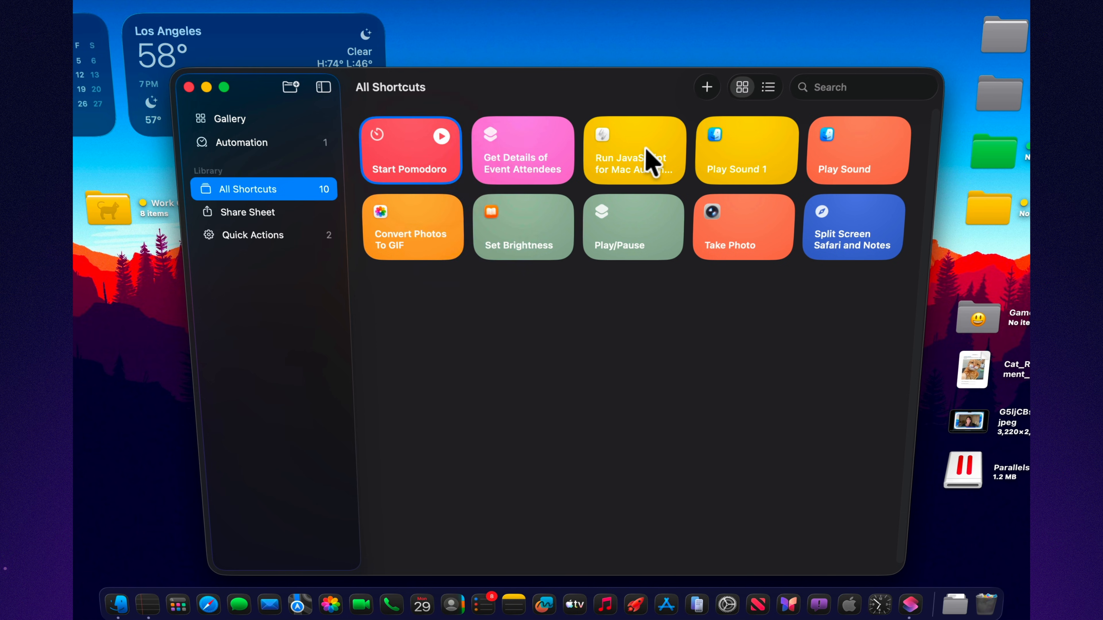
double_click(411, 150)
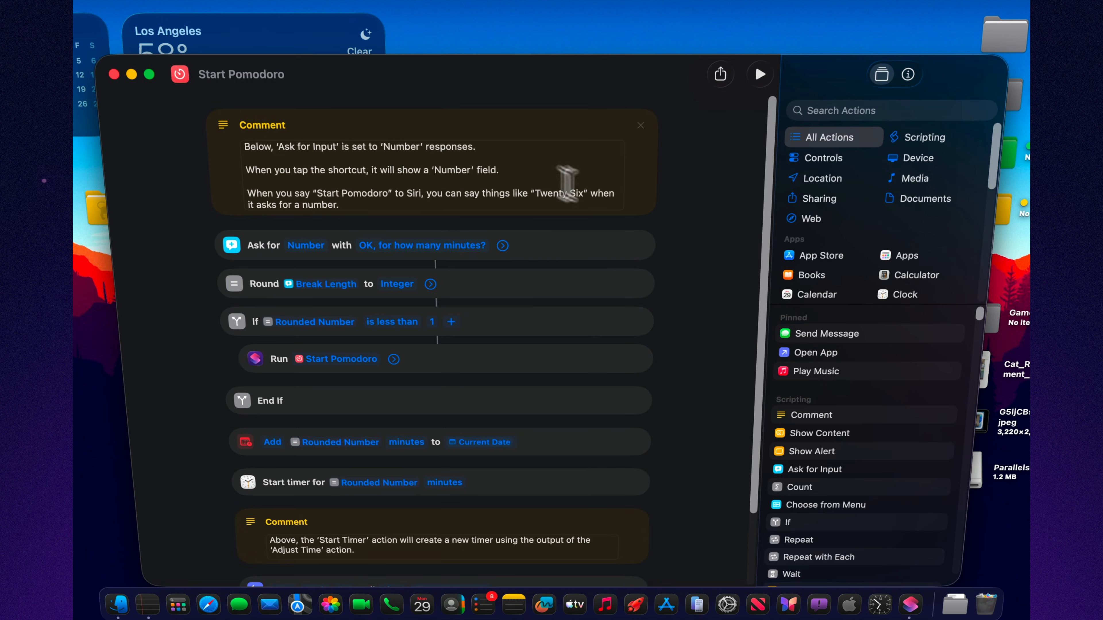
mouse_move(651, 263)
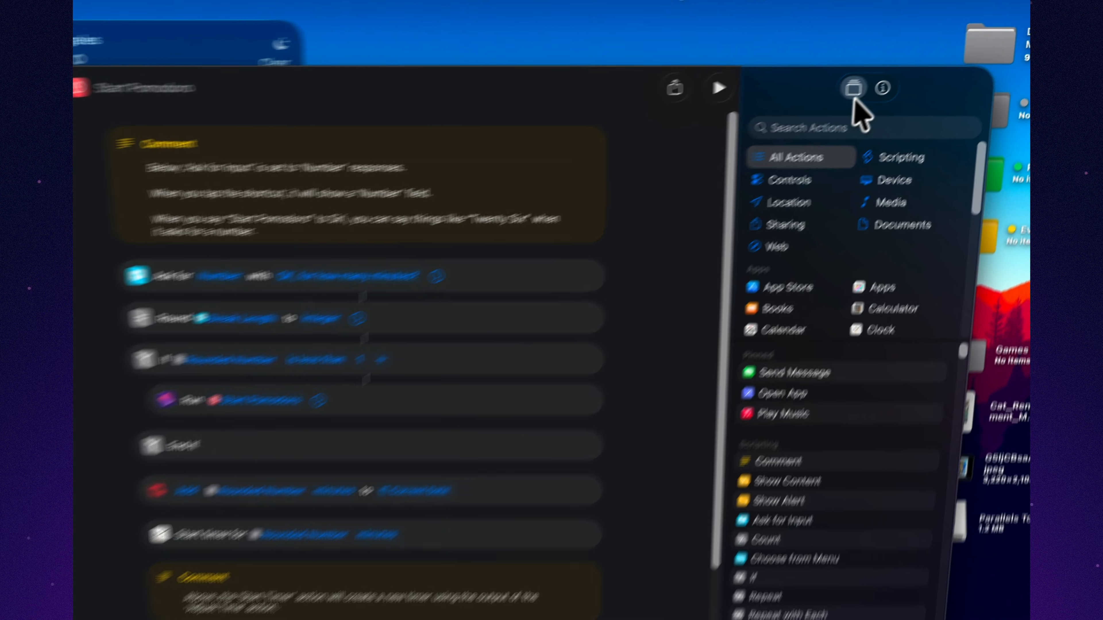
left_click(881, 88)
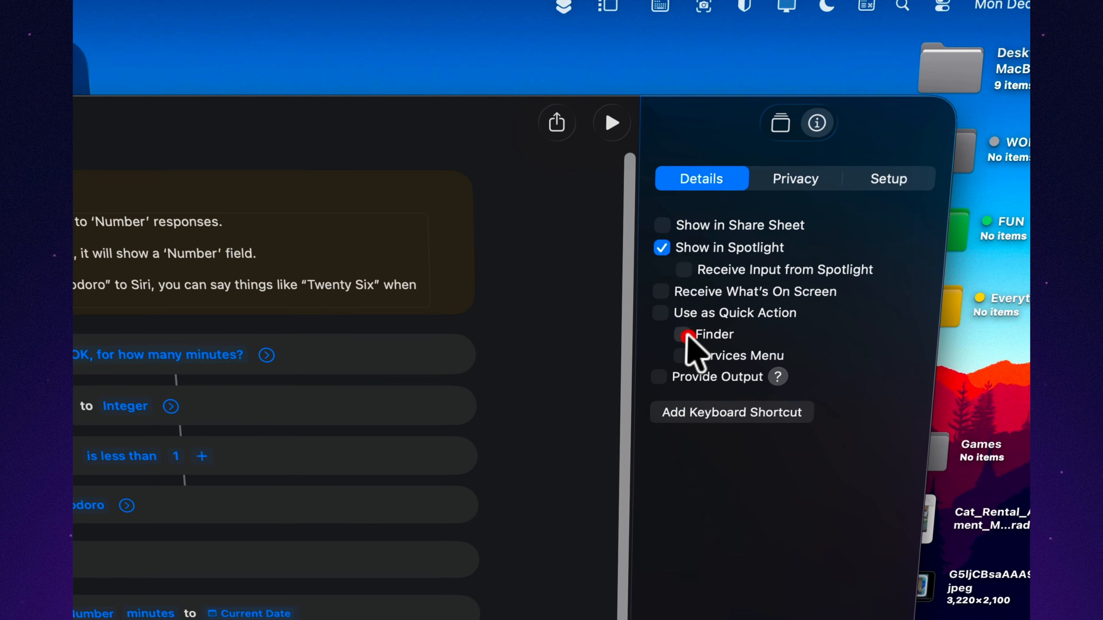
left_click(660, 313)
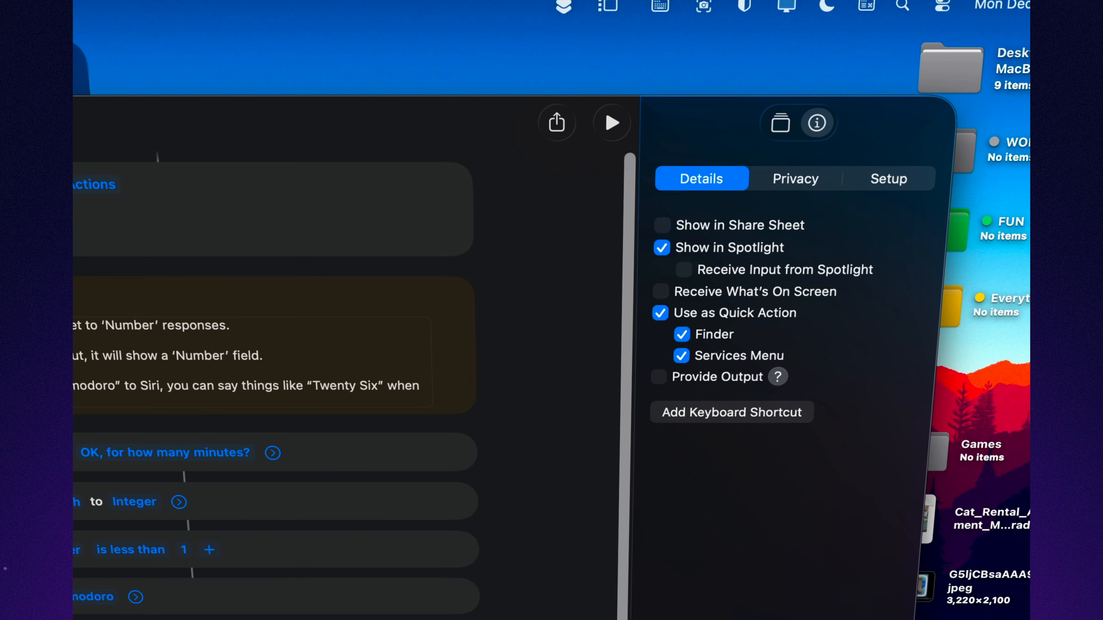
- Add a Run Shortcut control to the menu bar and set it to run Start Pomodoro
left_click(715, 577)
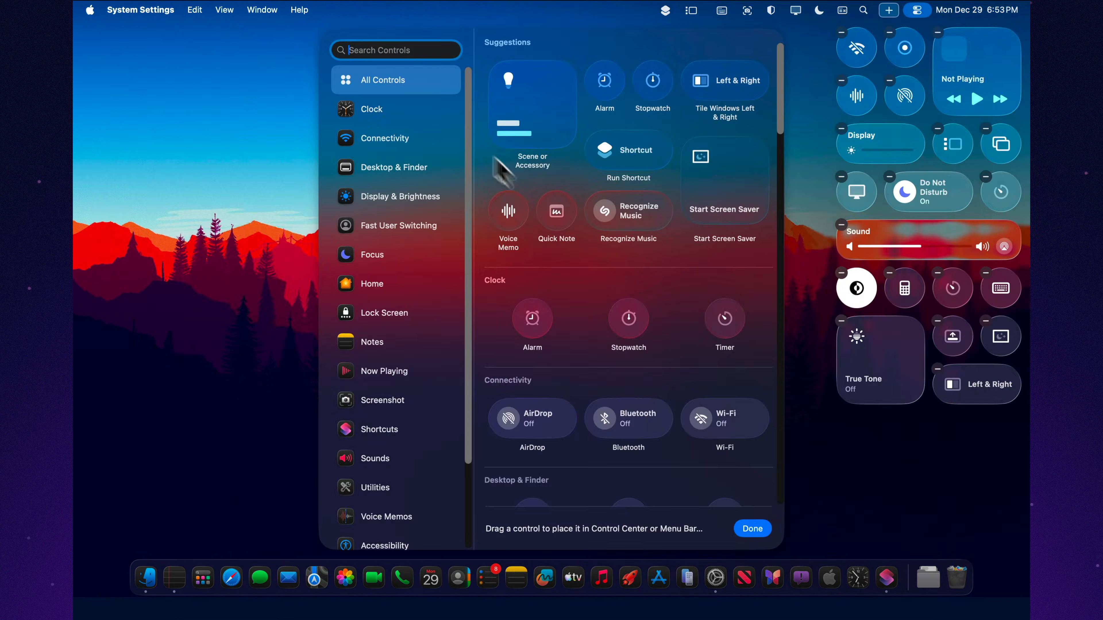
type("sho")
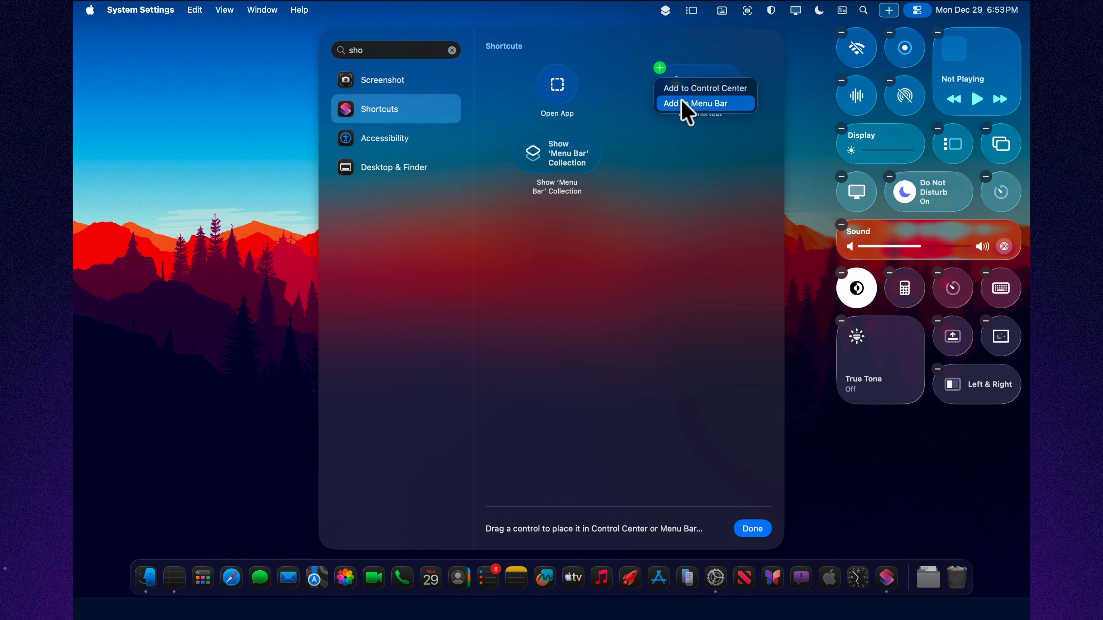
left_click(704, 88)
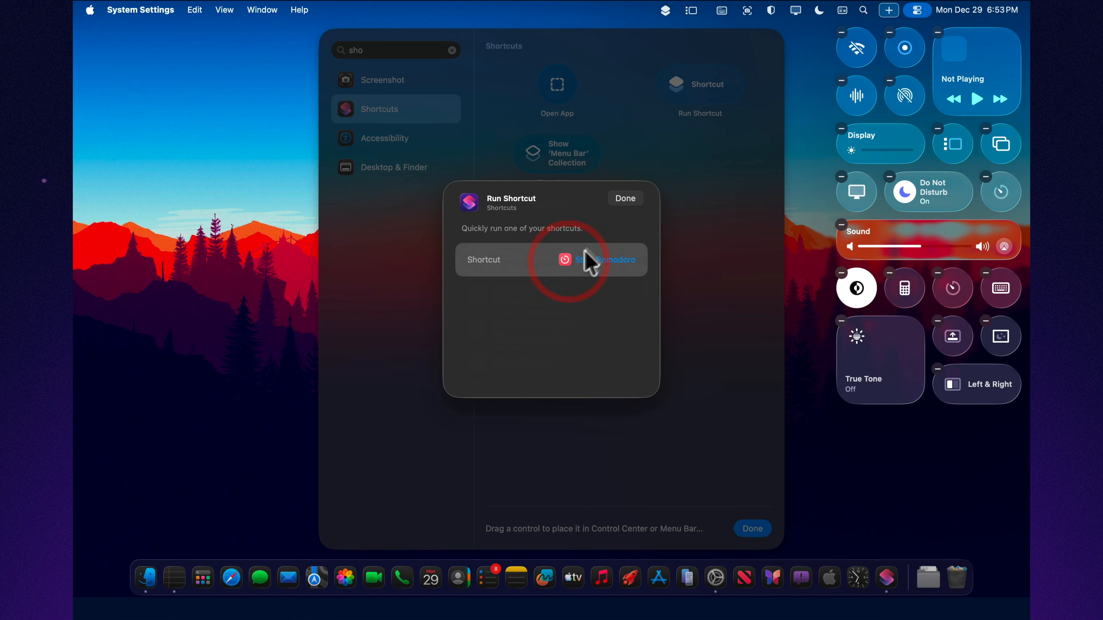
left_click(624, 198)
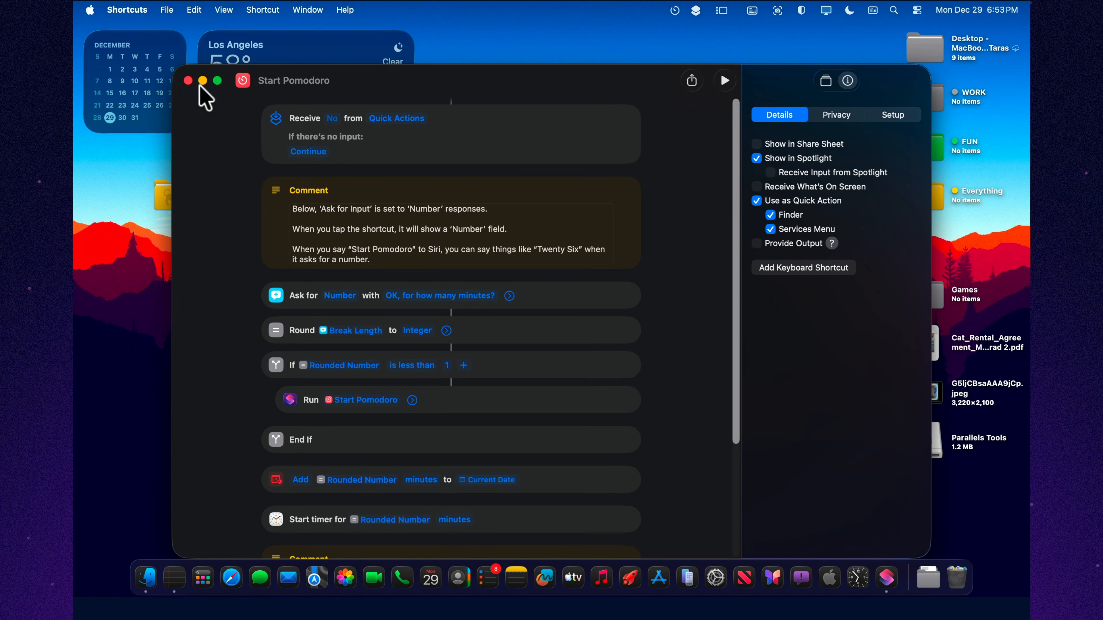
- Close the Start Pomodoro editor window, leaving the desktop showing
left_click(188, 81)
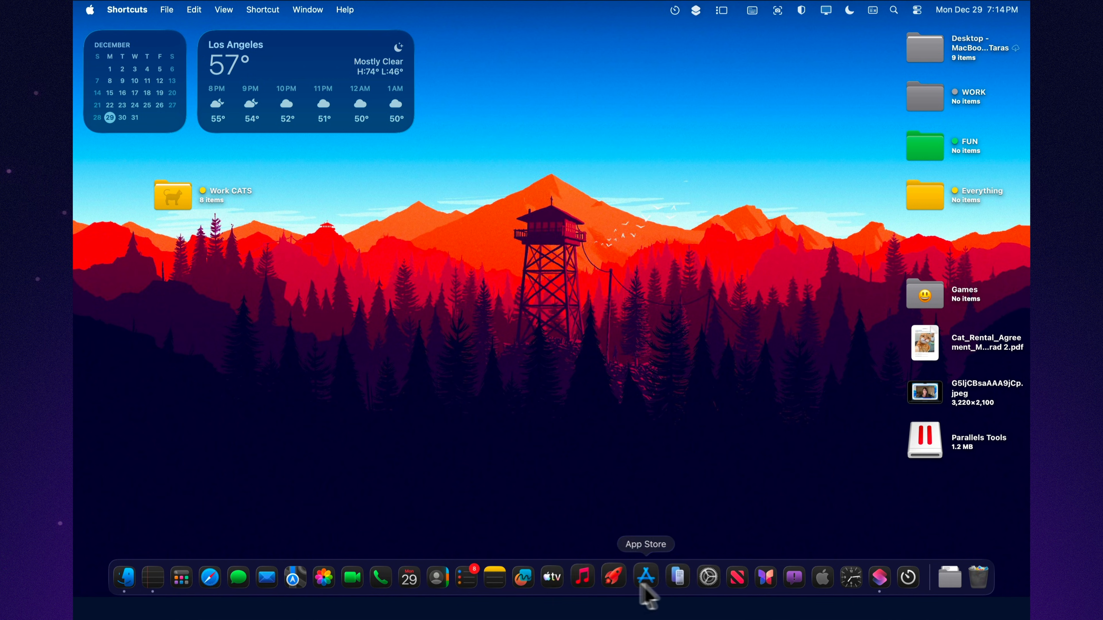
- Create a new shortcut titled Start and add a Set Focus action turning Do Not Disturb off
left_click(881, 577)
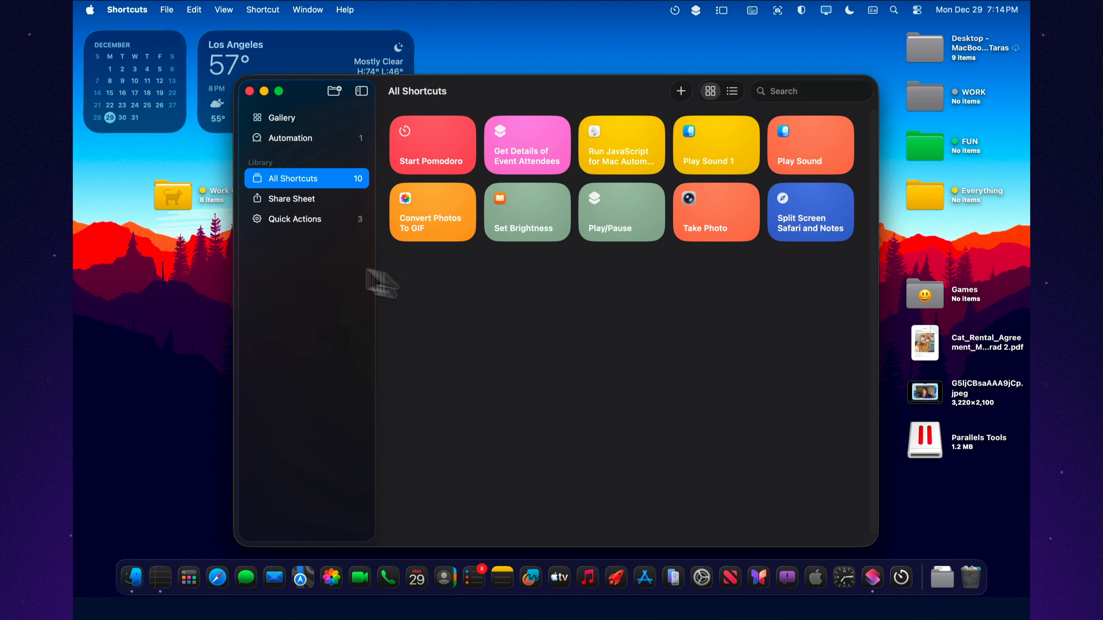
left_click(680, 91)
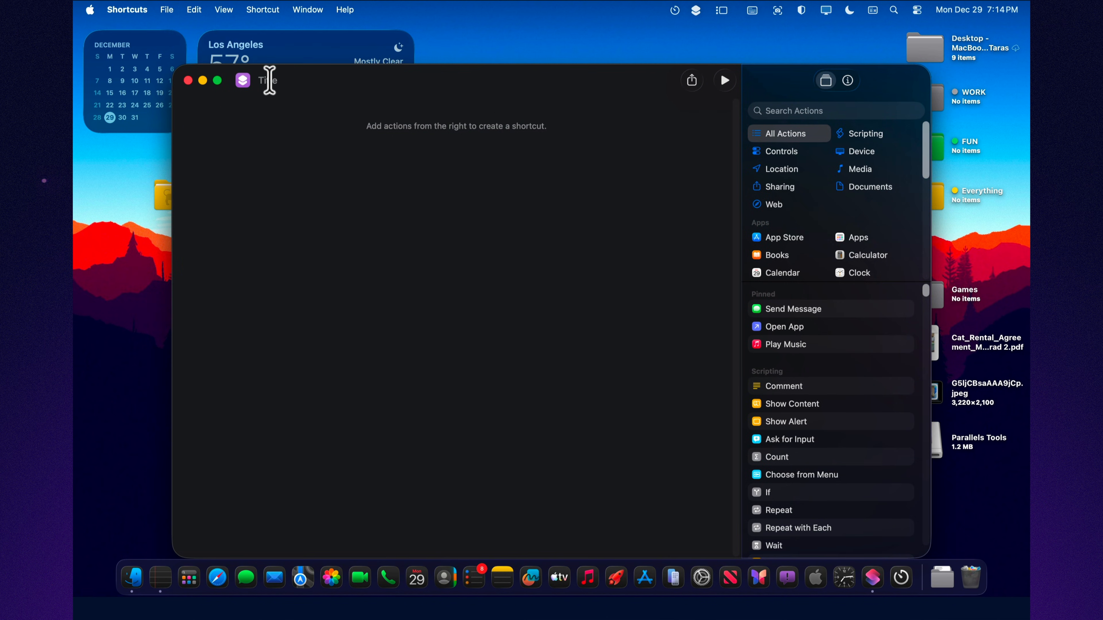
type("Start")
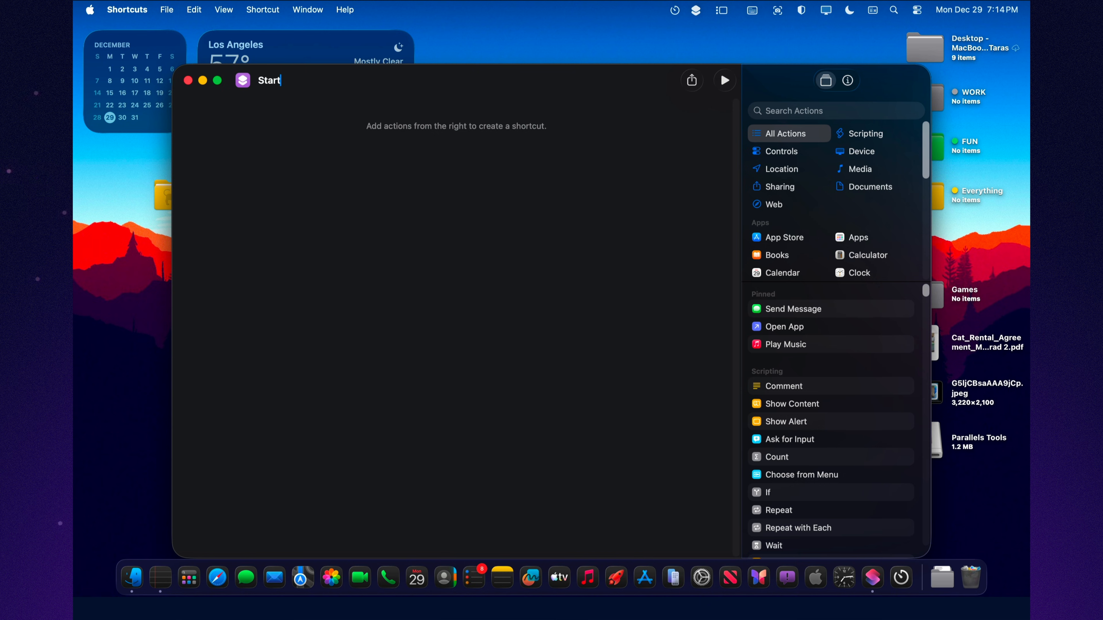
left_click(808, 110)
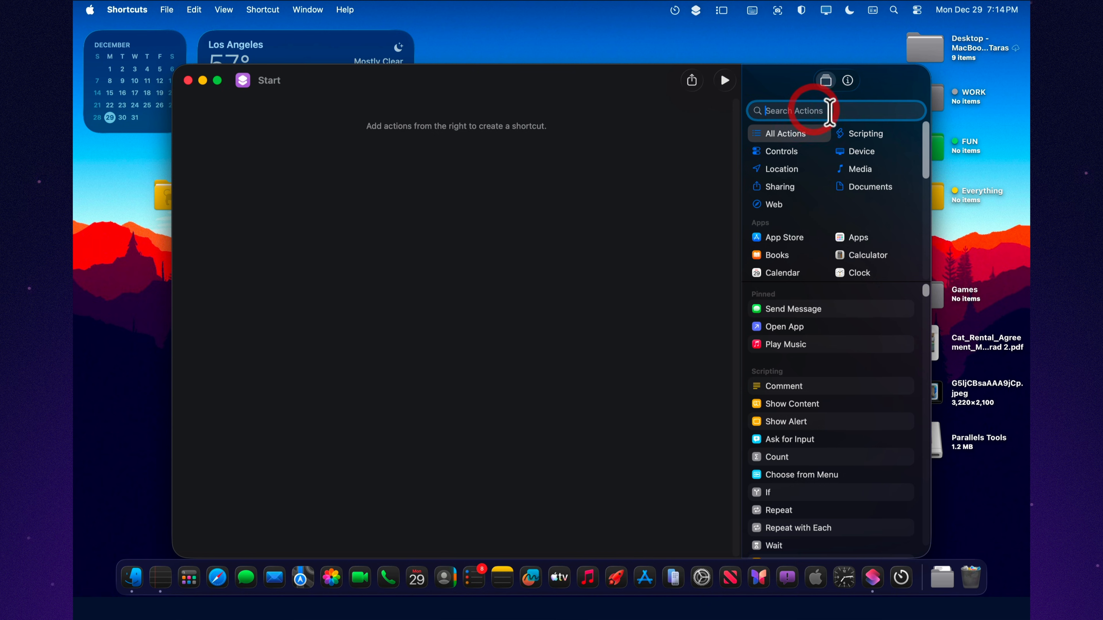
type("focus")
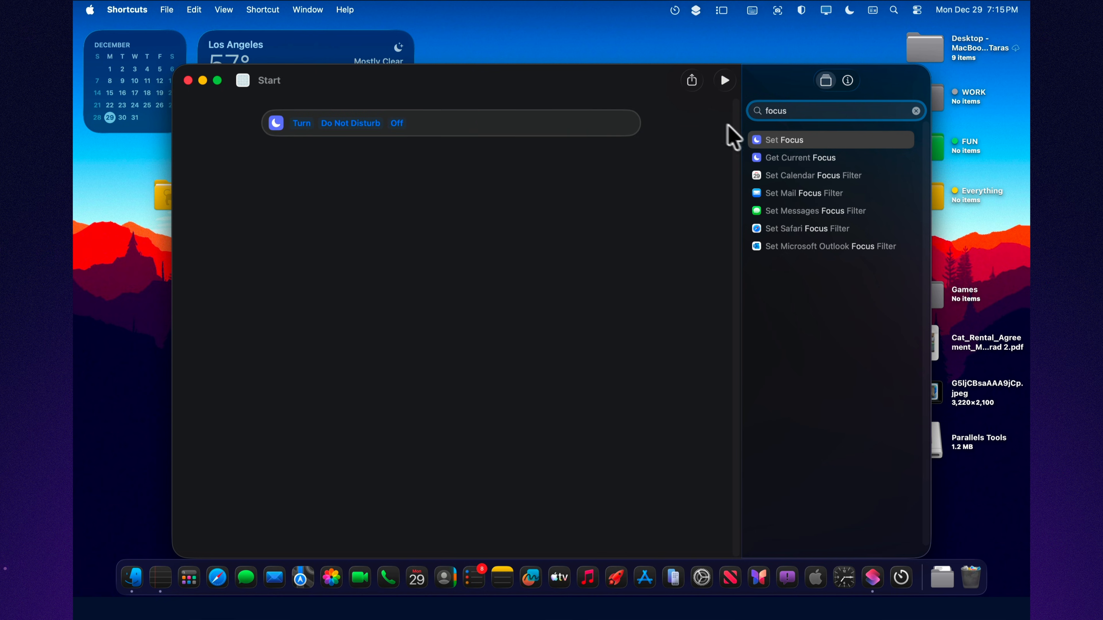
mouse_move(734, 138)
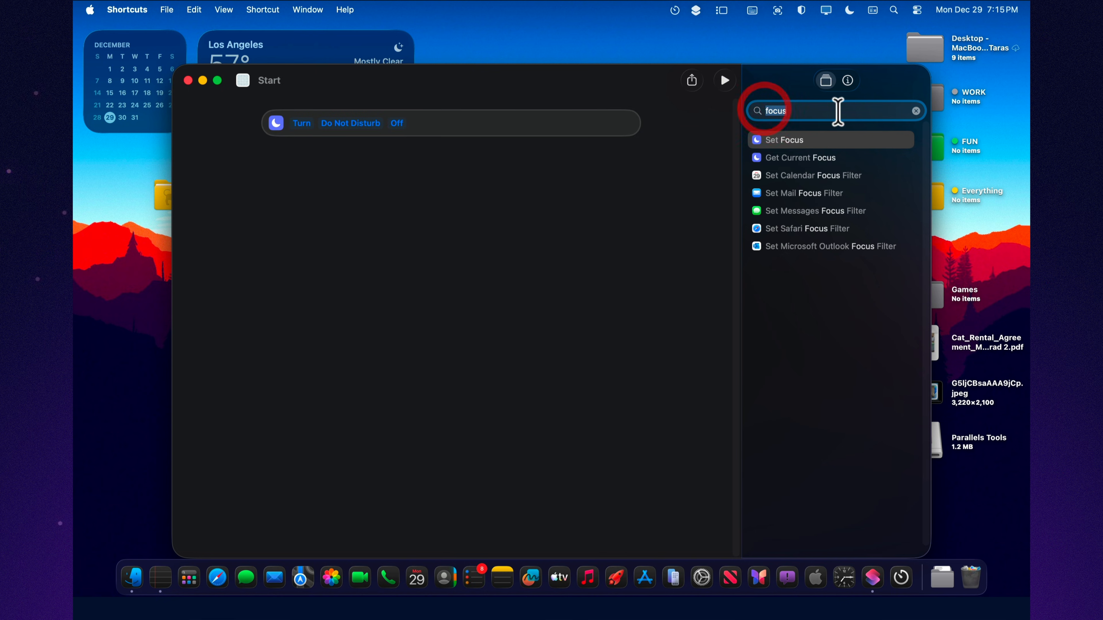
- Add a Set Volume action and lower it to 29%
type("volu")
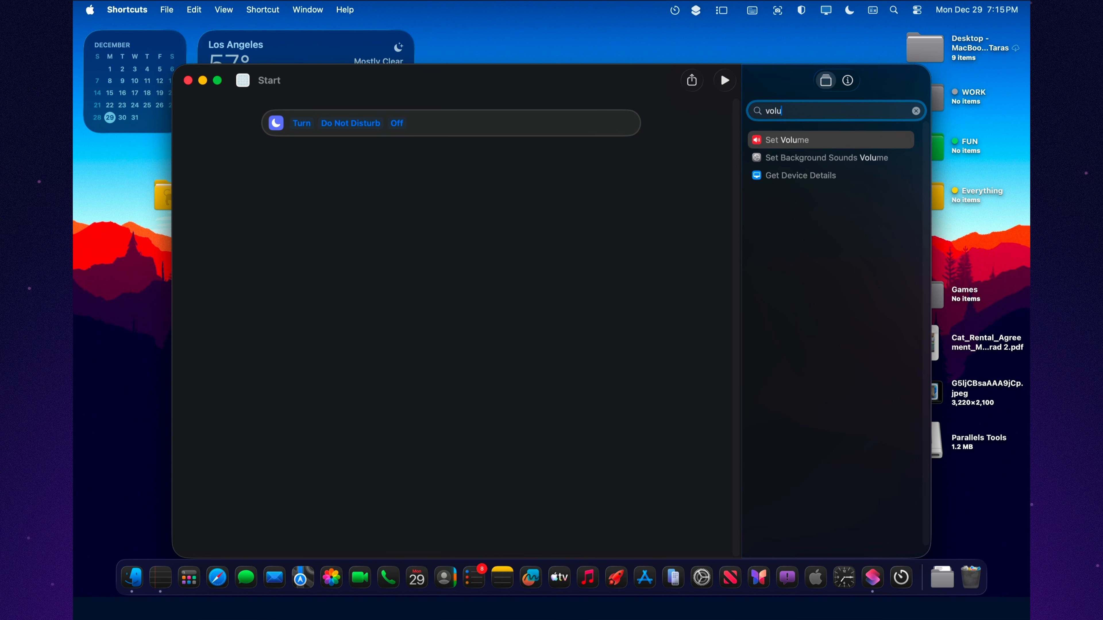
left_click(785, 139)
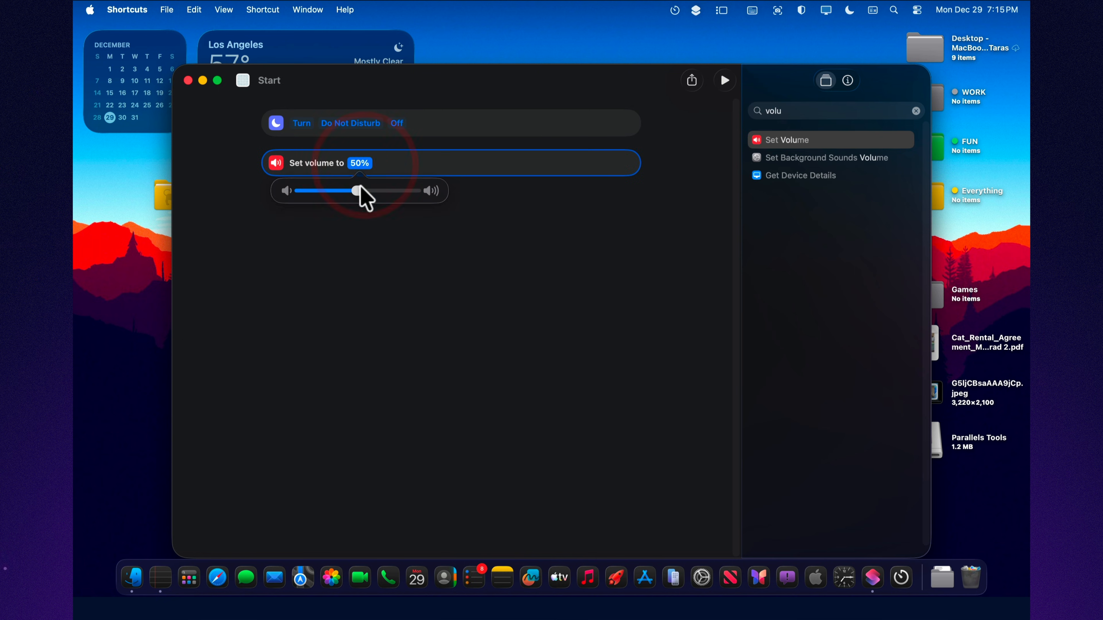
left_click_drag(358, 191, 332, 191)
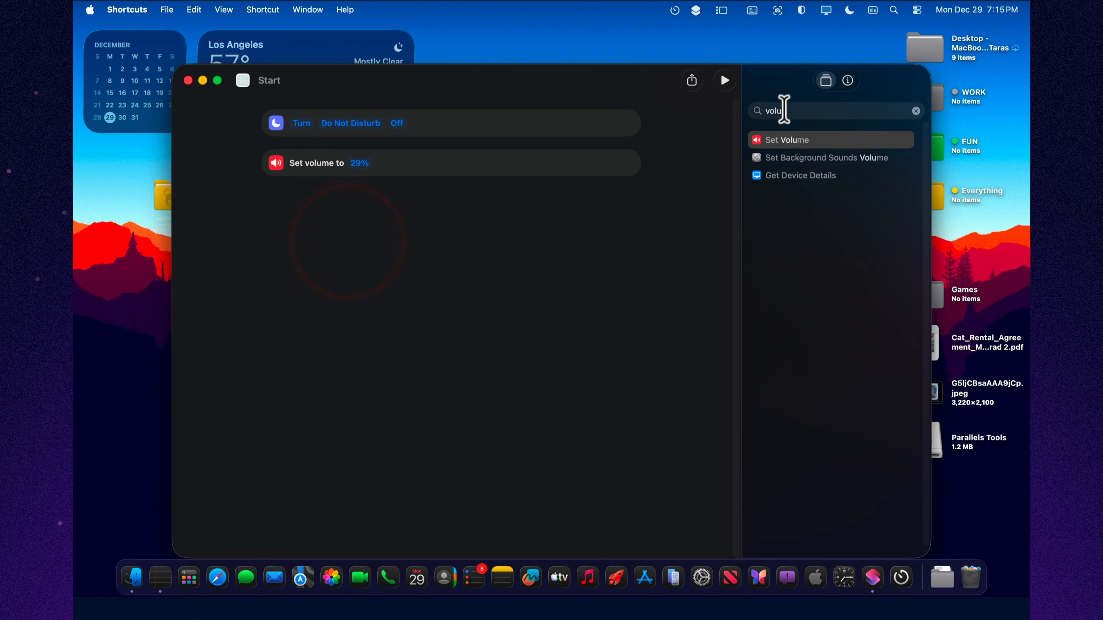
- Add a Set Brightness action and raise it to 81%
type("b")
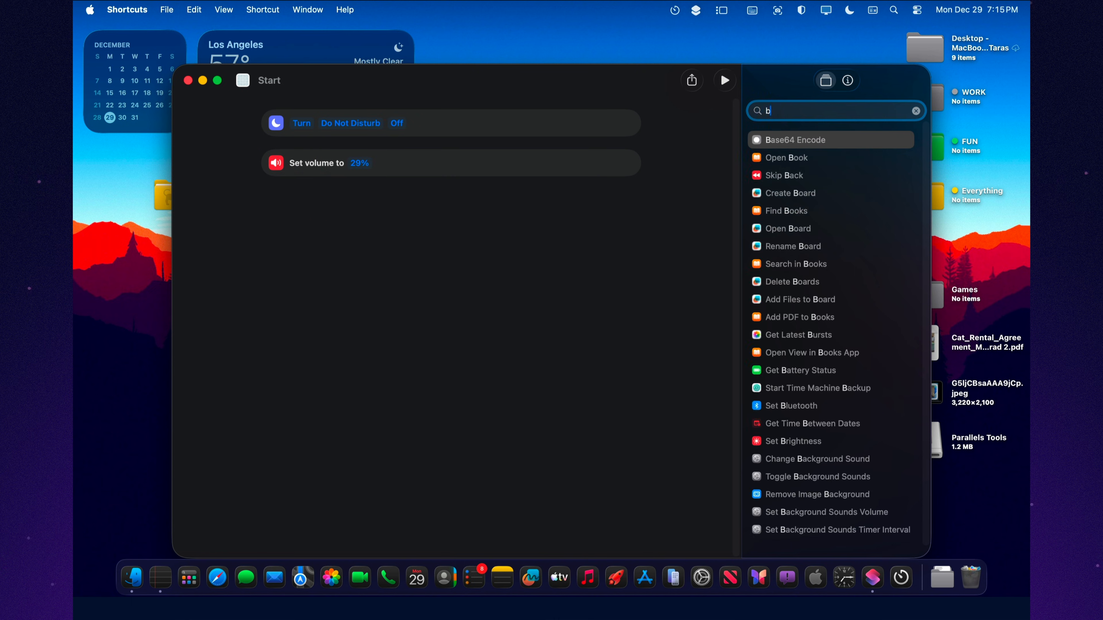
type("rit")
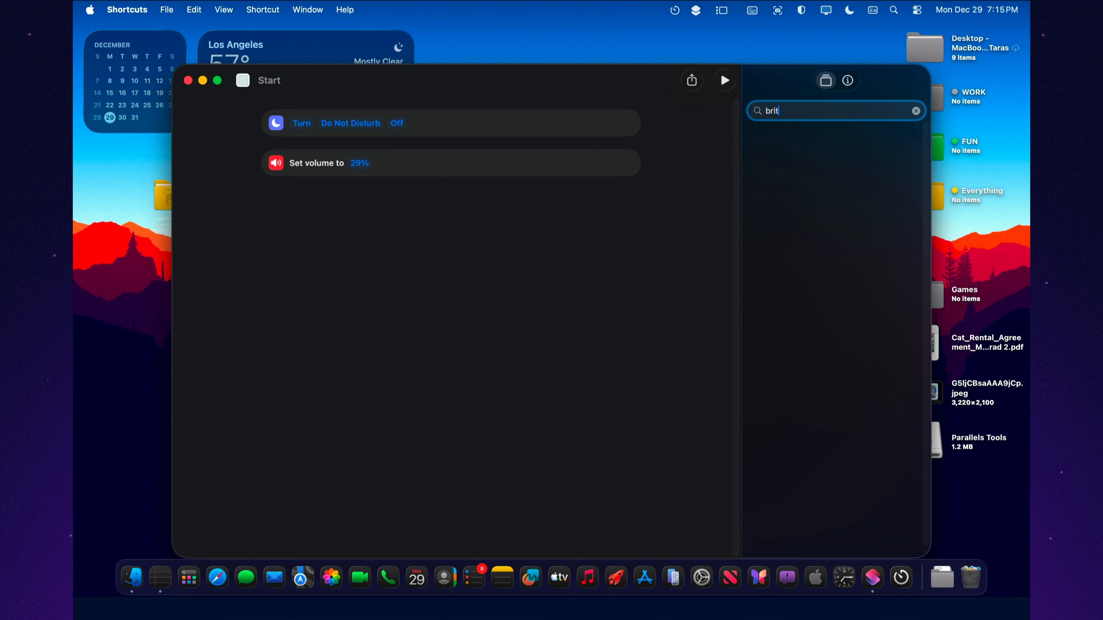
key("backspace")
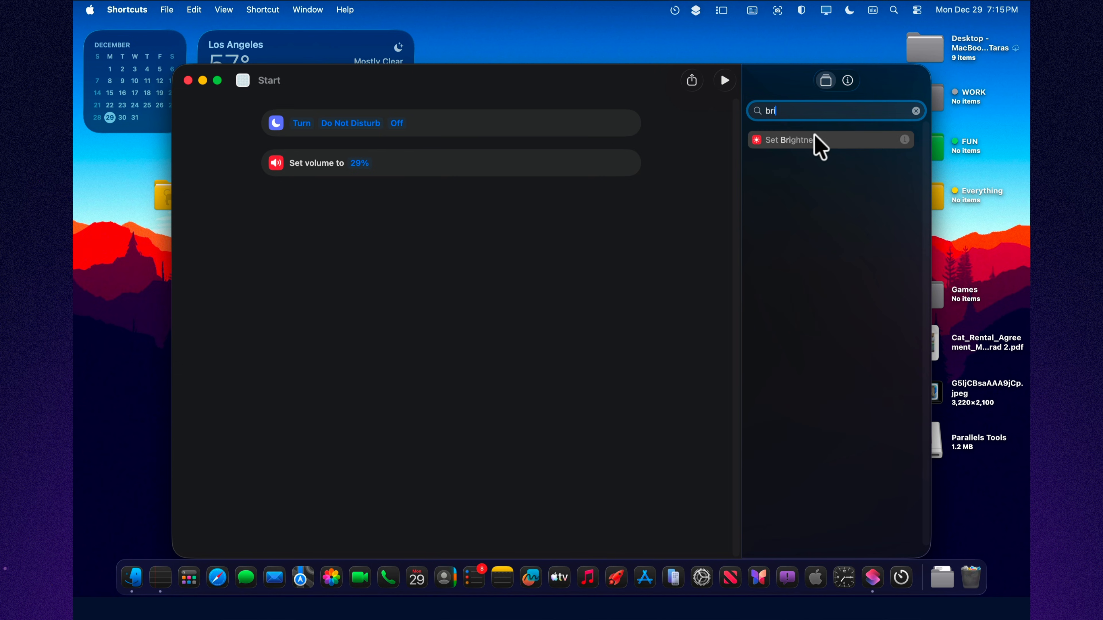
left_click(795, 139)
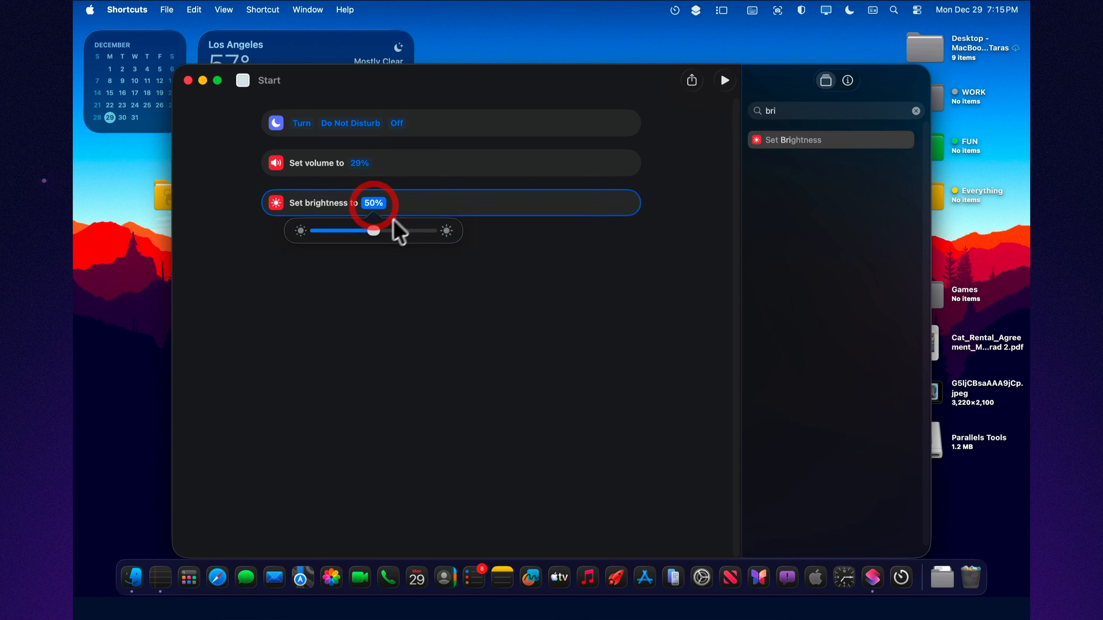
left_click_drag(373, 231, 408, 231)
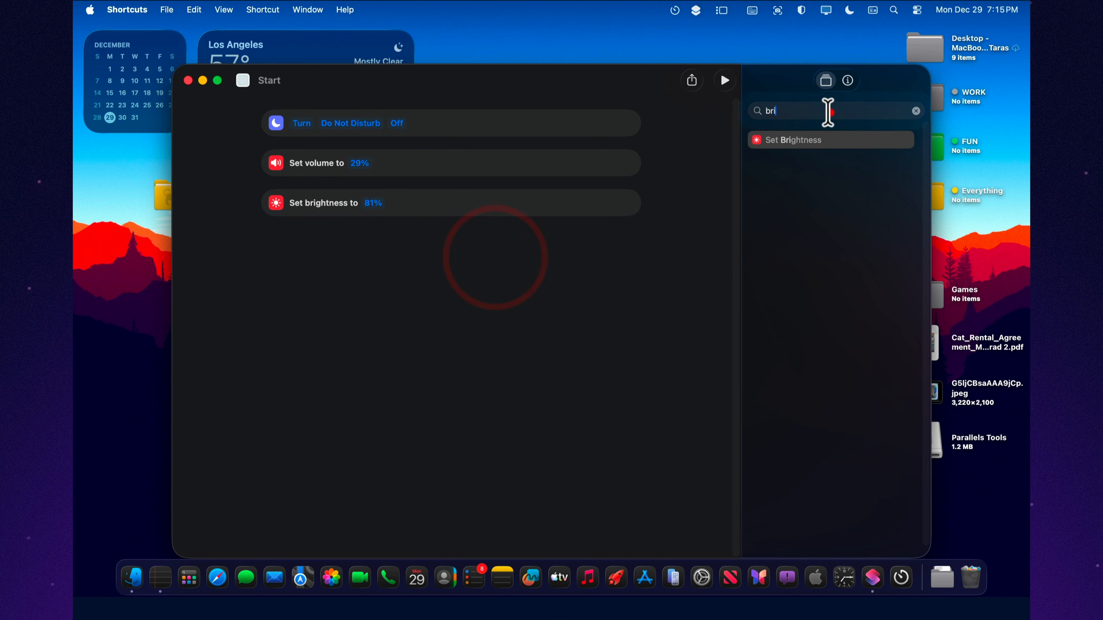
type("ap")
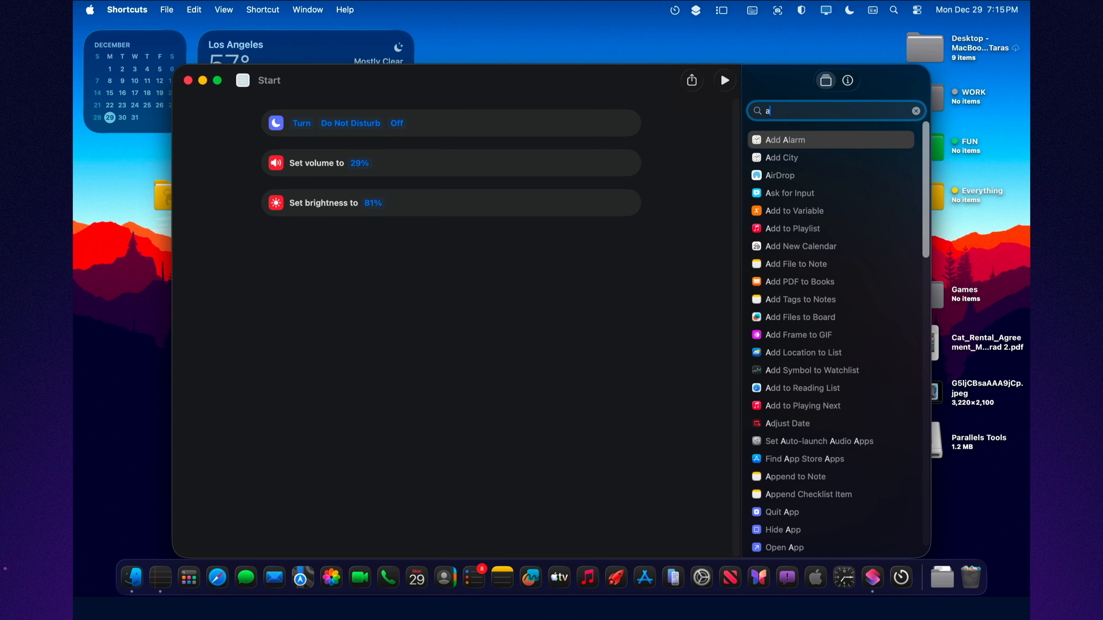
- Add Split Screen Apps with Safari and Notes as the two apps, then run Start to test it
type("ps")
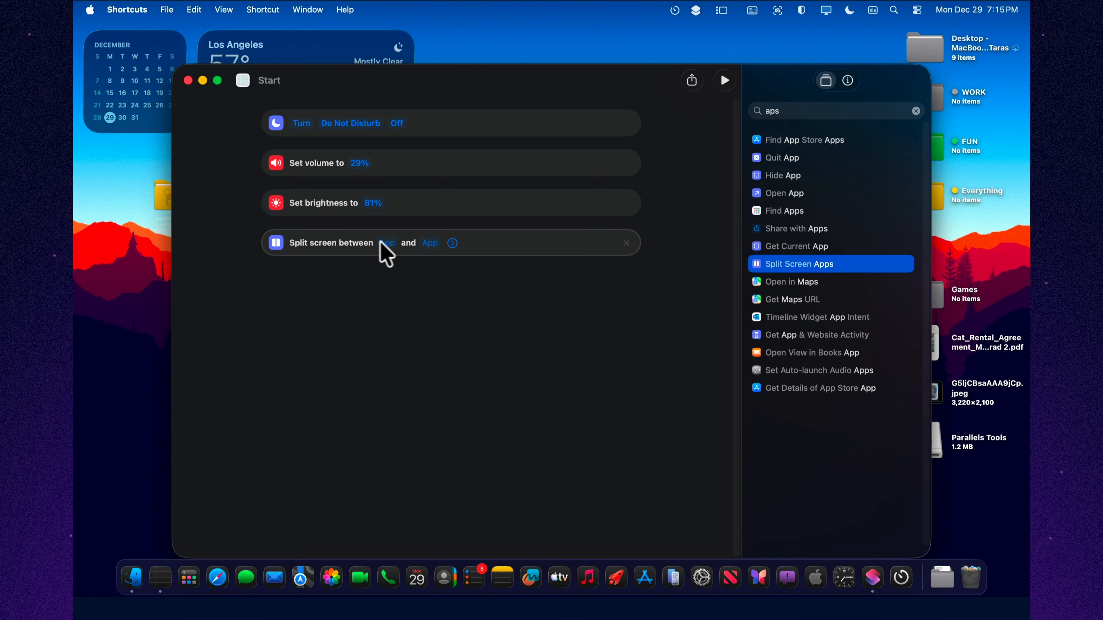
left_click(386, 242)
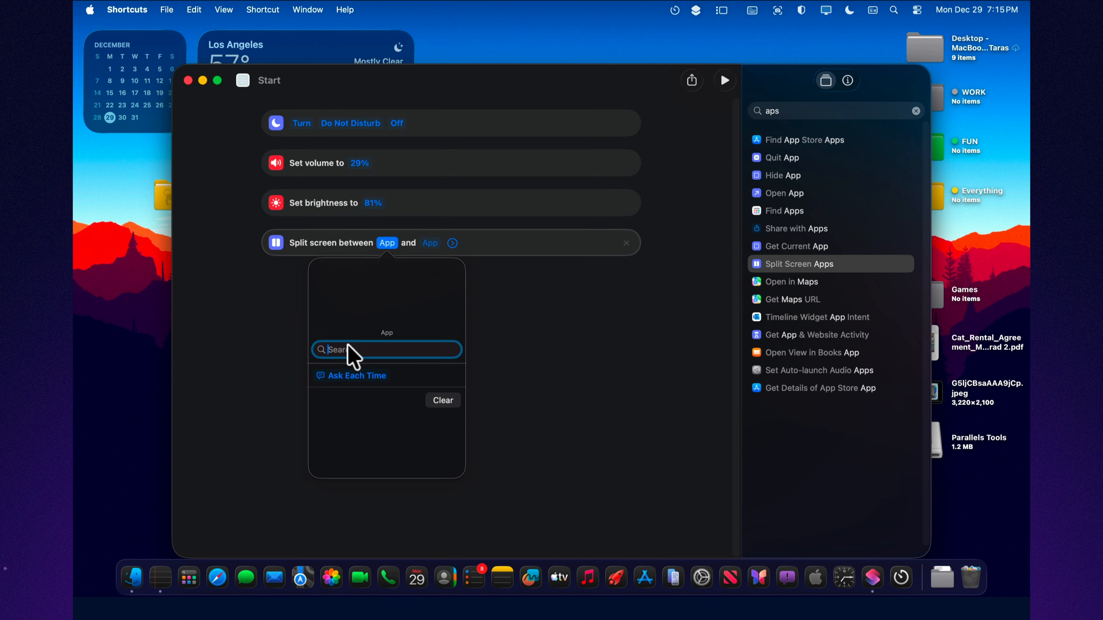
type("safar")
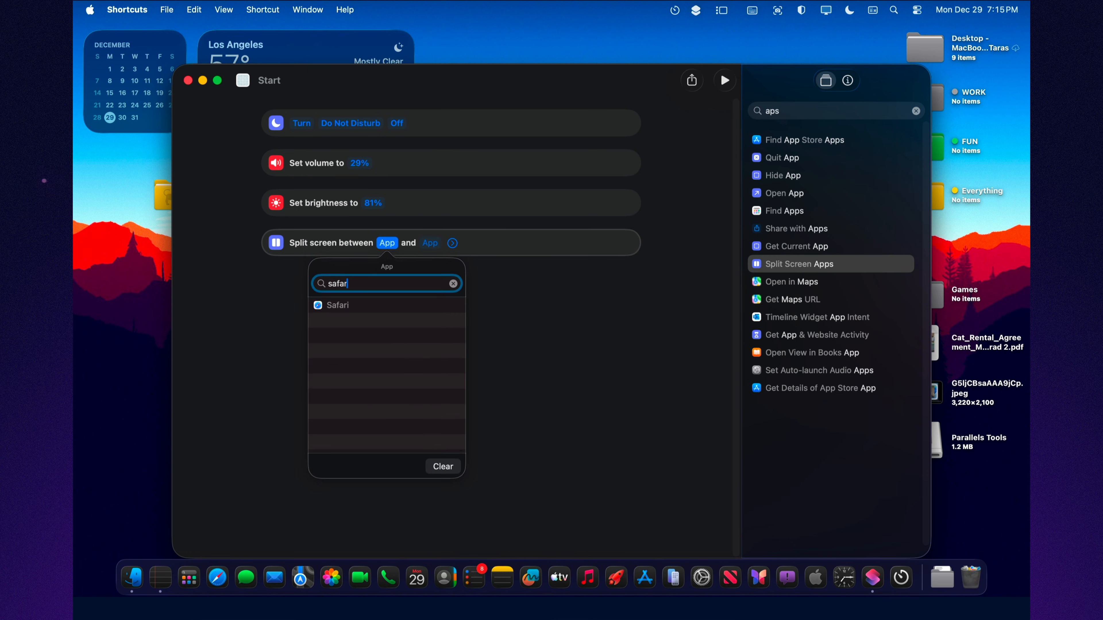
left_click(338, 305)
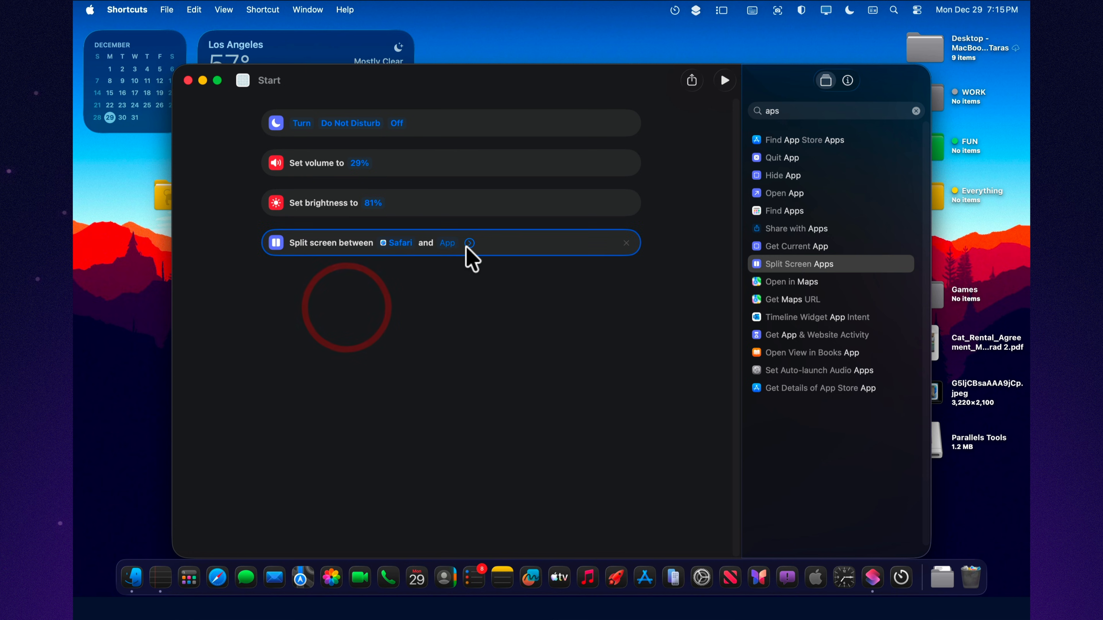
left_click(446, 242)
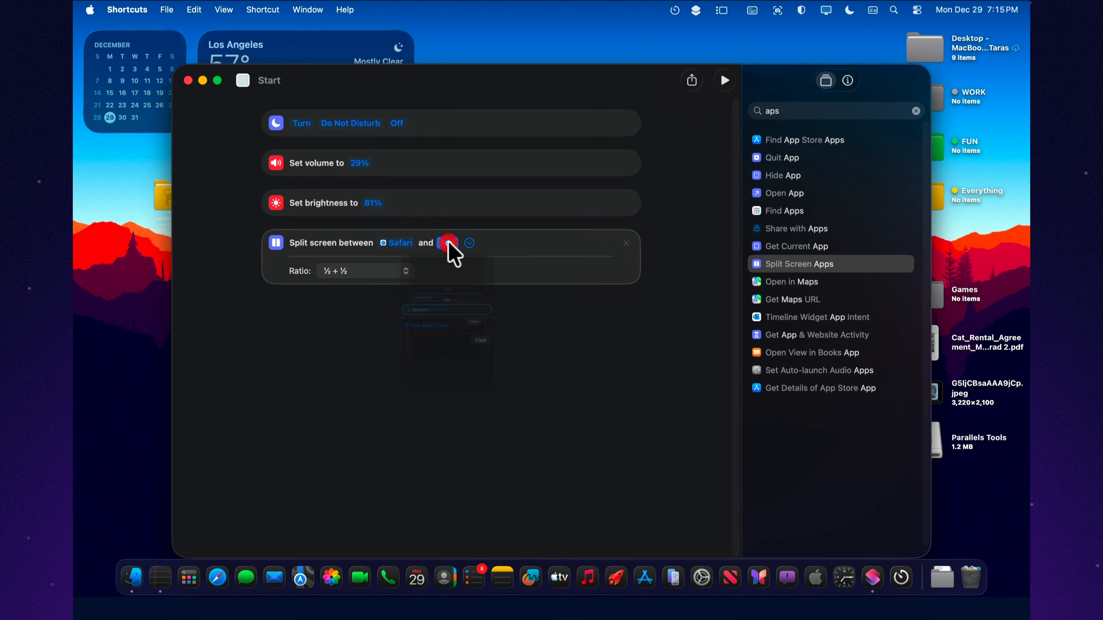
type("no")
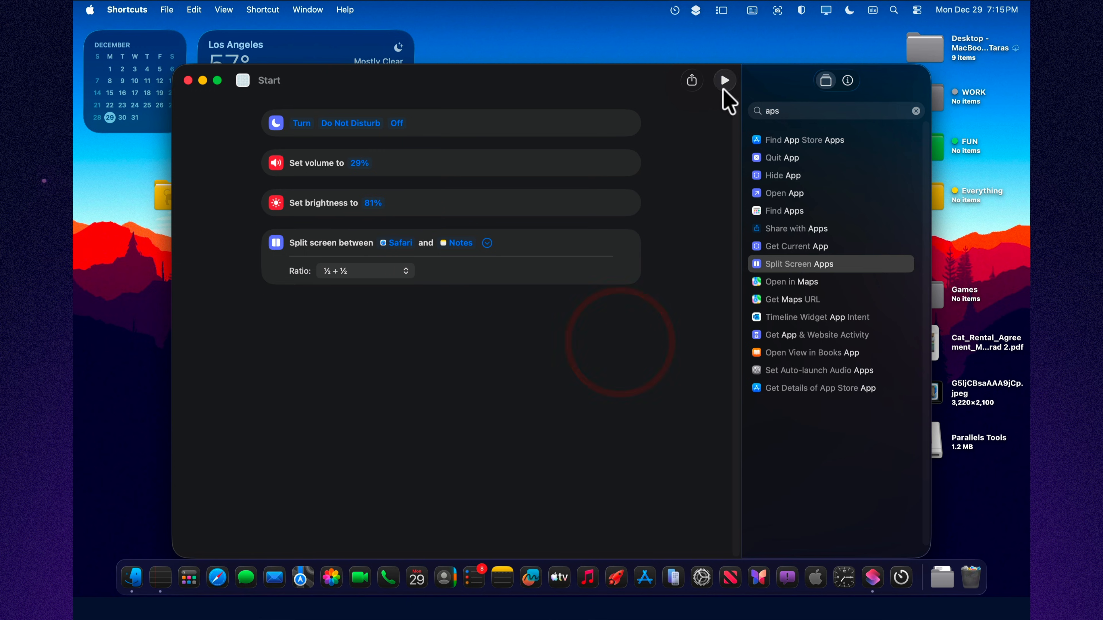
left_click(725, 80)
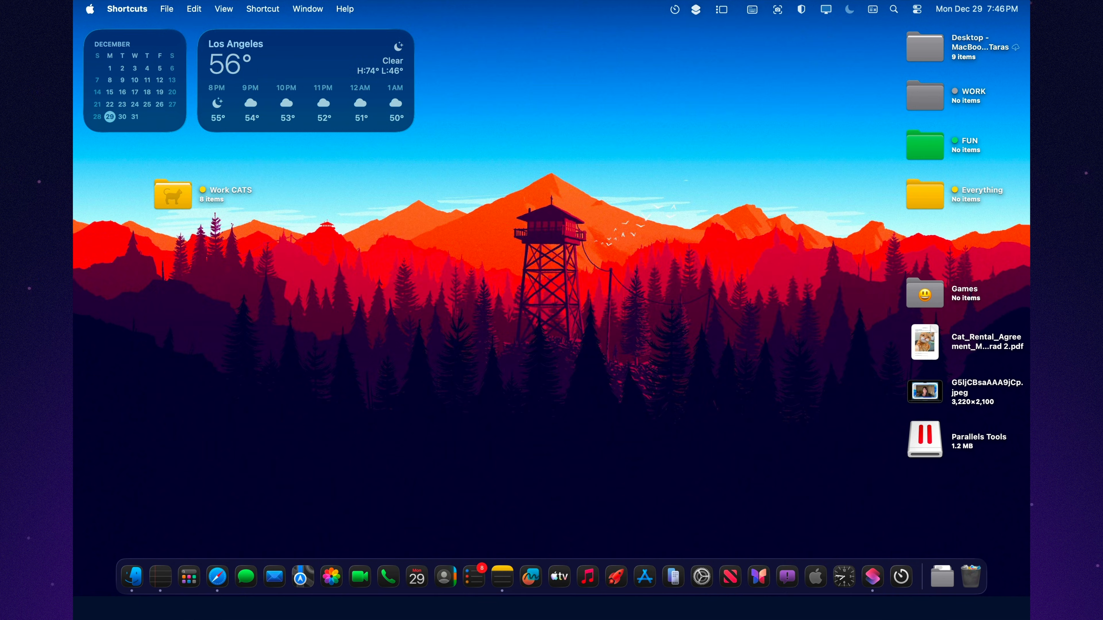
mouse_move(182, 540)
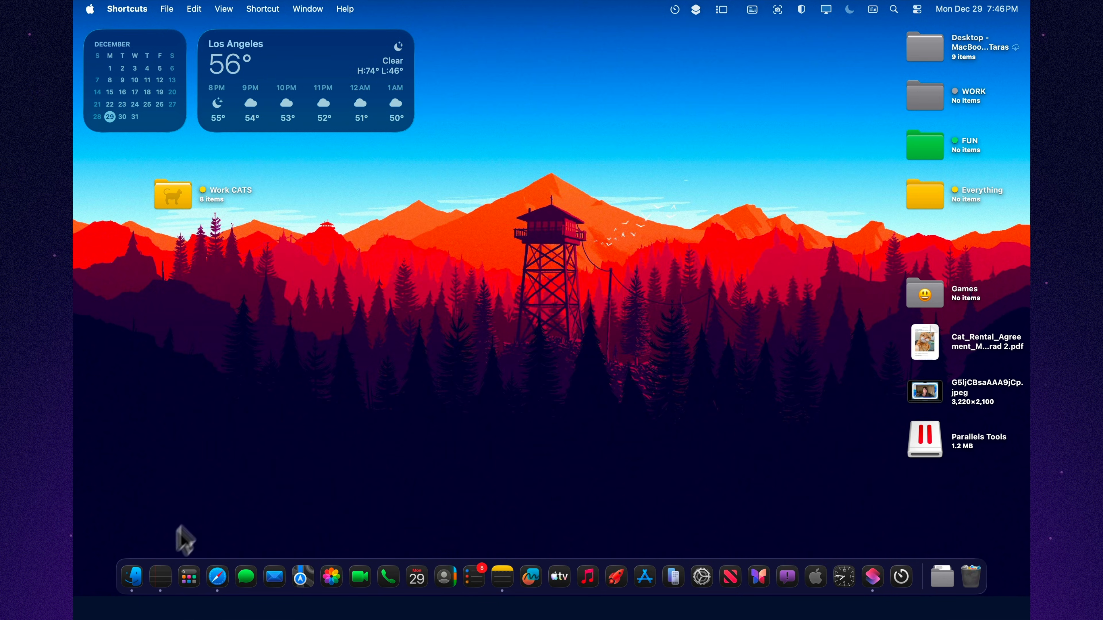
- Reopen Shortcuts and start a new empty shortcut with the action search ready
left_click(873, 577)
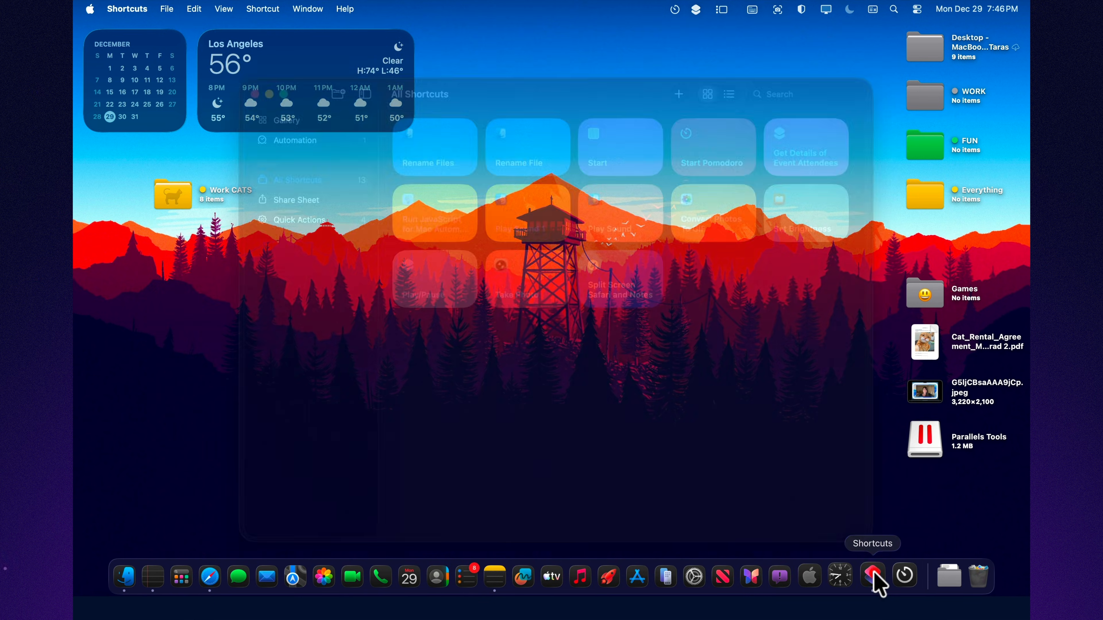
left_click(872, 577)
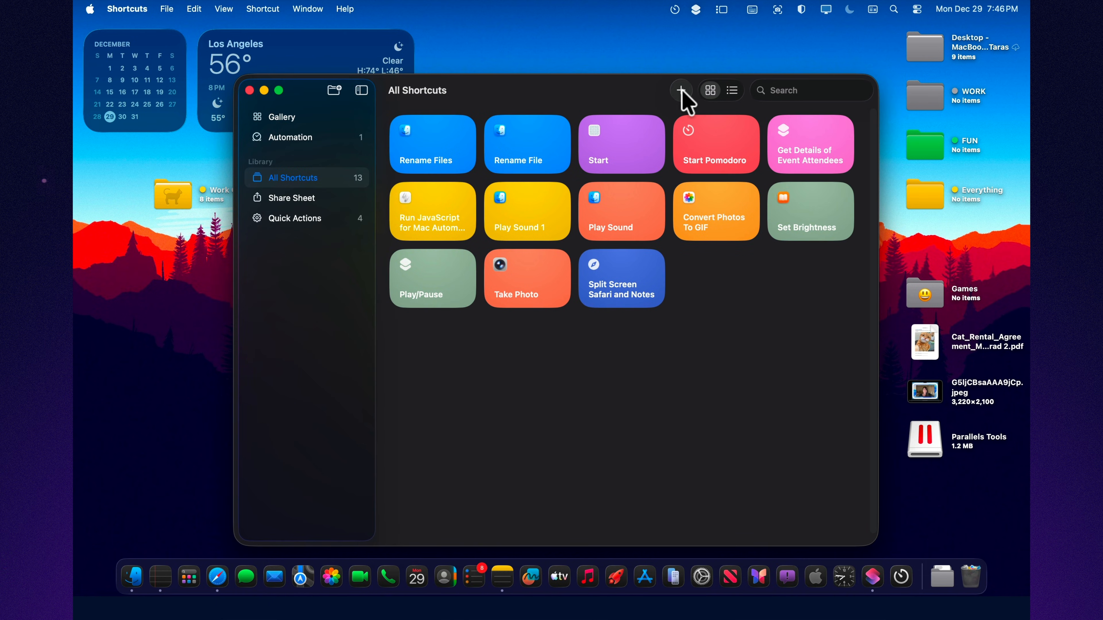
left_click(680, 90)
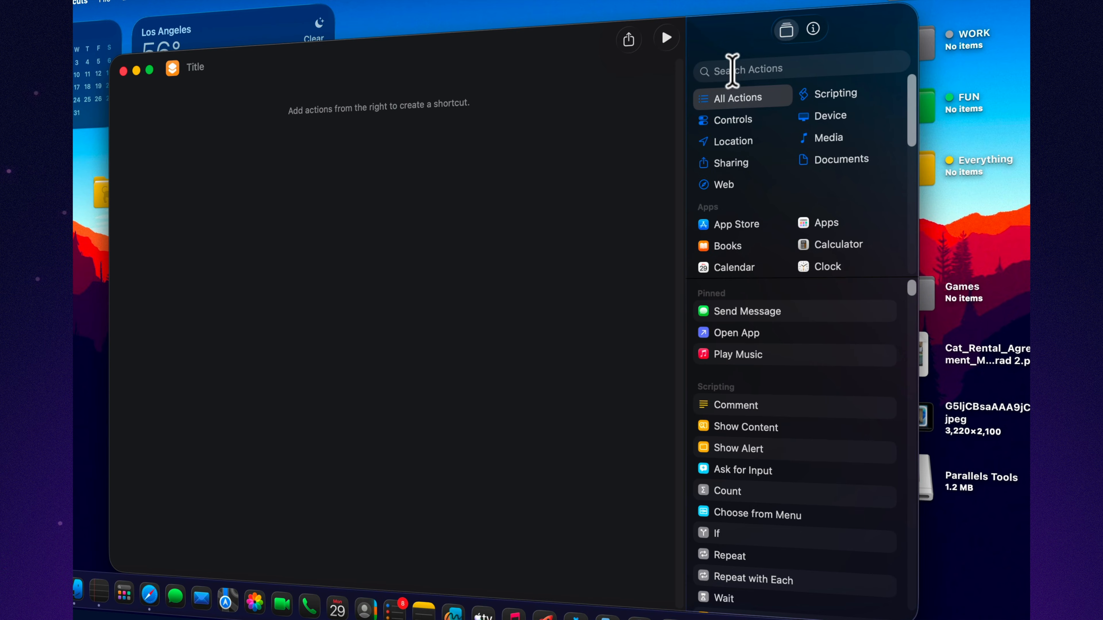
- Add Get Selected Files in Finder and Move File to Work CATS, enabling Share Sheet and Quick Action
type("get sele")
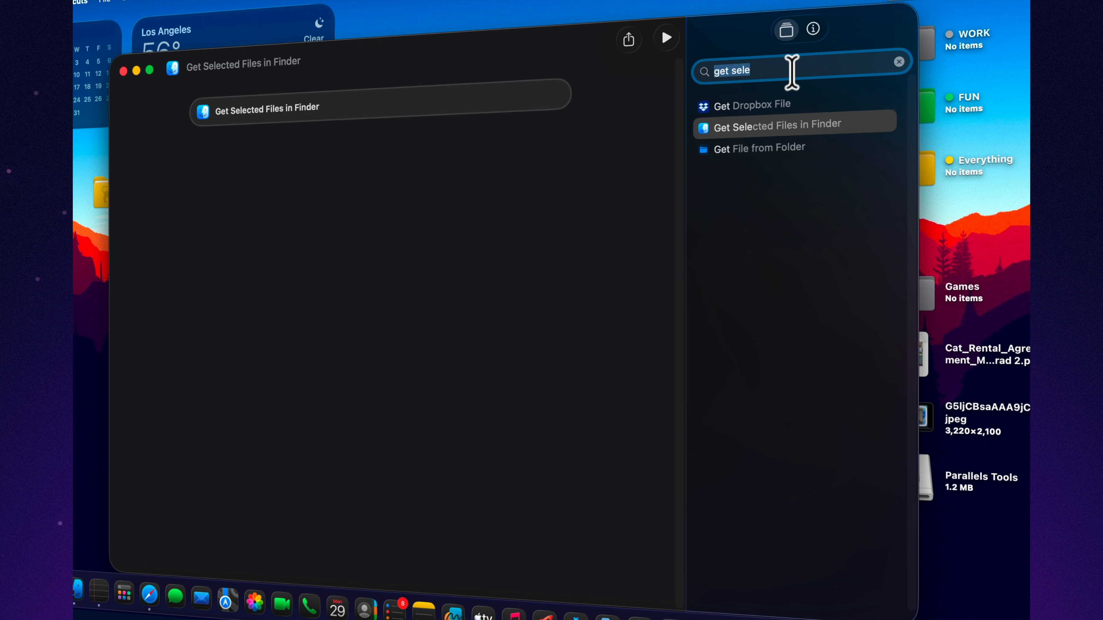
type("move")
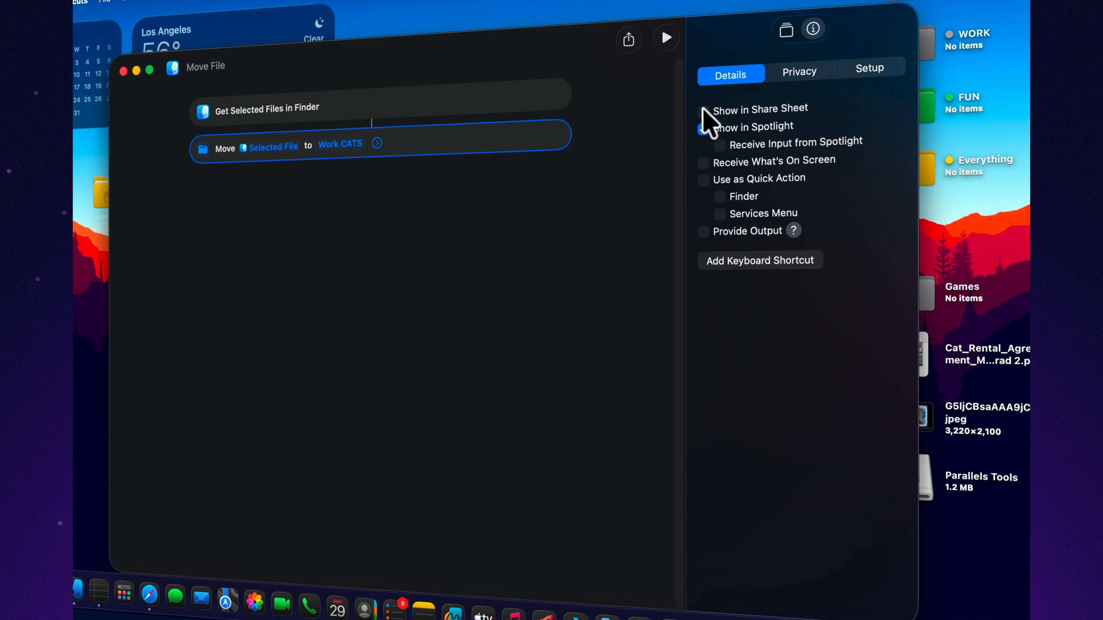
left_click(703, 126)
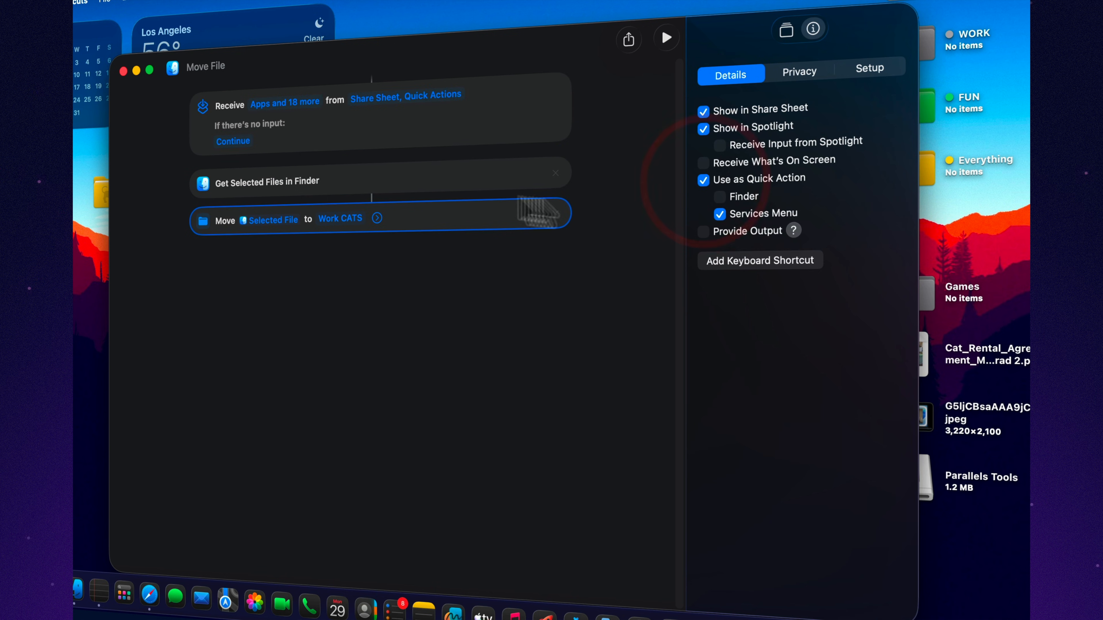
left_click(719, 196)
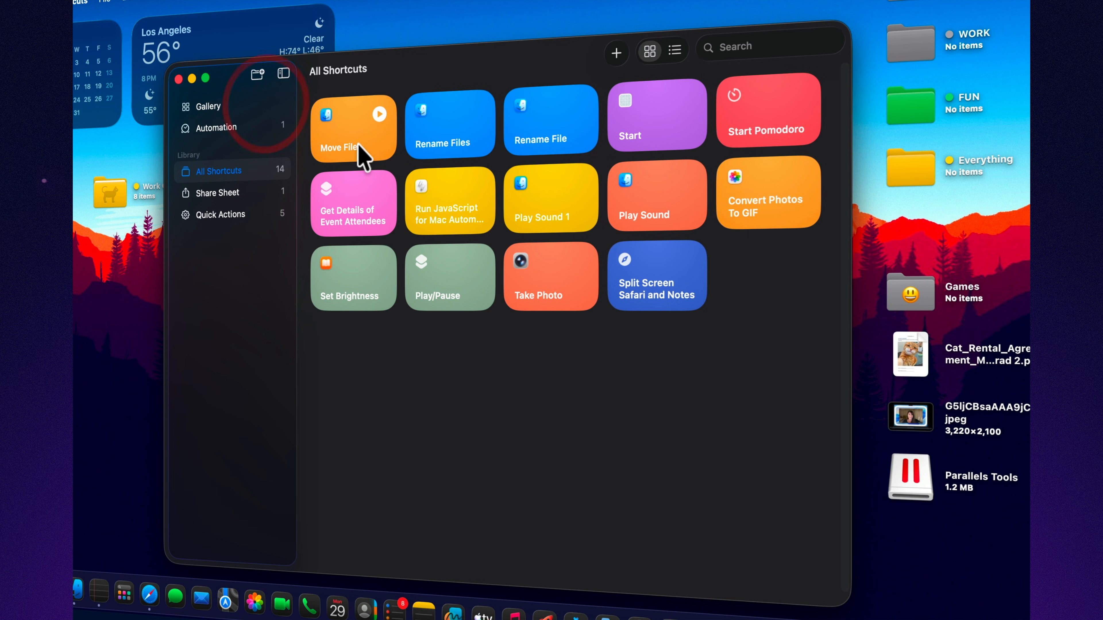
- Rename the Move File shortcut to CATS and minimize the Shortcuts window
right_click(351, 127)
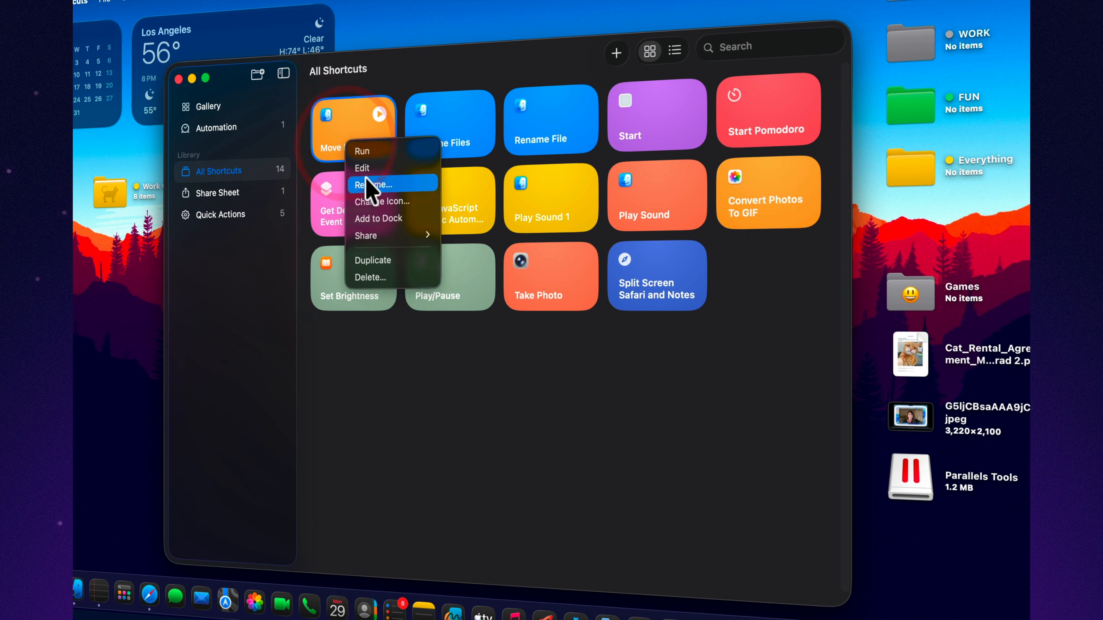
left_click(373, 185)
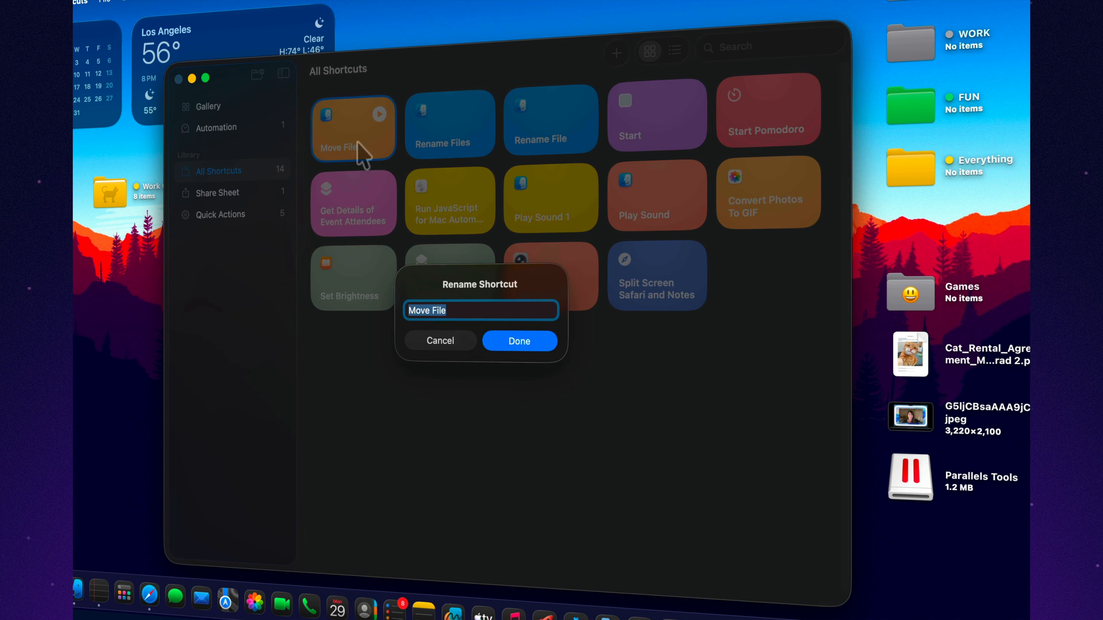
left_click(519, 341)
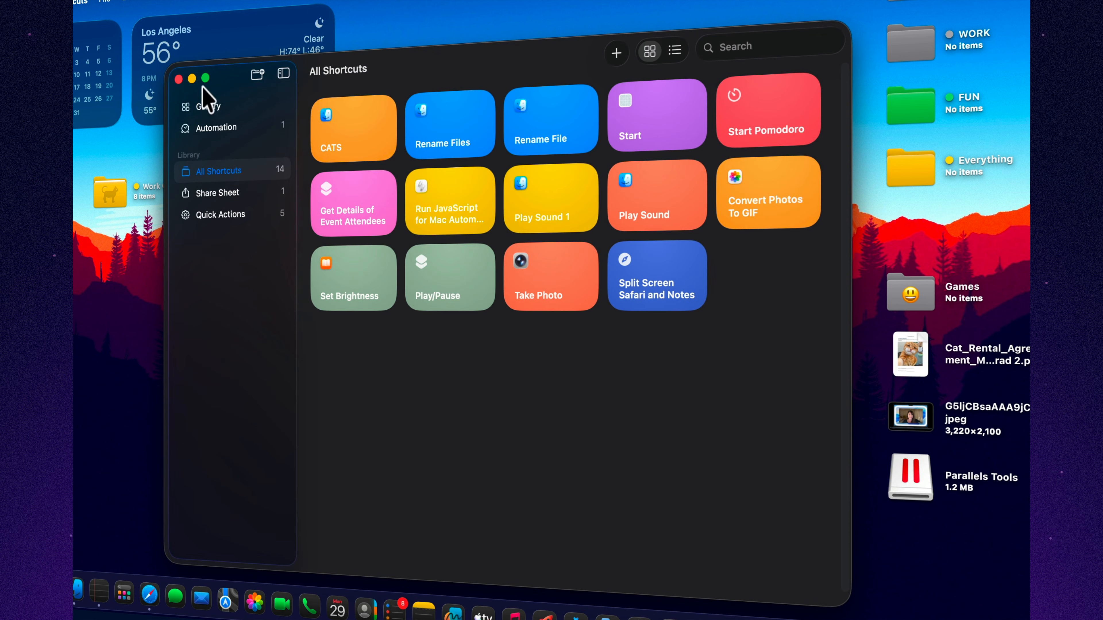
left_click(192, 78)
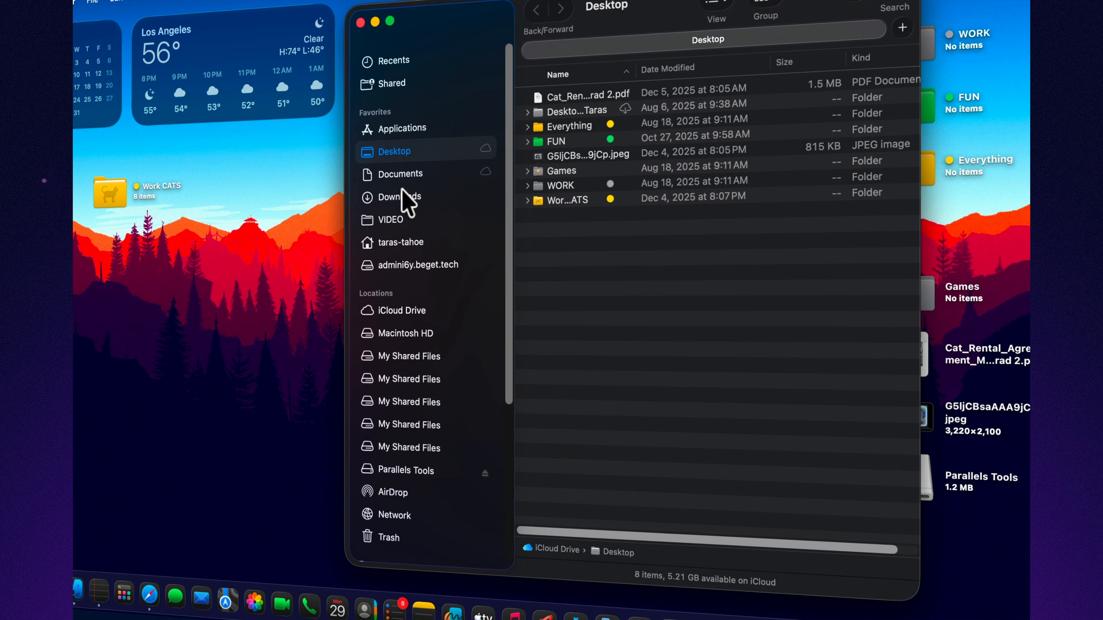
- Run the CATS quick action on the cat jpg in Downloads and allow the move once
left_click(398, 197)
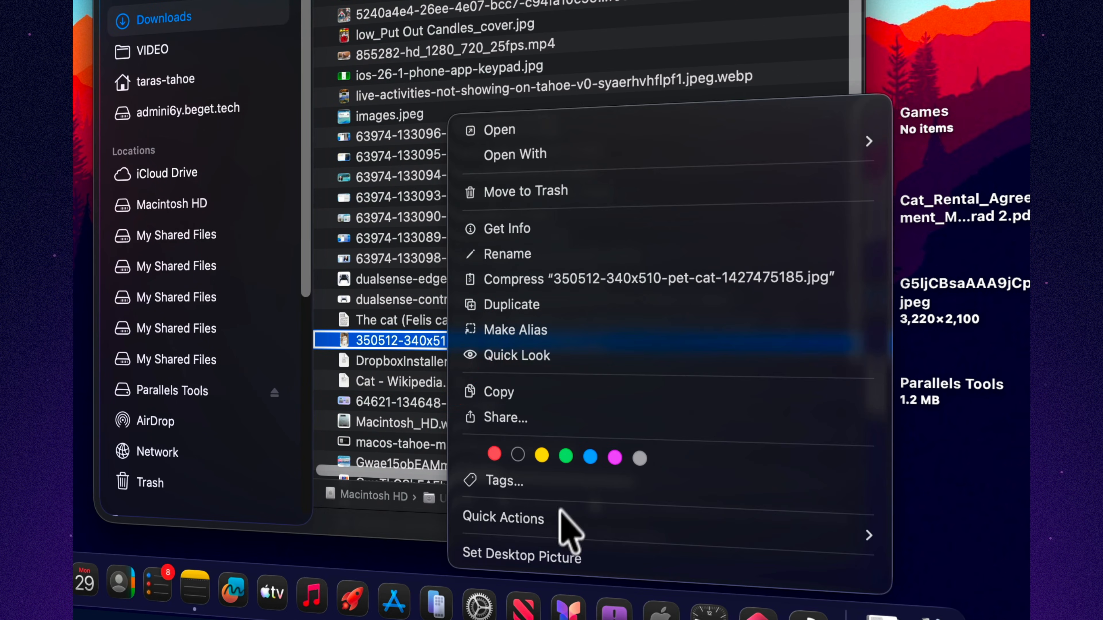
left_click(502, 518)
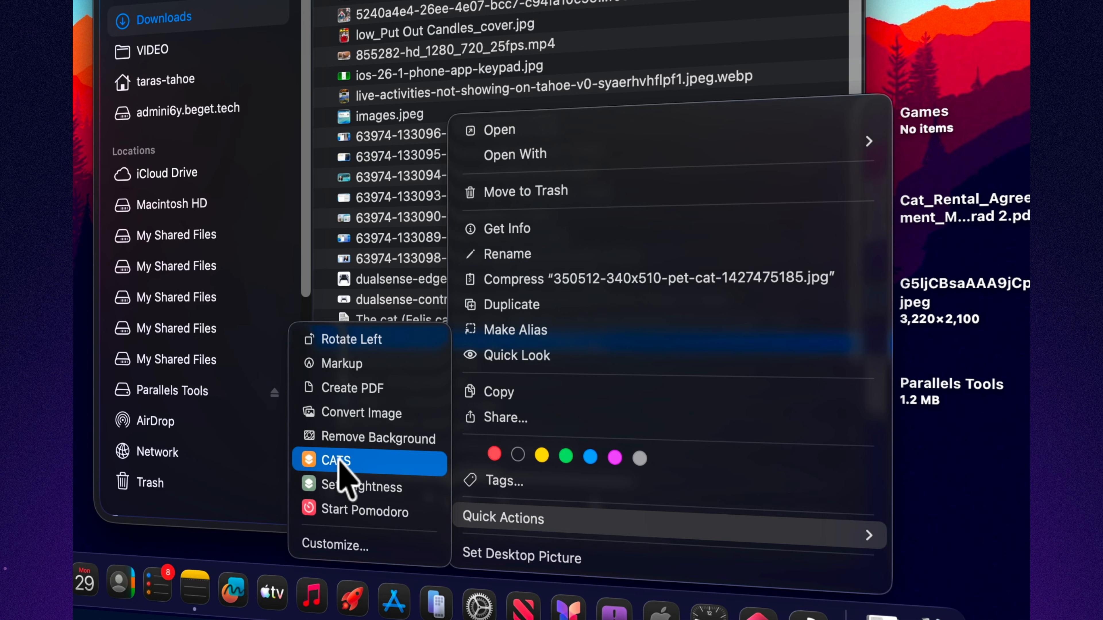
left_click(332, 460)
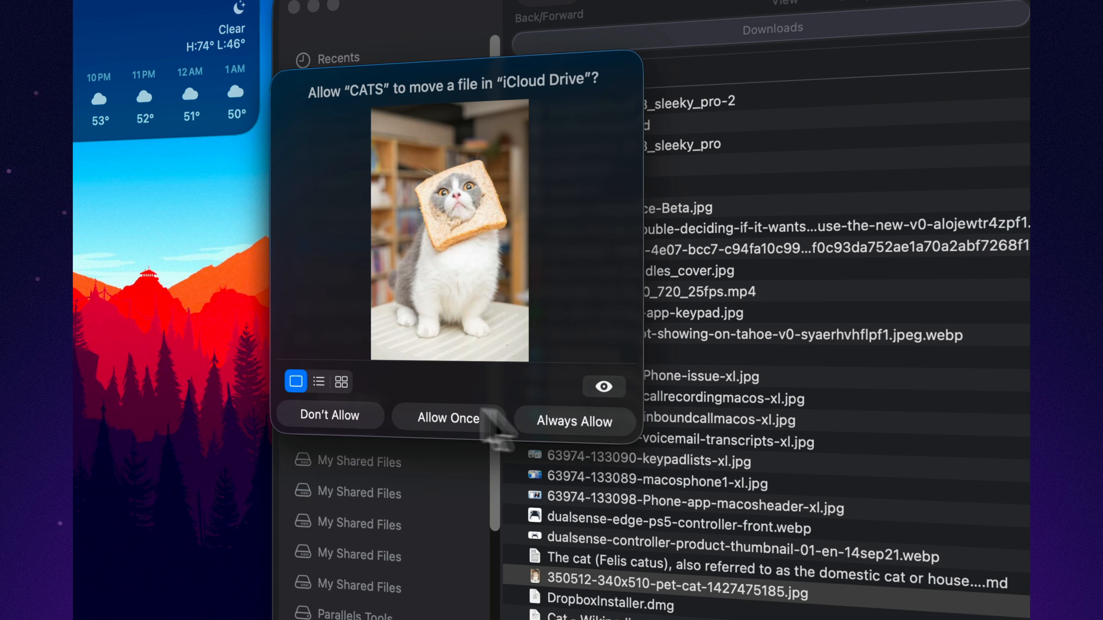
left_click(448, 419)
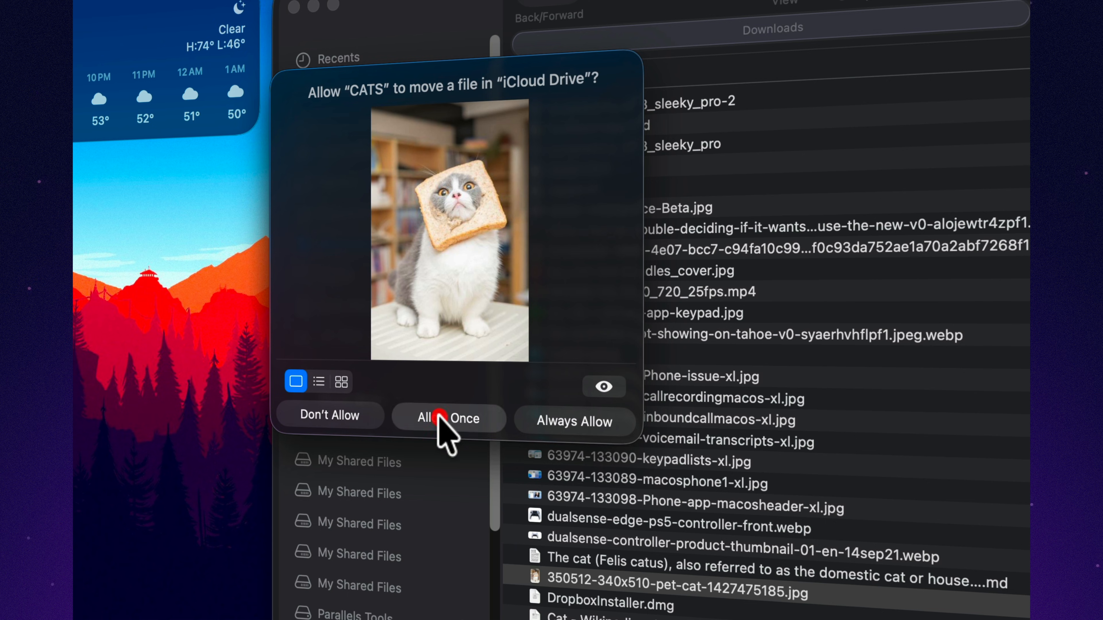
left_click(448, 420)
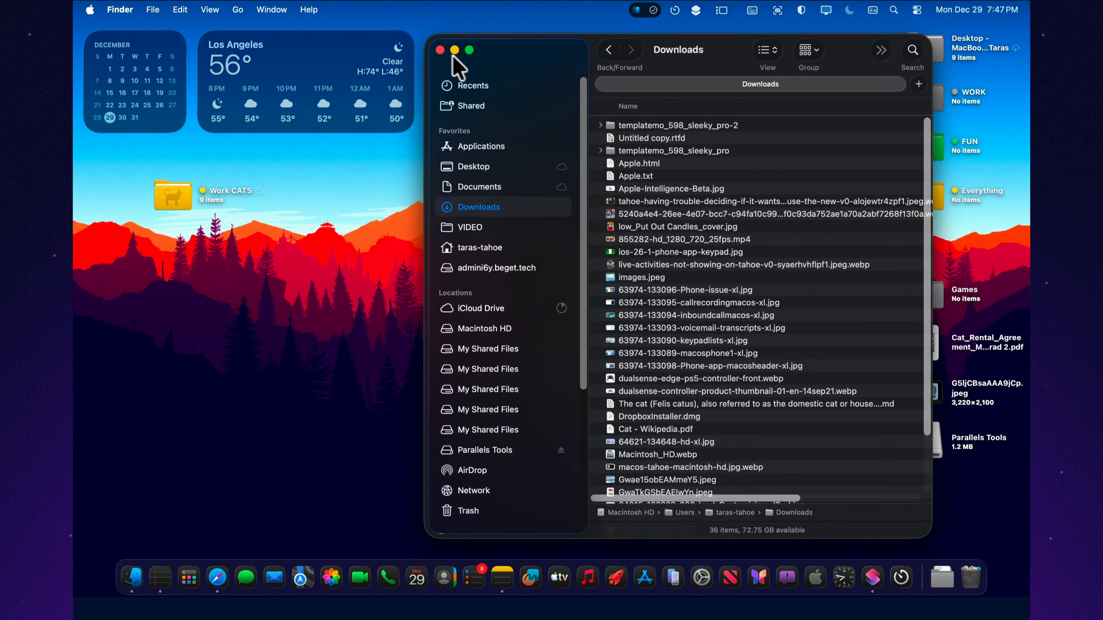
- Close Downloads and open the Work CATS folder on the Desktop to see the moved photo
left_click(439, 50)
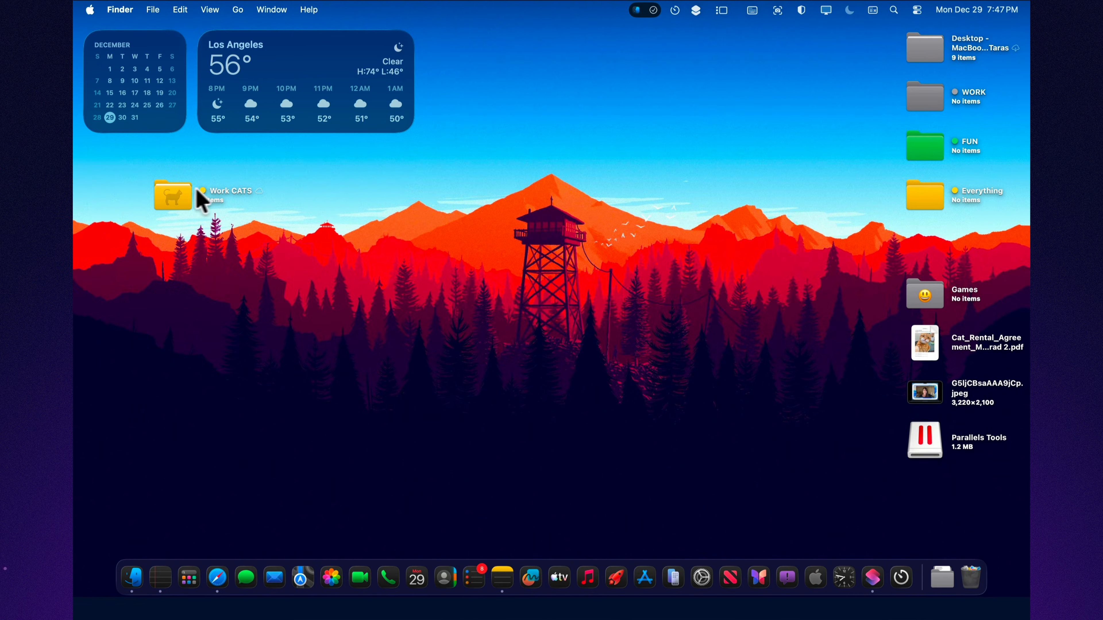
double_click(173, 195)
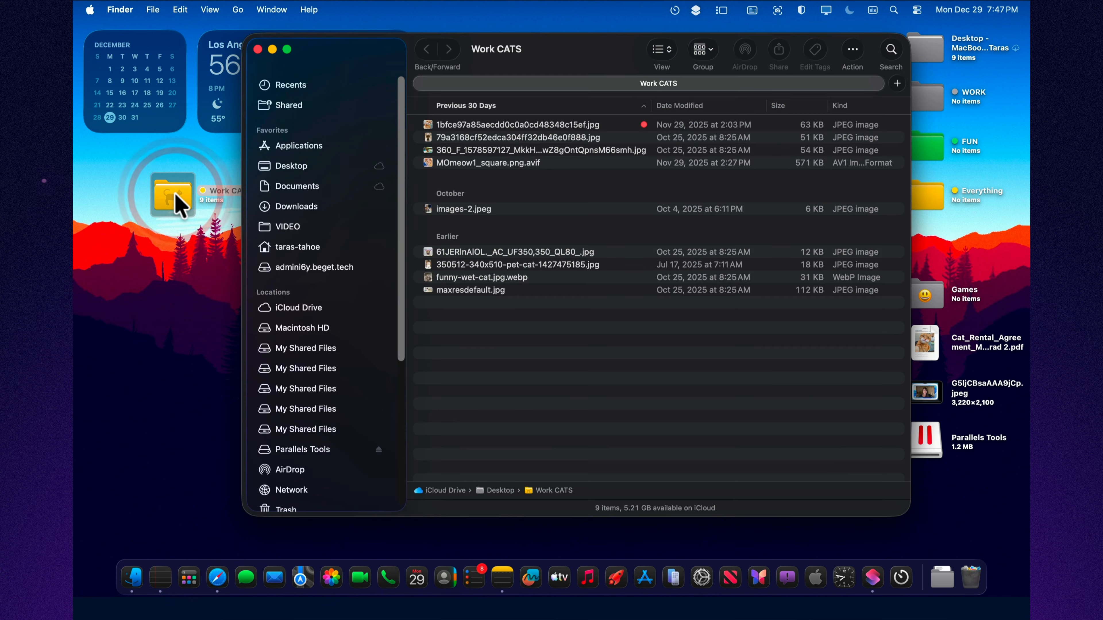
mouse_move(555, 183)
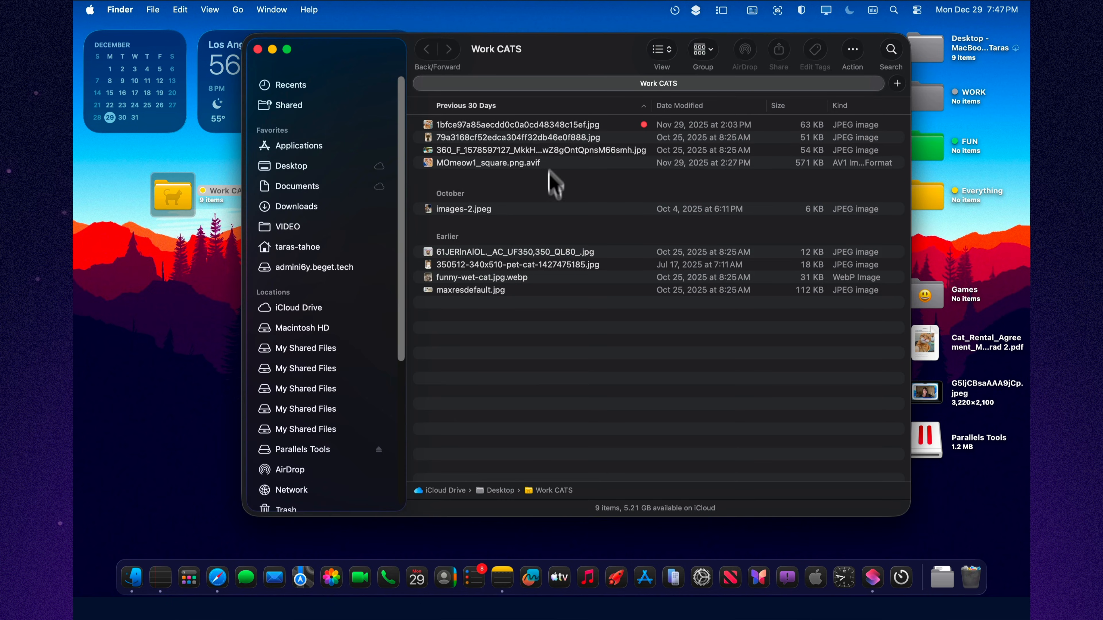
mouse_move(251, 51)
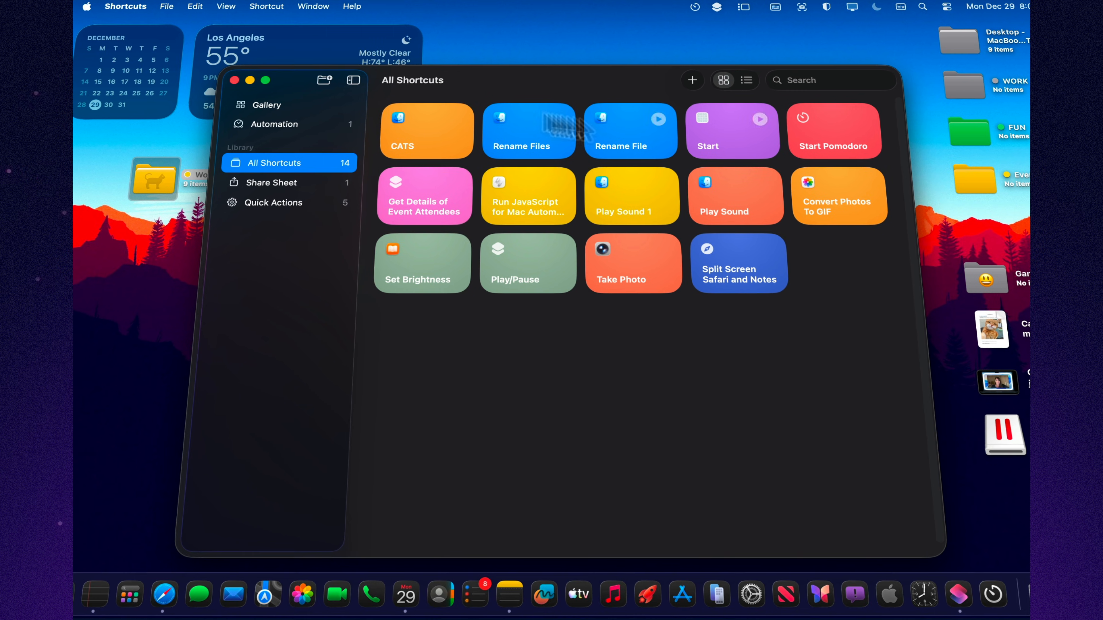
- Create a new untitled shortcut and browse its action categories
left_click(691, 79)
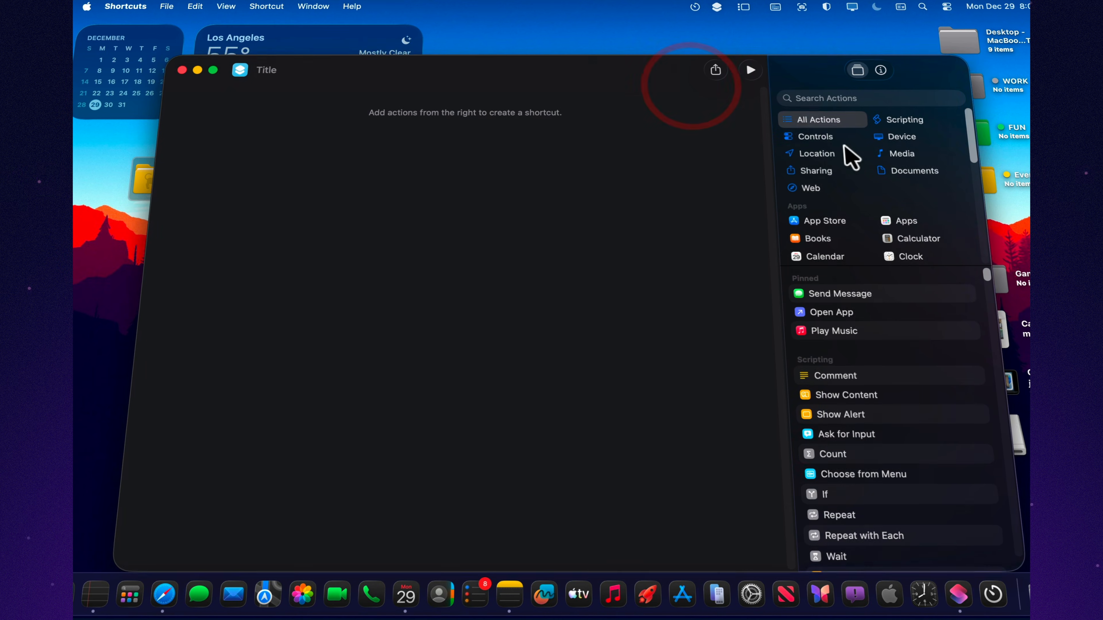
scroll("down", 3)
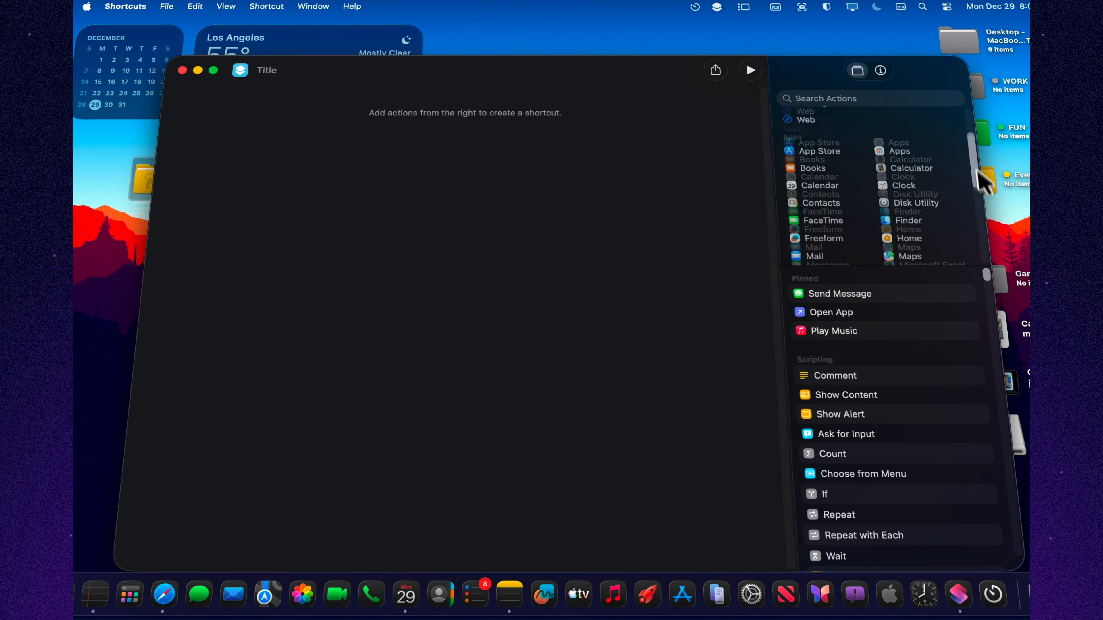
scroll("down", 3)
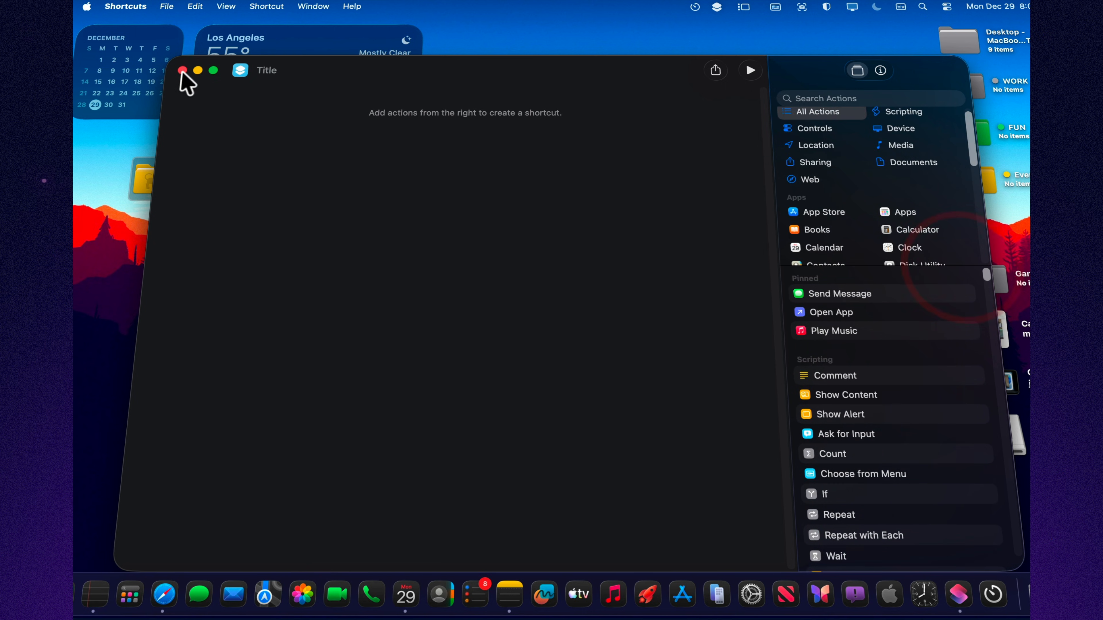
- Discard the empty shortcut and browse the Gallery down to Get Organized and Essentials
left_click(185, 70)
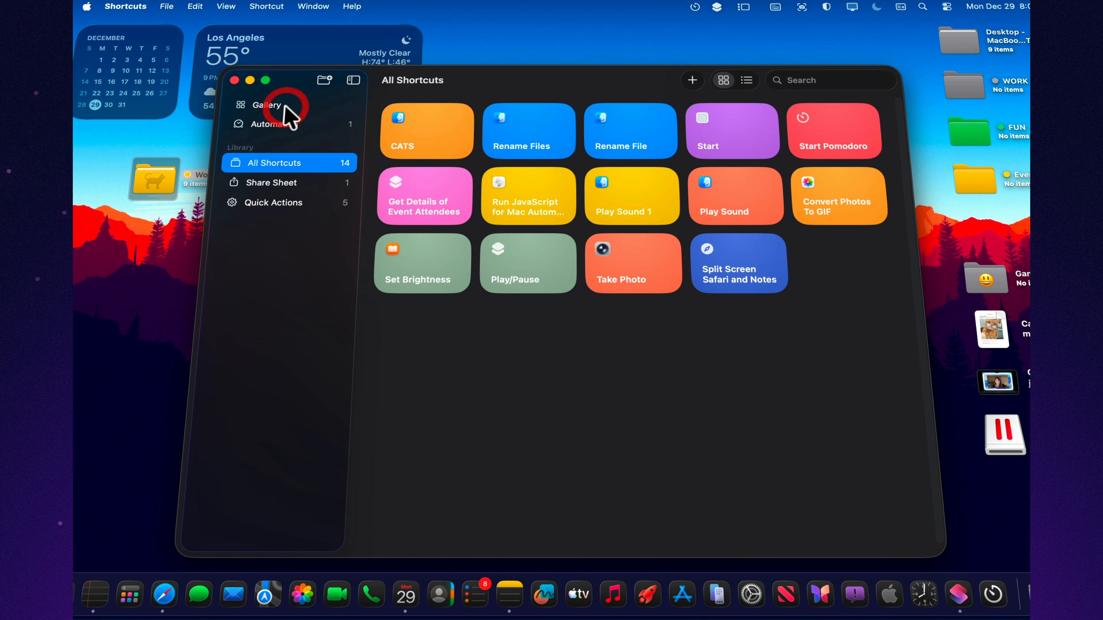
left_click(266, 103)
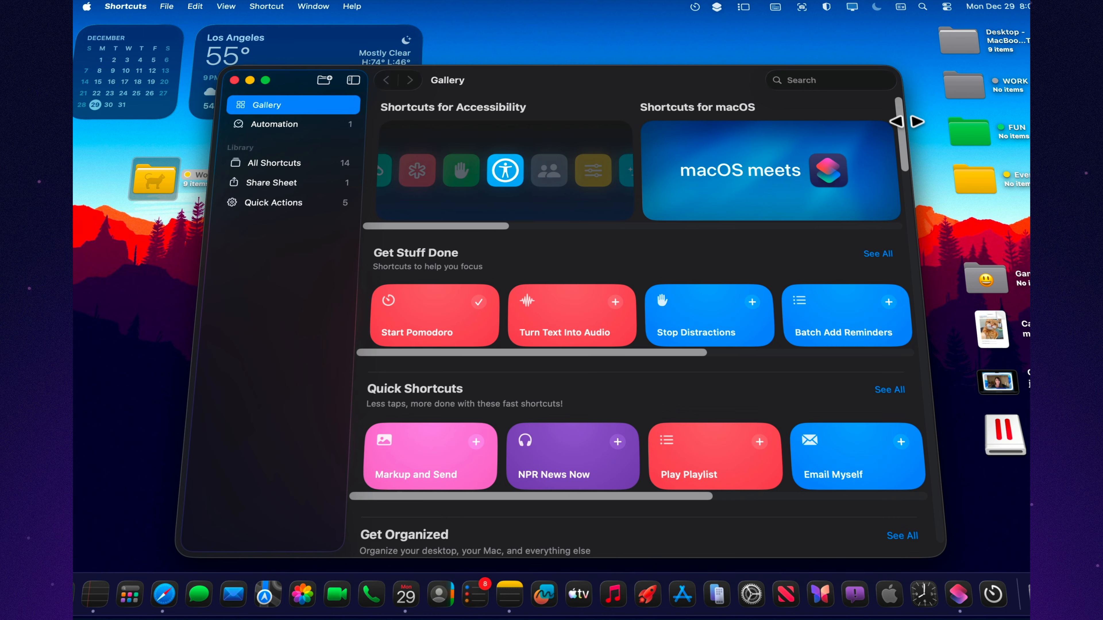
scroll("down", 3)
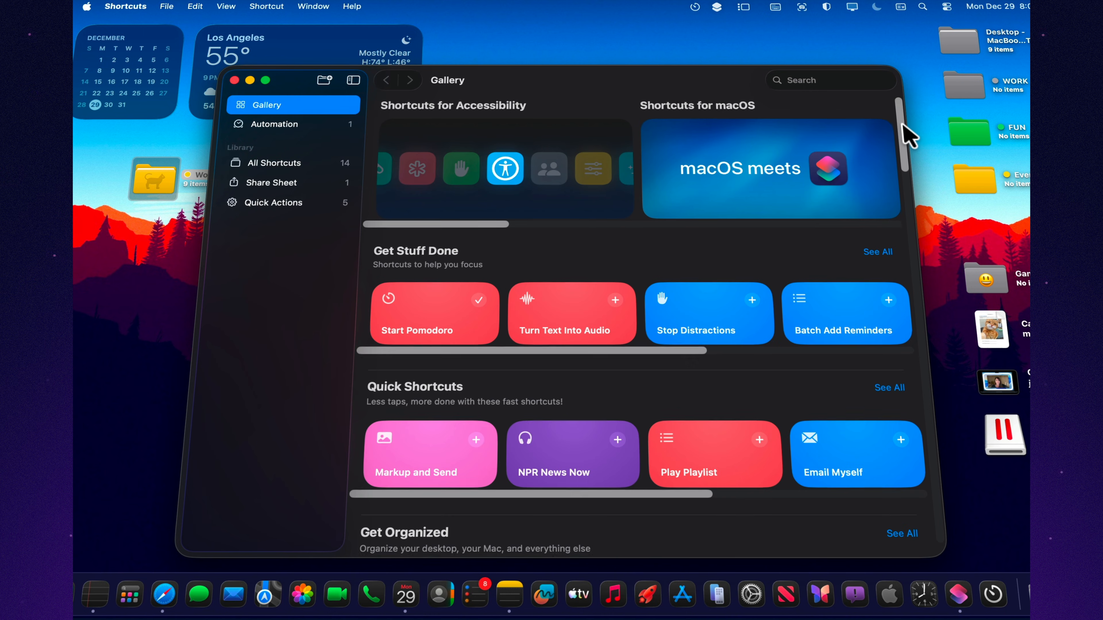
scroll("down", 3)
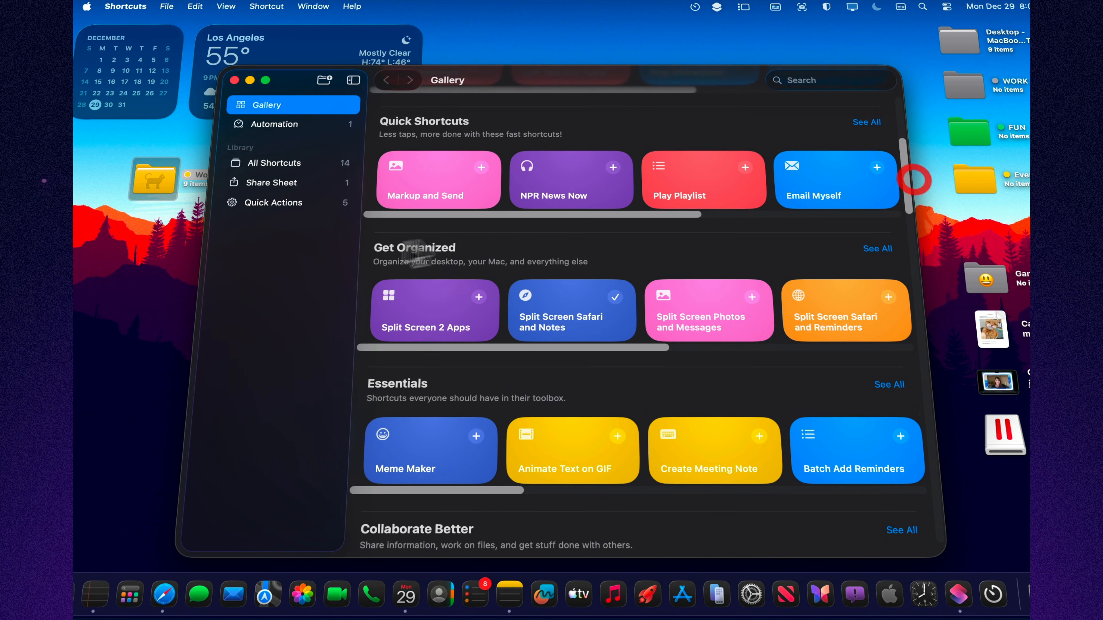
- Add Split Screen 2 Apps with Safari first and a second app, then return to the library
left_click(434, 310)
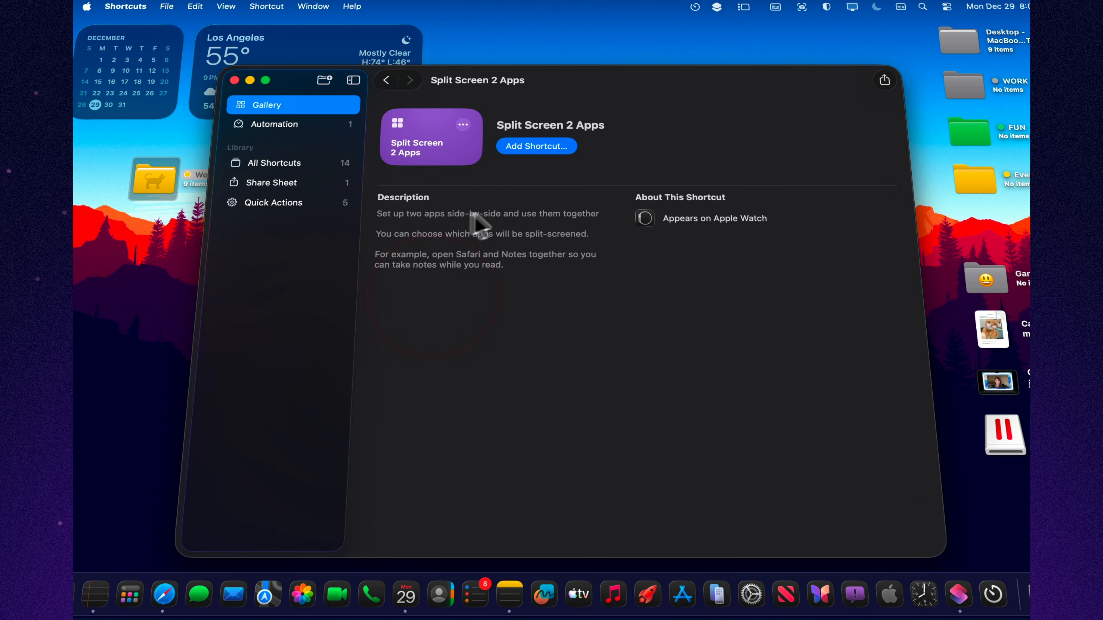
mouse_move(545, 221)
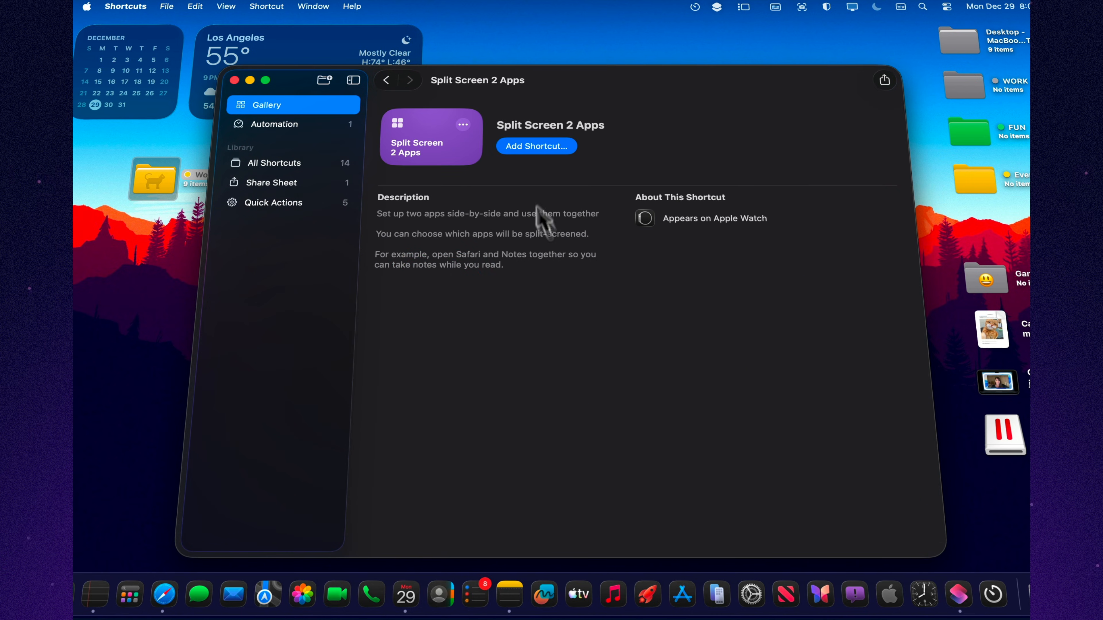
left_click(536, 146)
type("s")
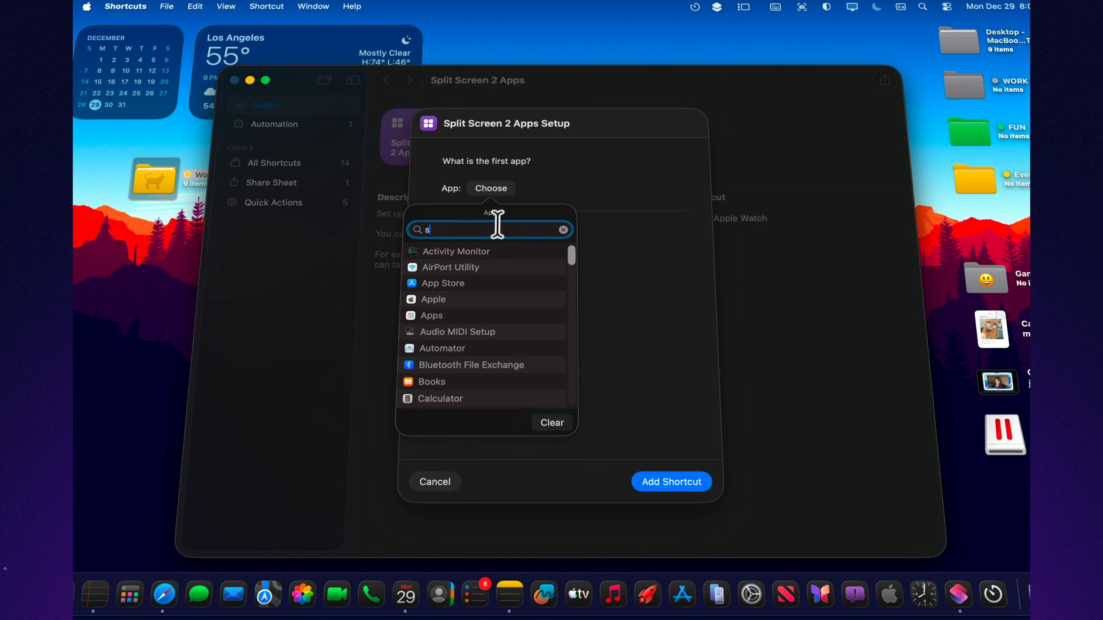
left_click(432, 299)
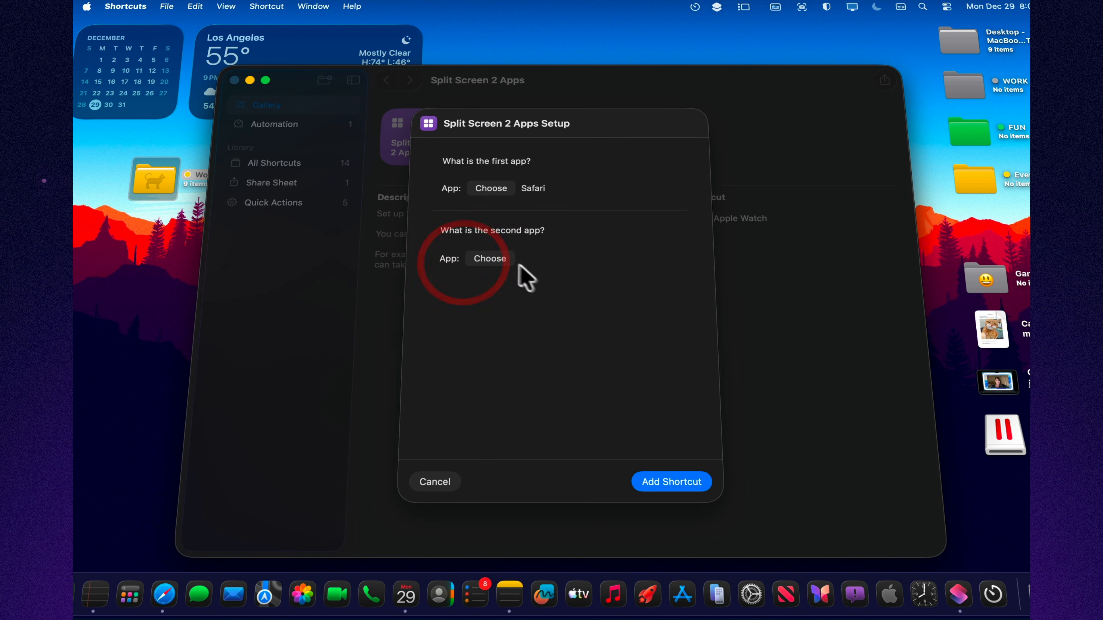
left_click(489, 258)
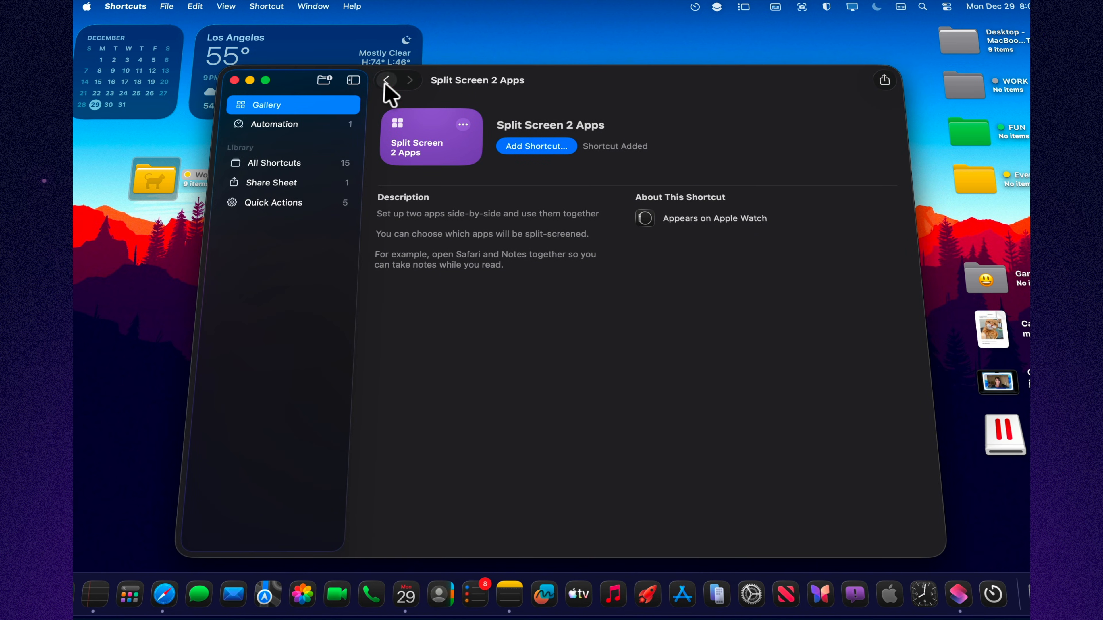
left_click(275, 163)
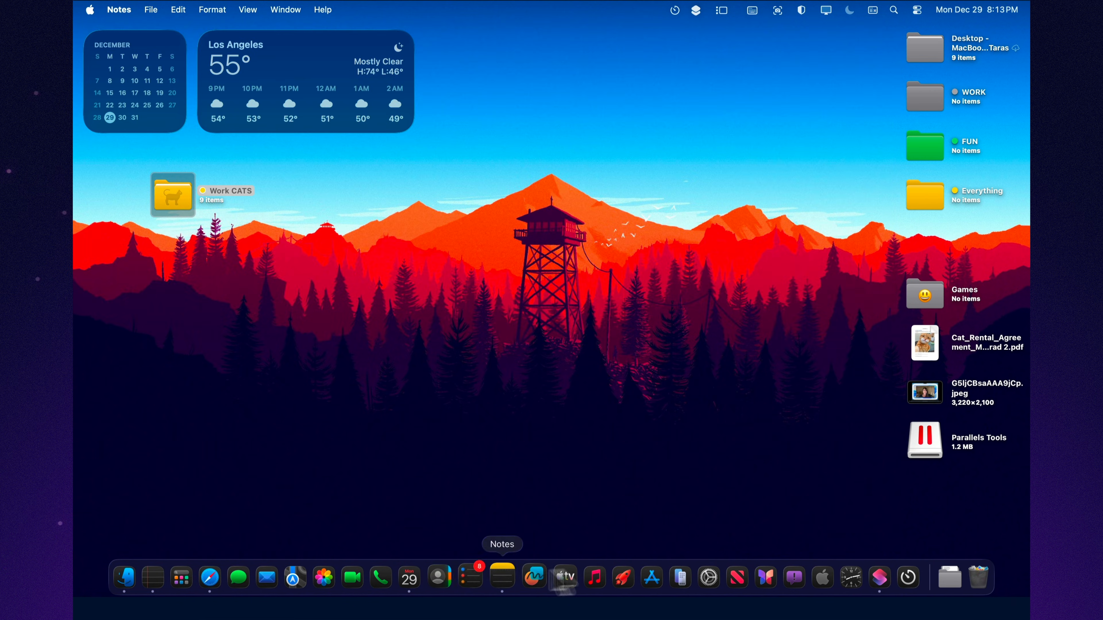
left_click(870, 577)
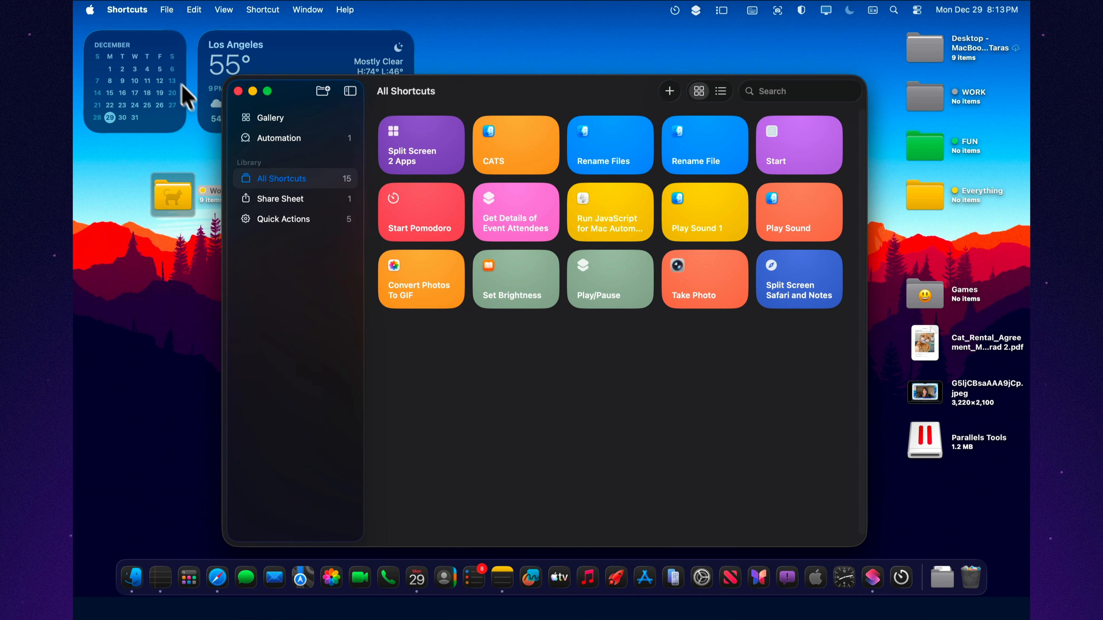
- In Advanced settings, allow sharing and deleting large amounts of data
left_click(128, 10)
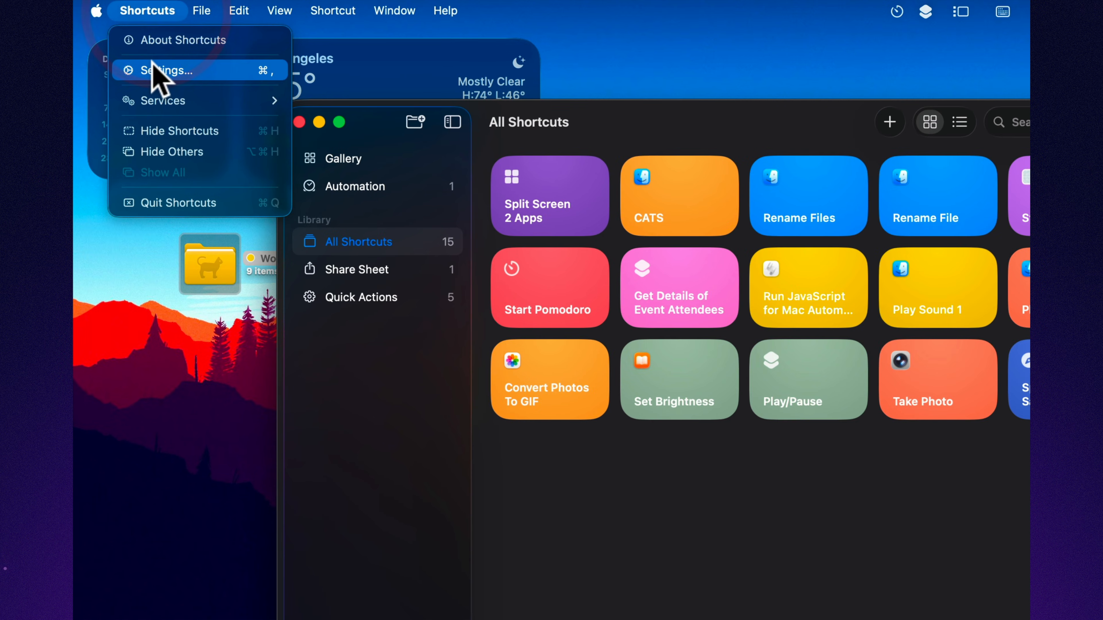
left_click(163, 70)
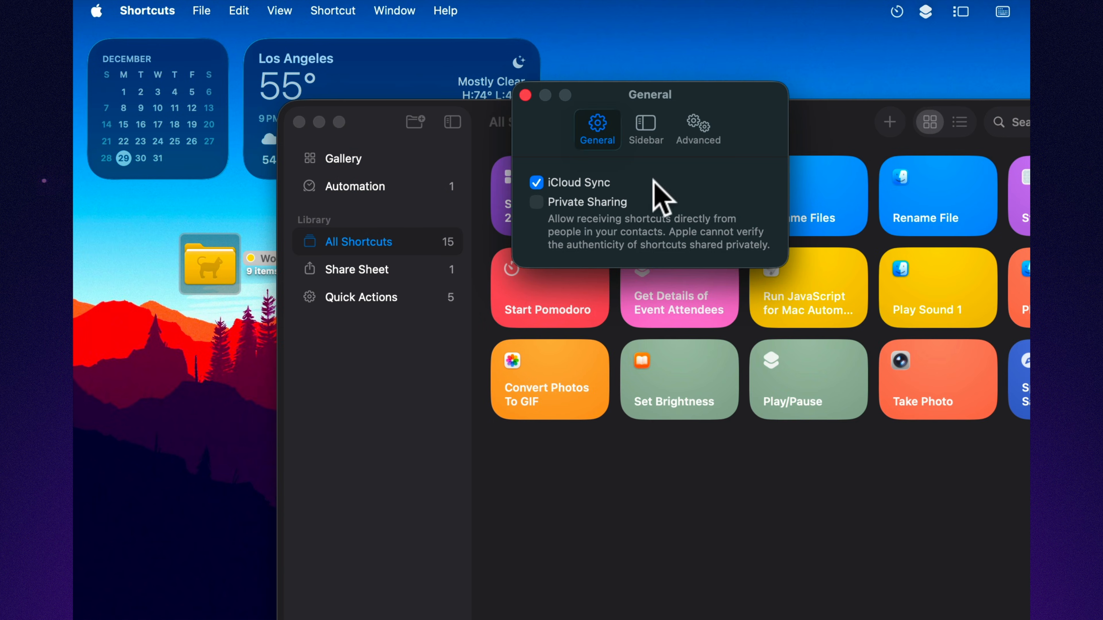
mouse_move(617, 210)
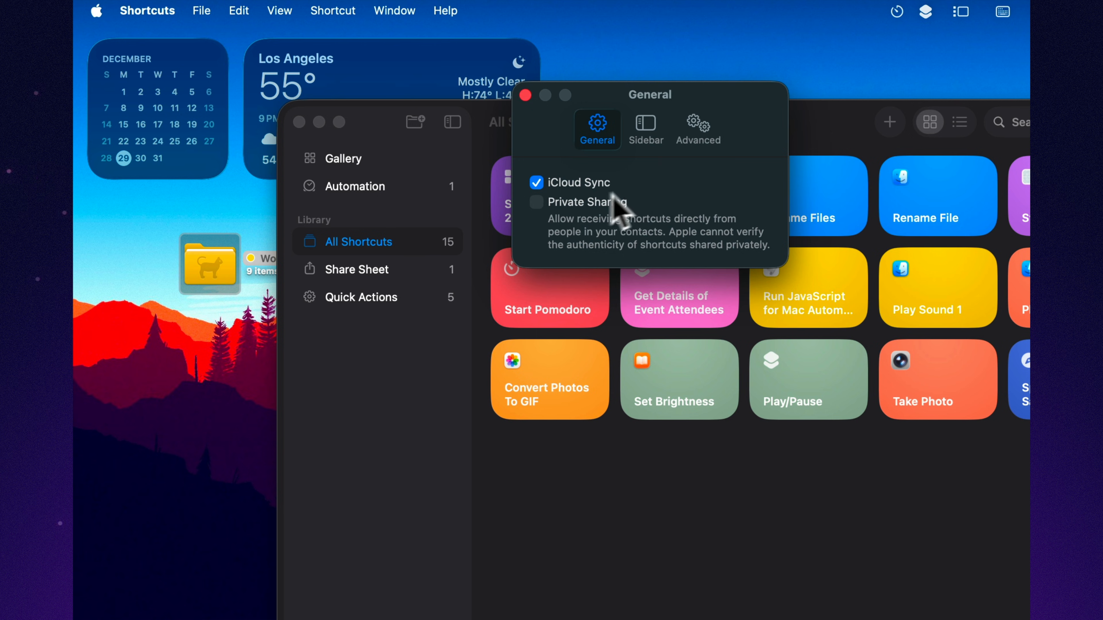
left_click(696, 129)
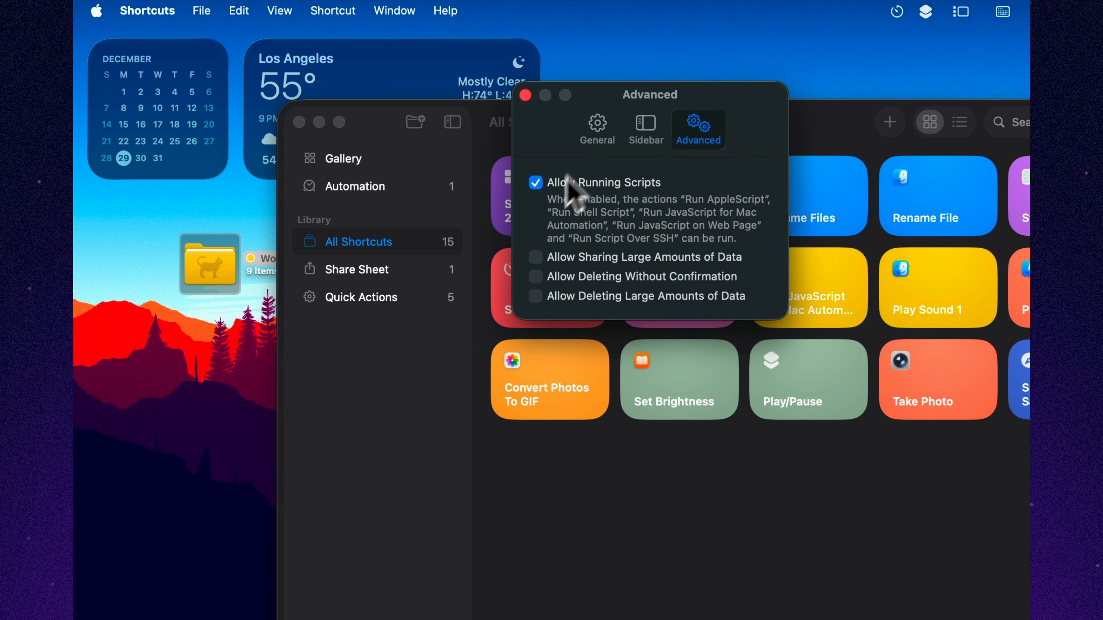
mouse_move(728, 281)
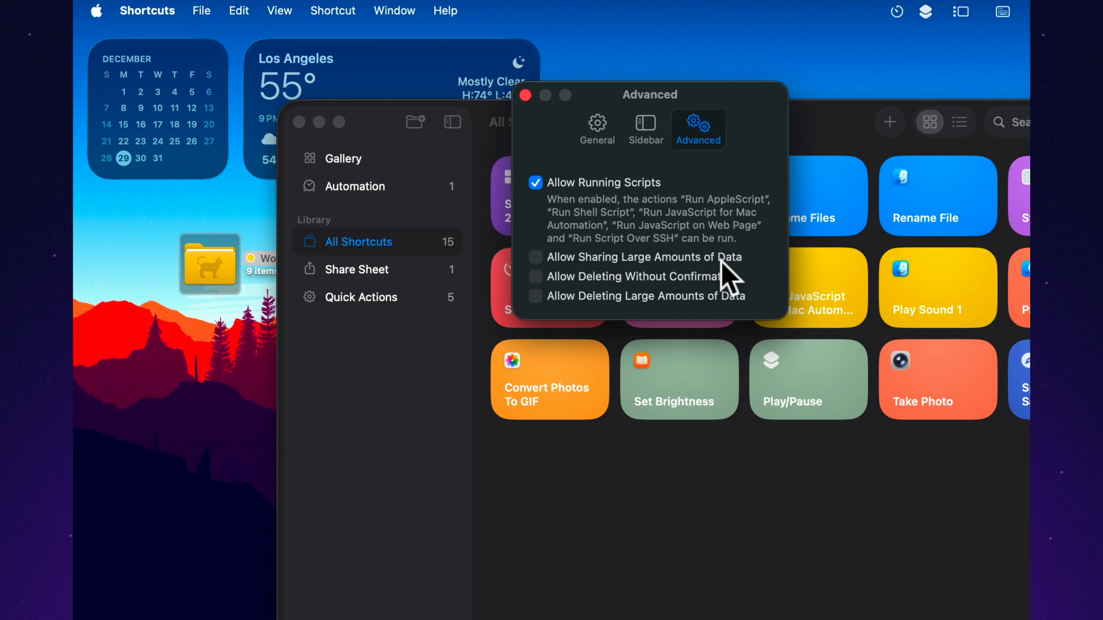
left_click(535, 257)
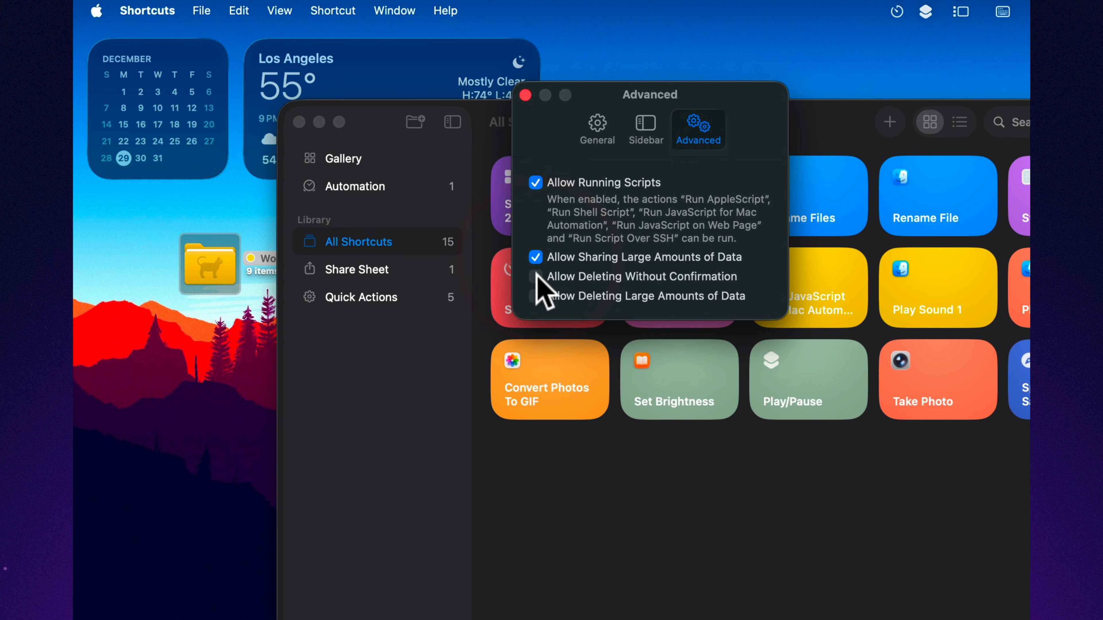
left_click(536, 295)
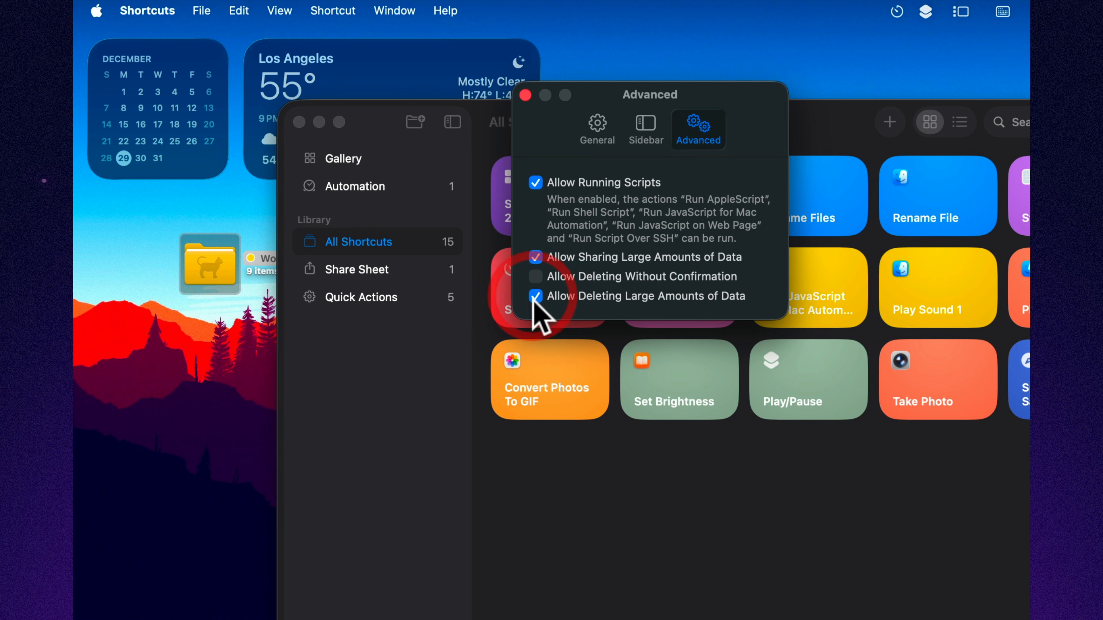
mouse_move(580, 288)
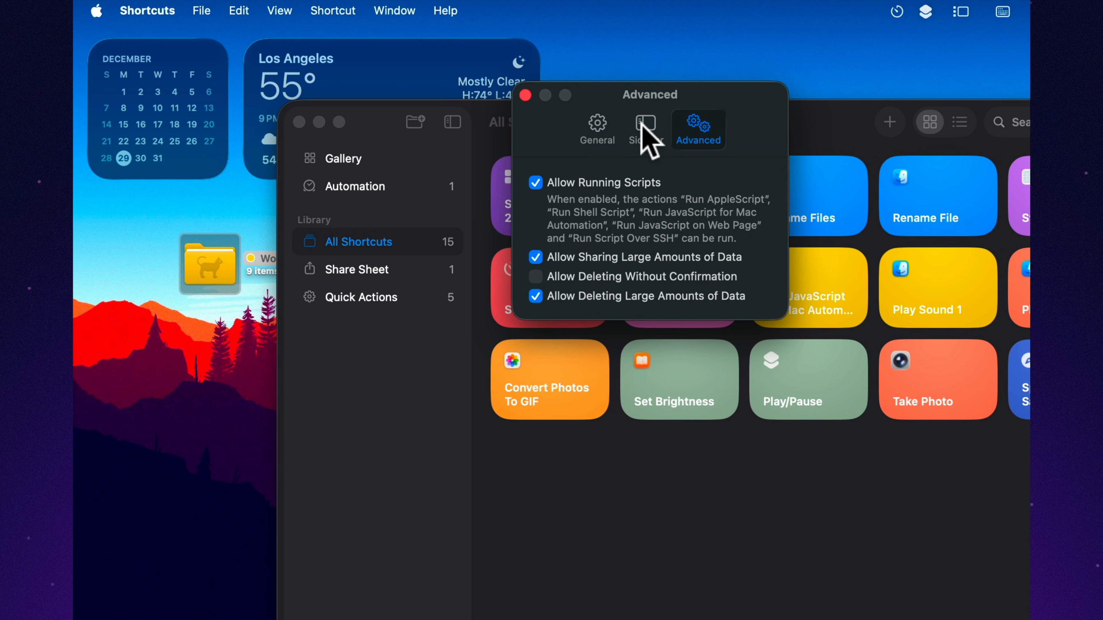
- In Sidebar settings, show Menu Bar in the sidebar
left_click(645, 124)
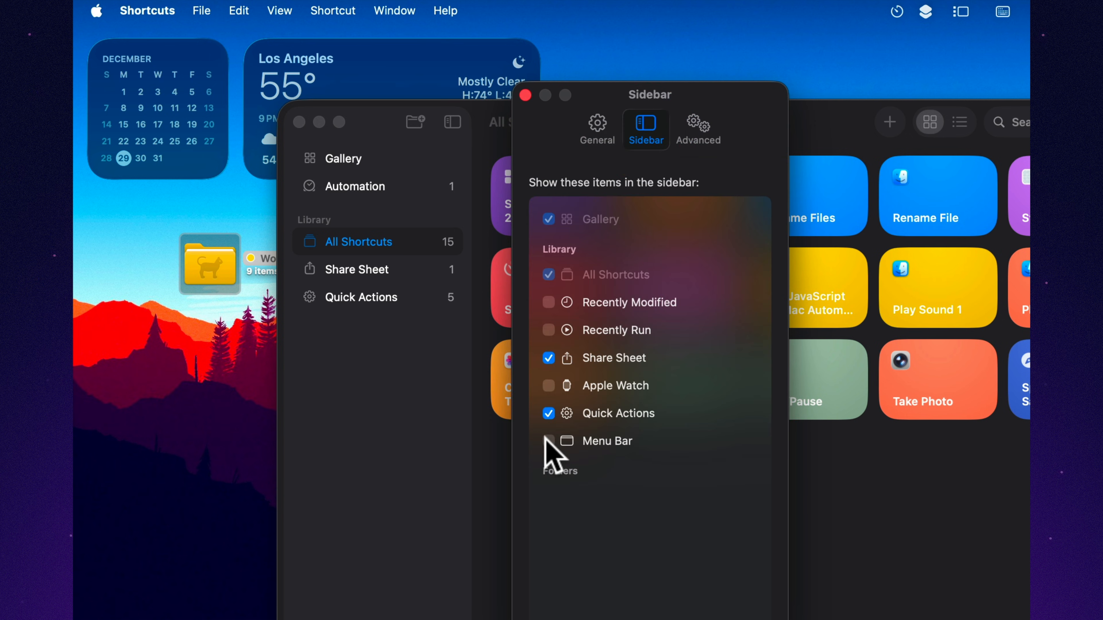
left_click(524, 95)
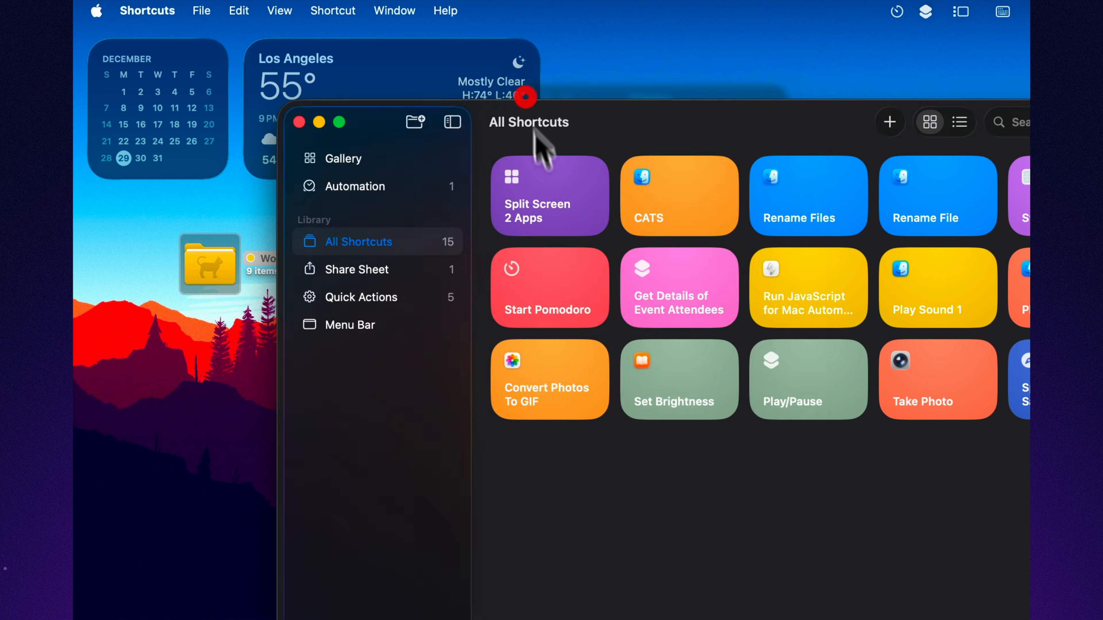
left_click_drag(549, 196, 408, 345)
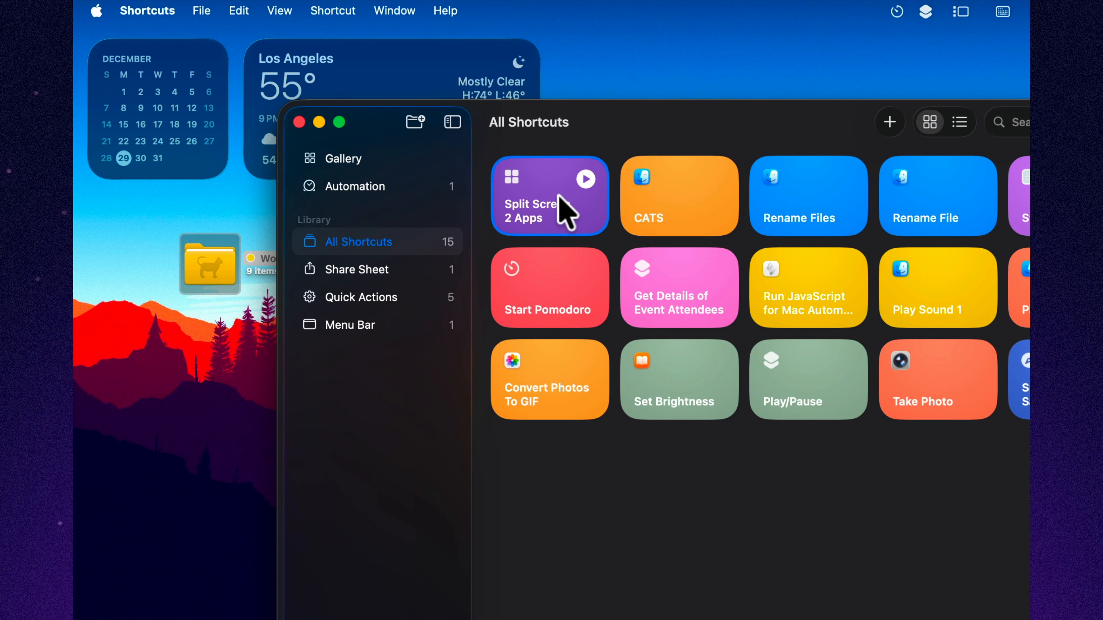
right_click(549, 195)
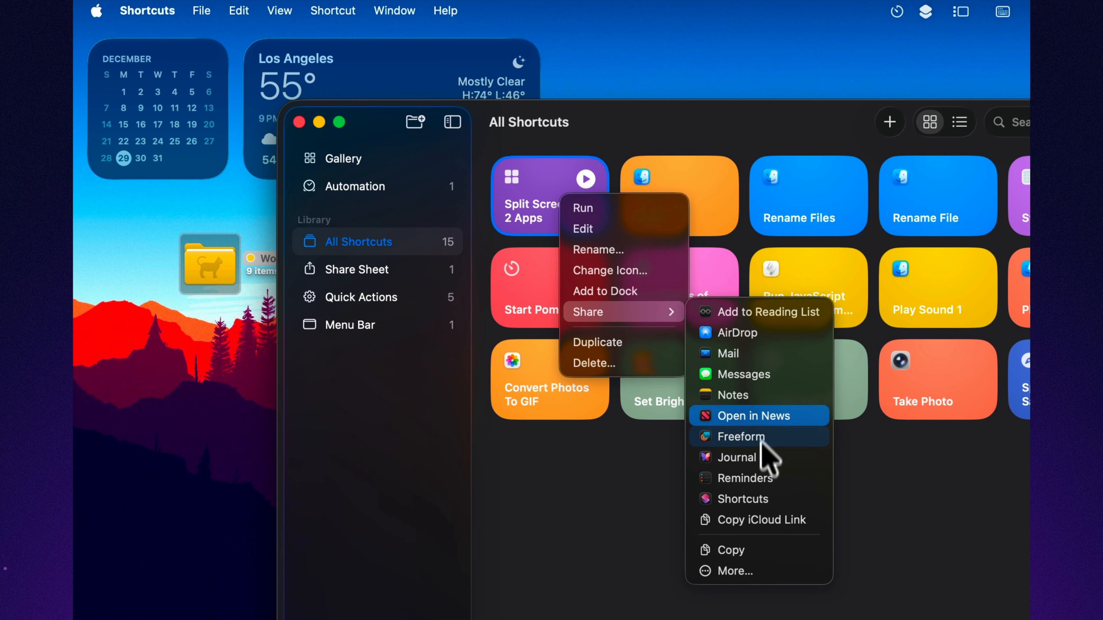
mouse_move(746, 551)
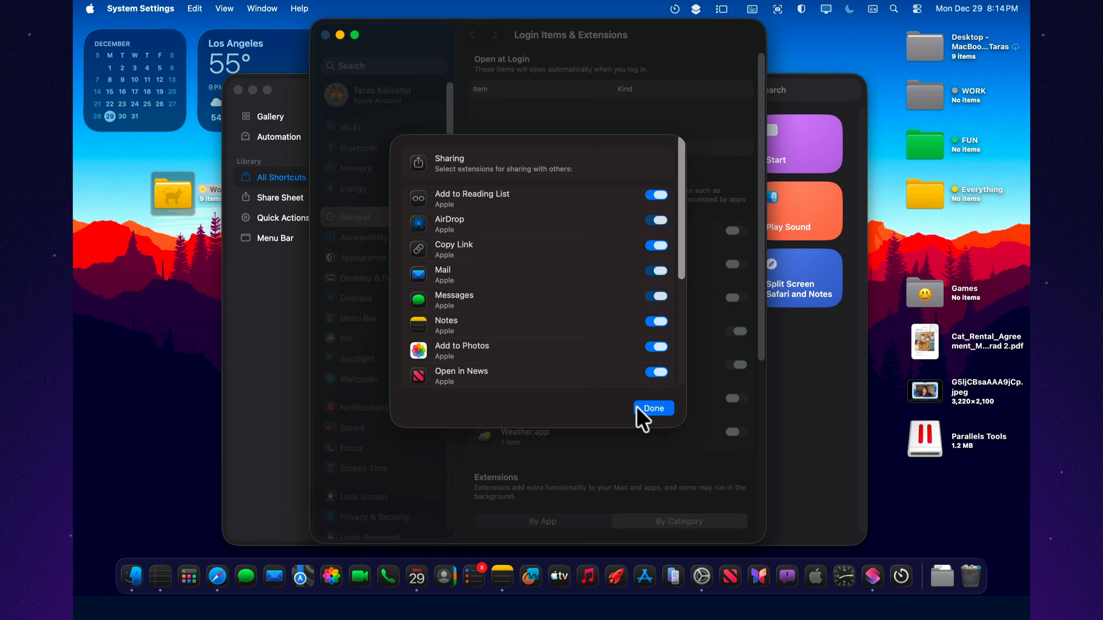
left_click(652, 408)
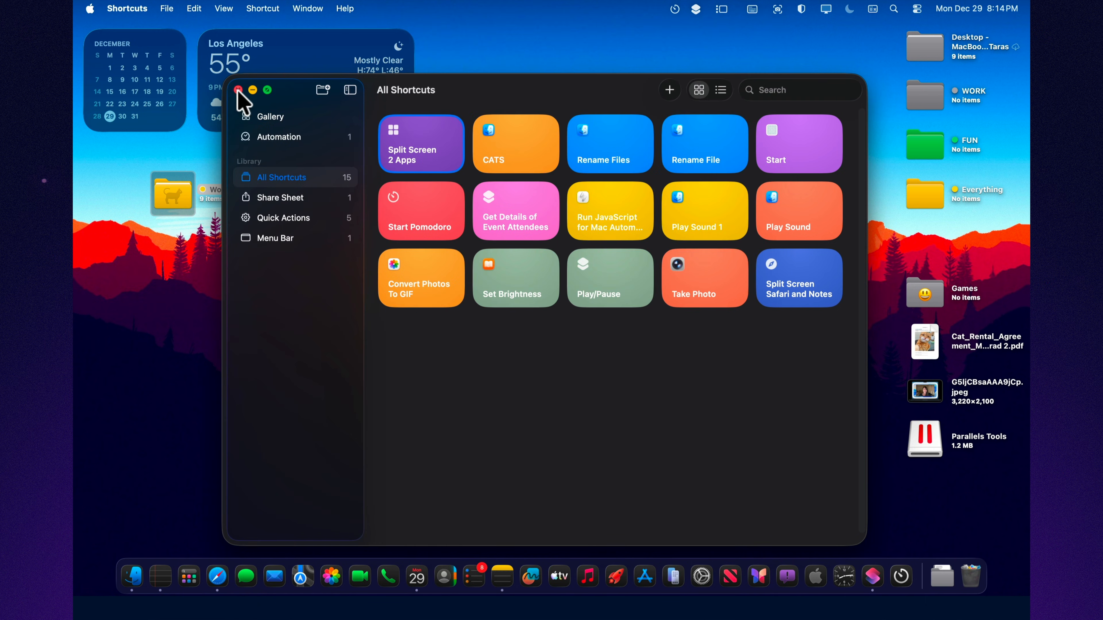
left_click(238, 90)
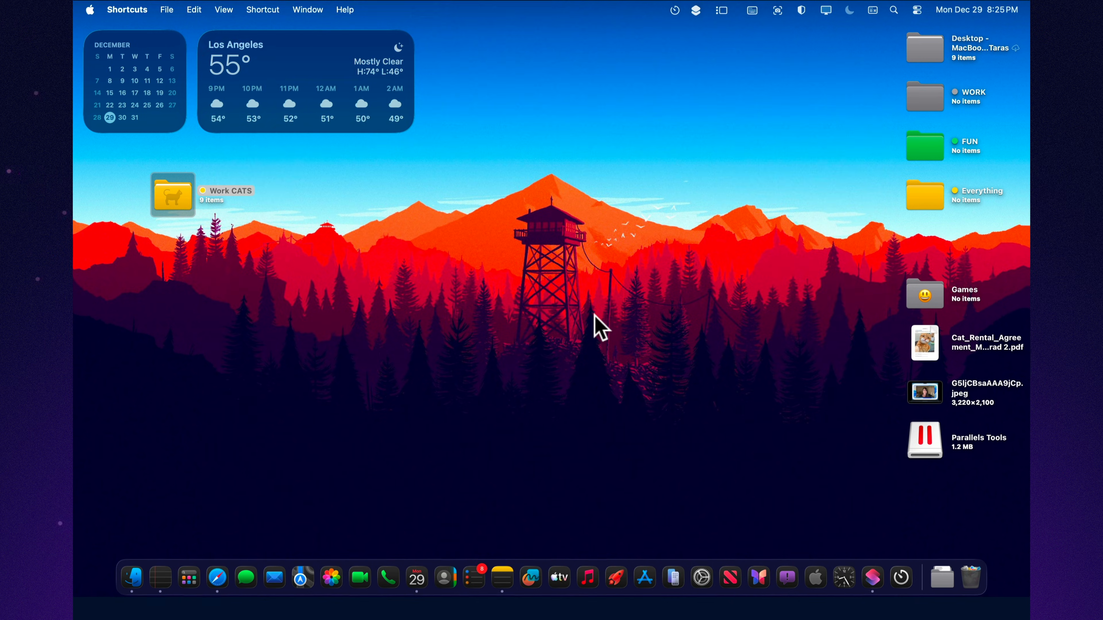
mouse_move(643, 577)
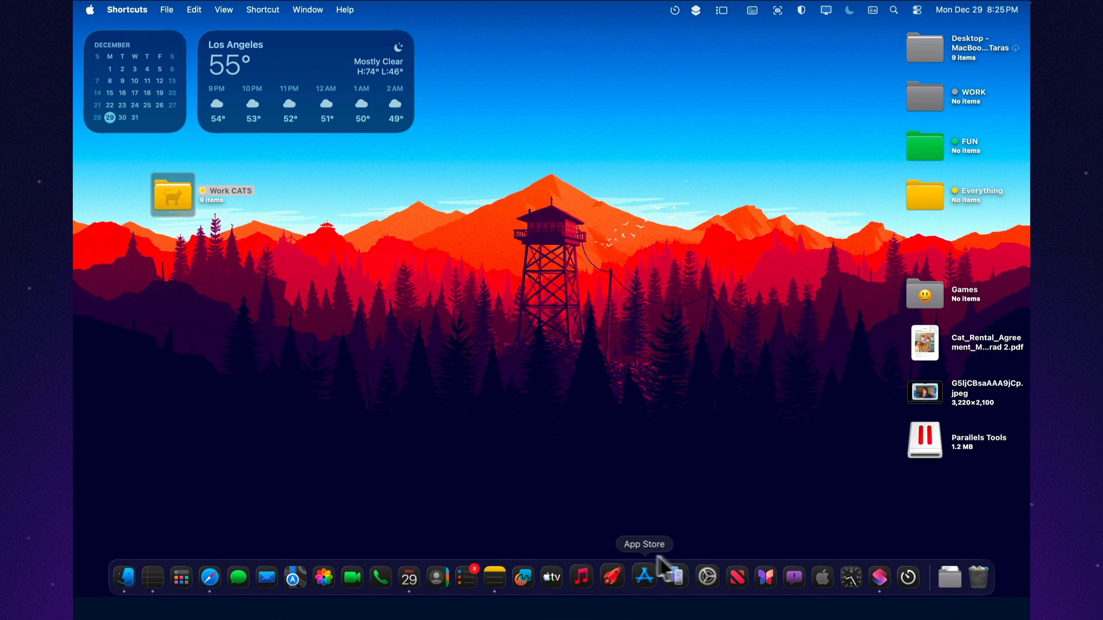
left_click(872, 577)
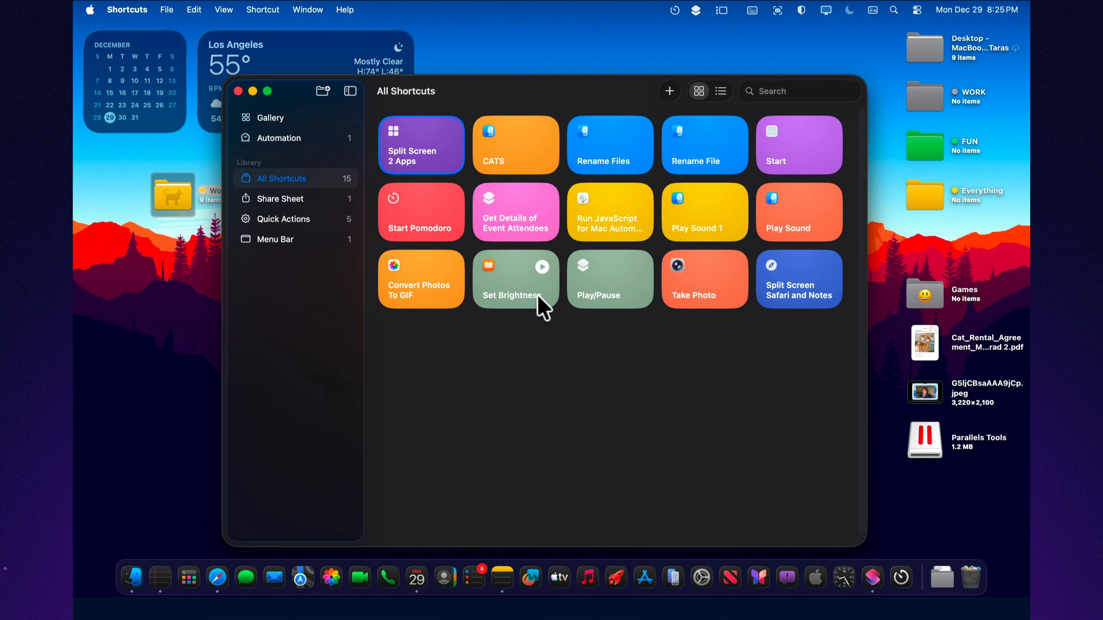
right_click(609, 212)
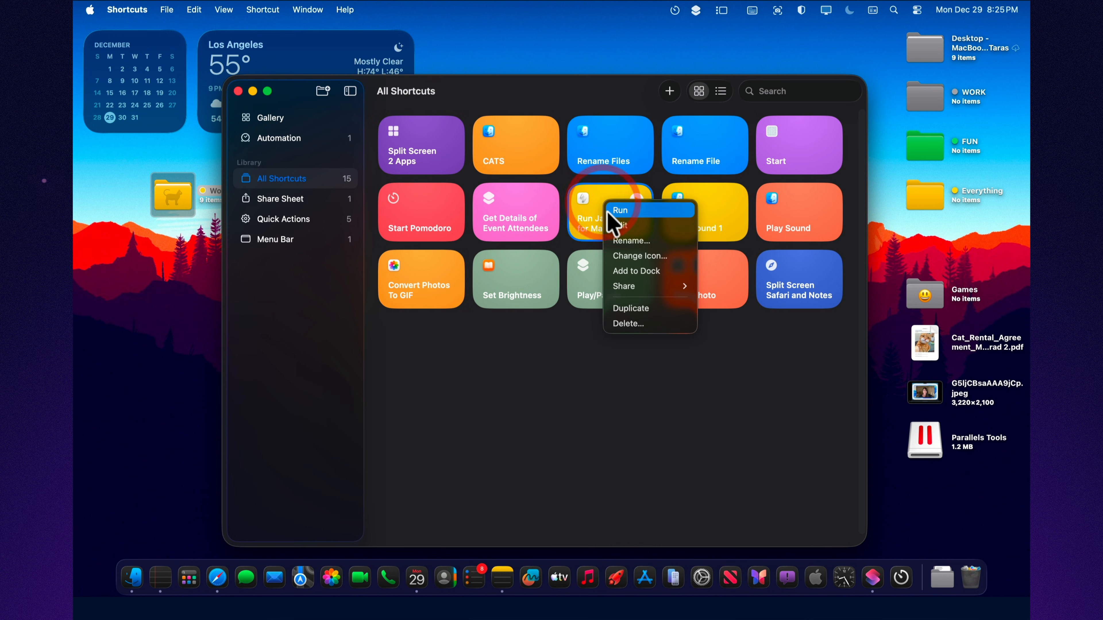
left_click(622, 225)
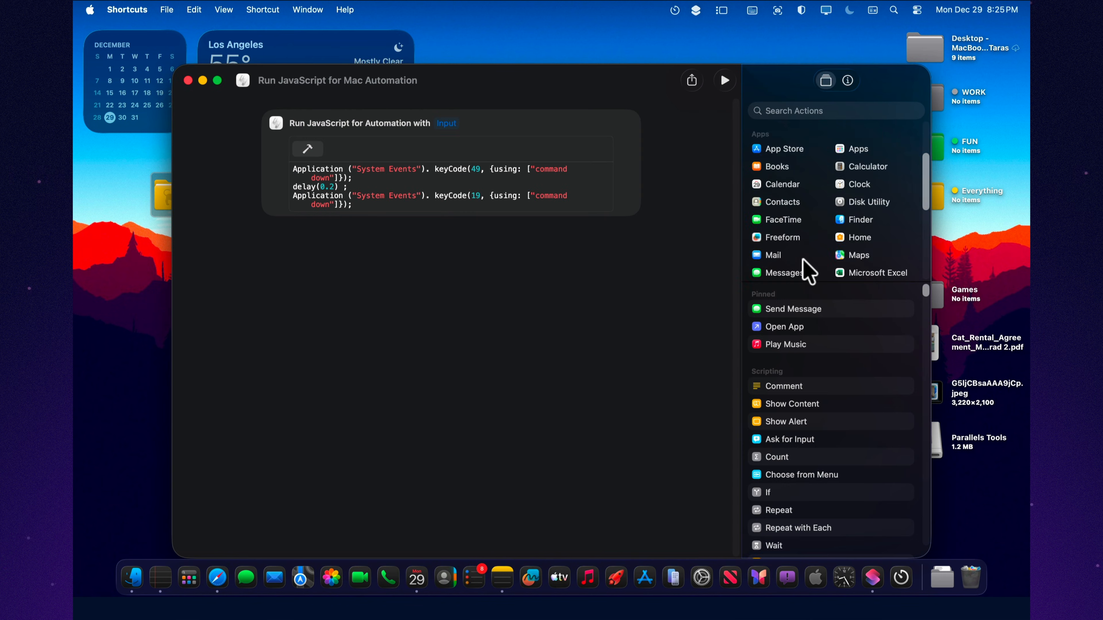
scroll("down", 3)
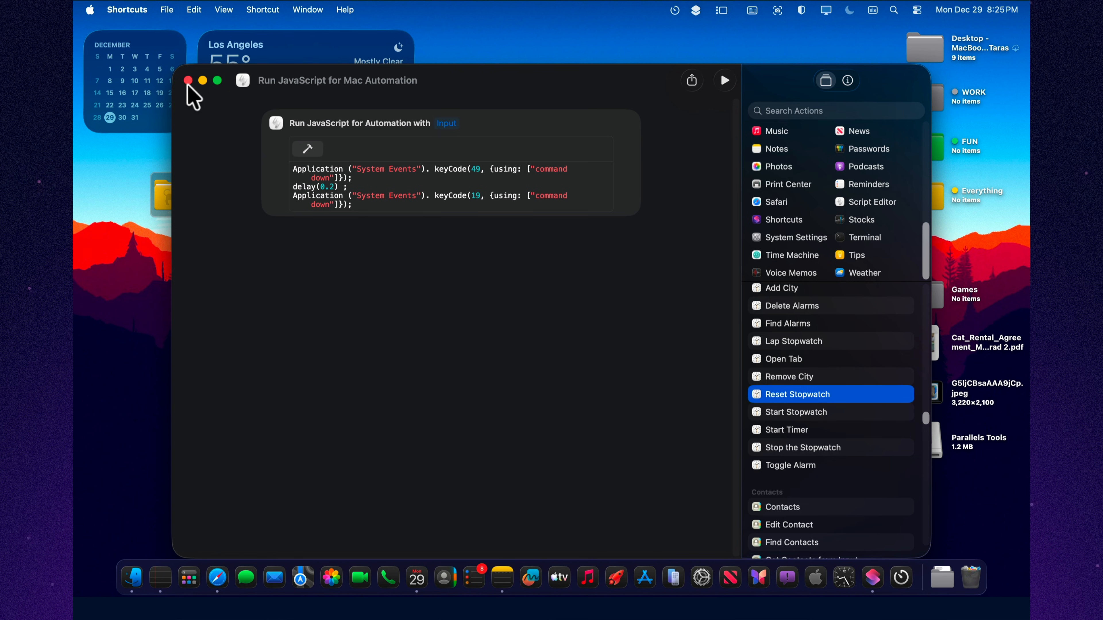
left_click(188, 81)
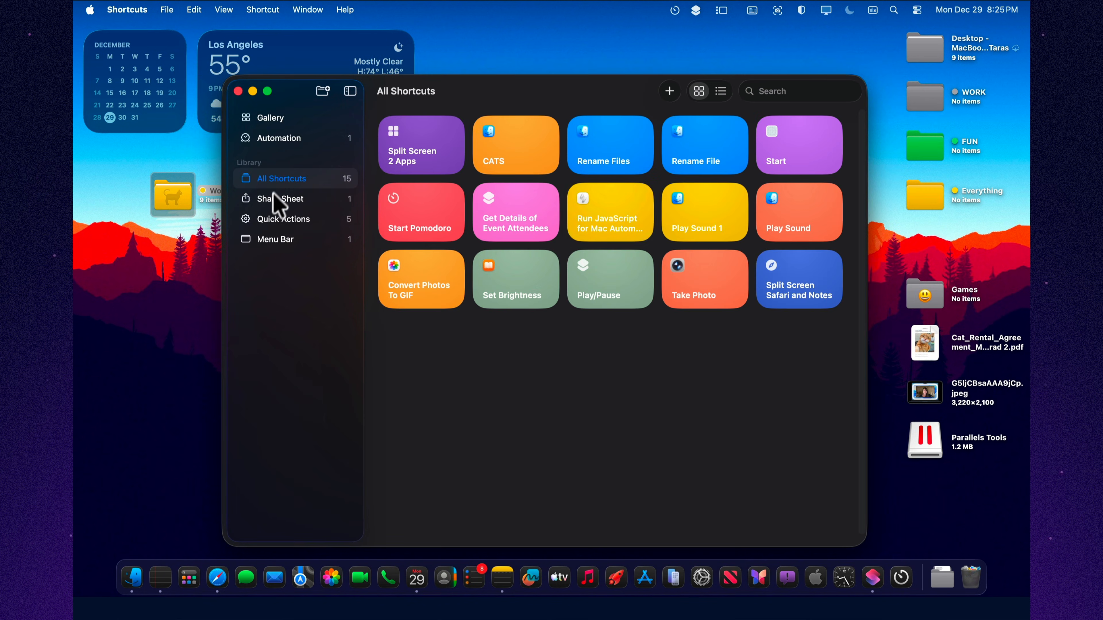
- Show the Automation section listing the daily 6:41 AM automation
left_click(280, 138)
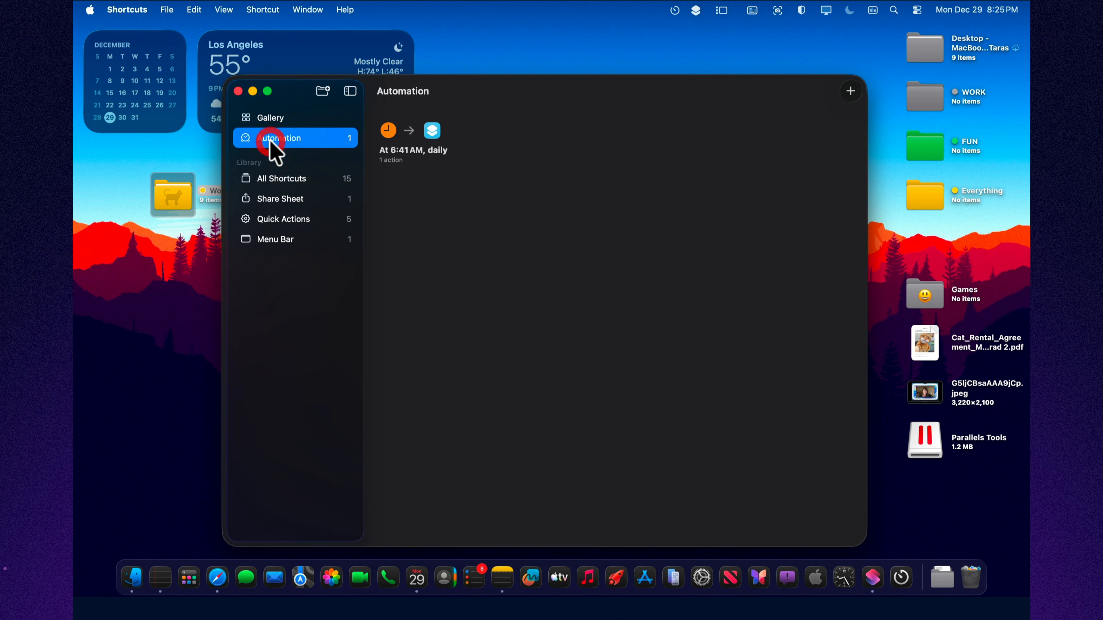
mouse_move(585, 235)
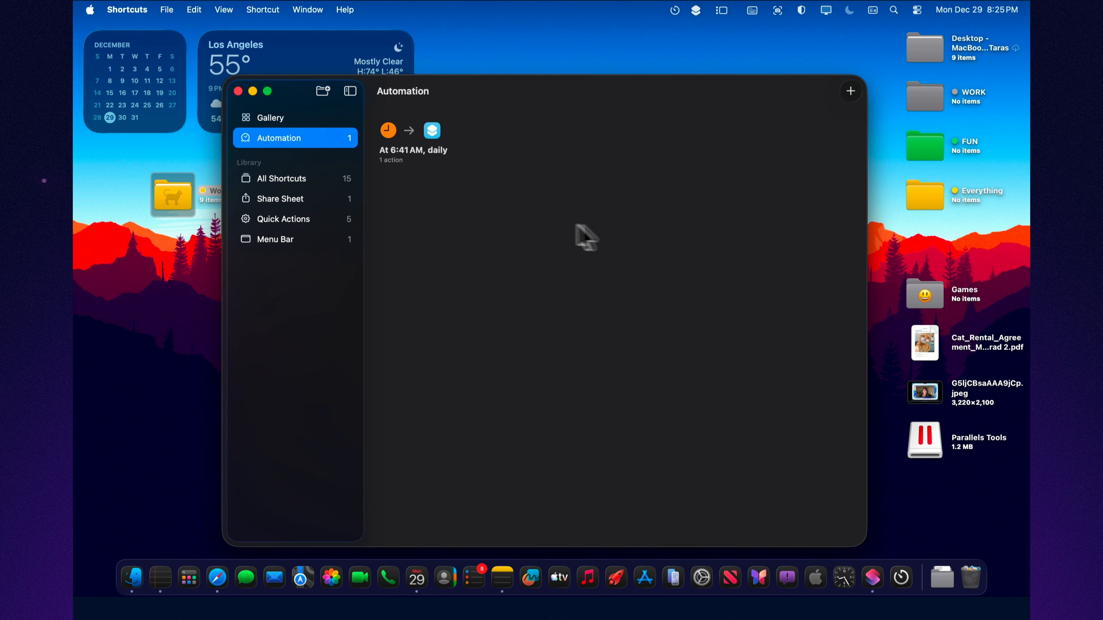
mouse_move(251, 115)
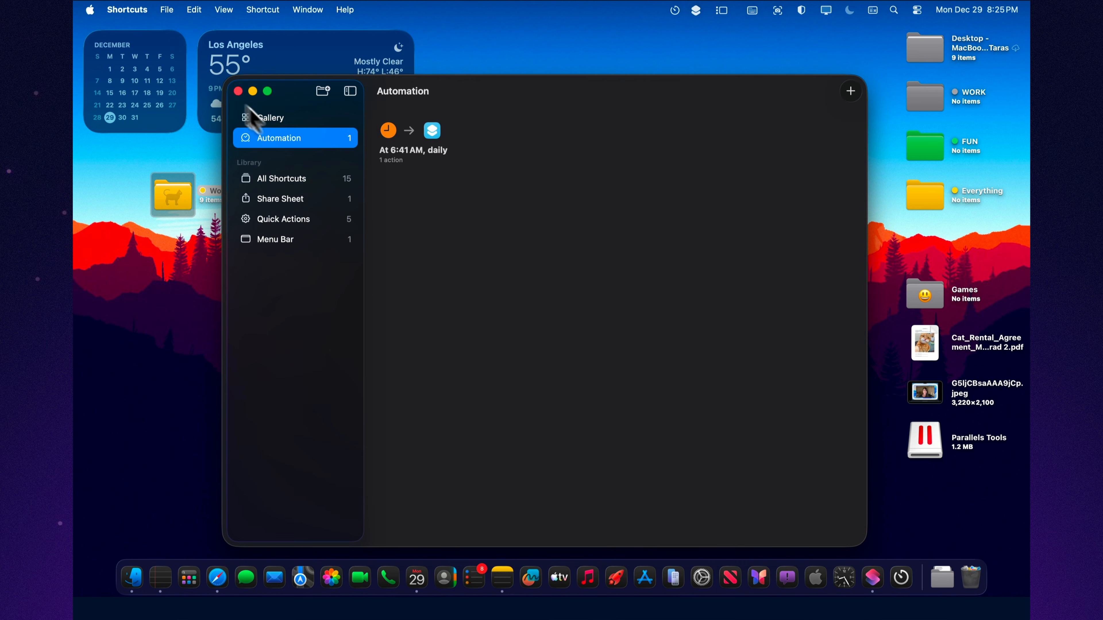